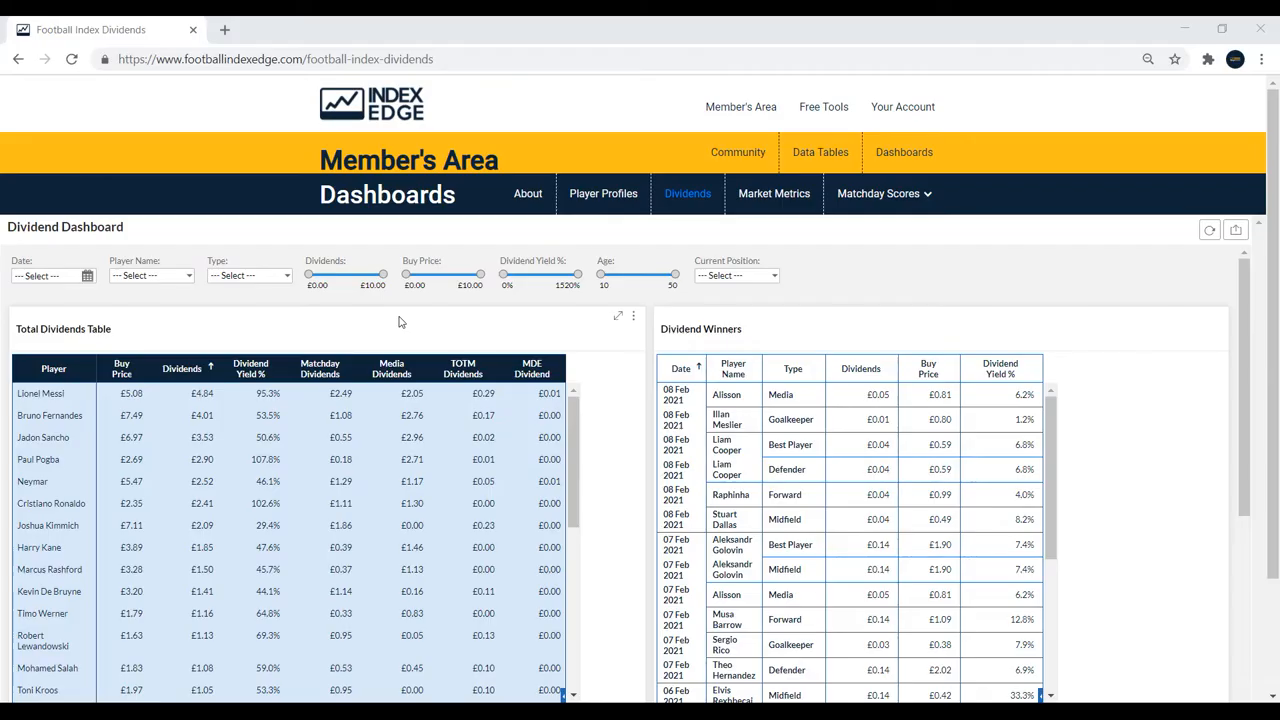
mouse_move(686, 230)
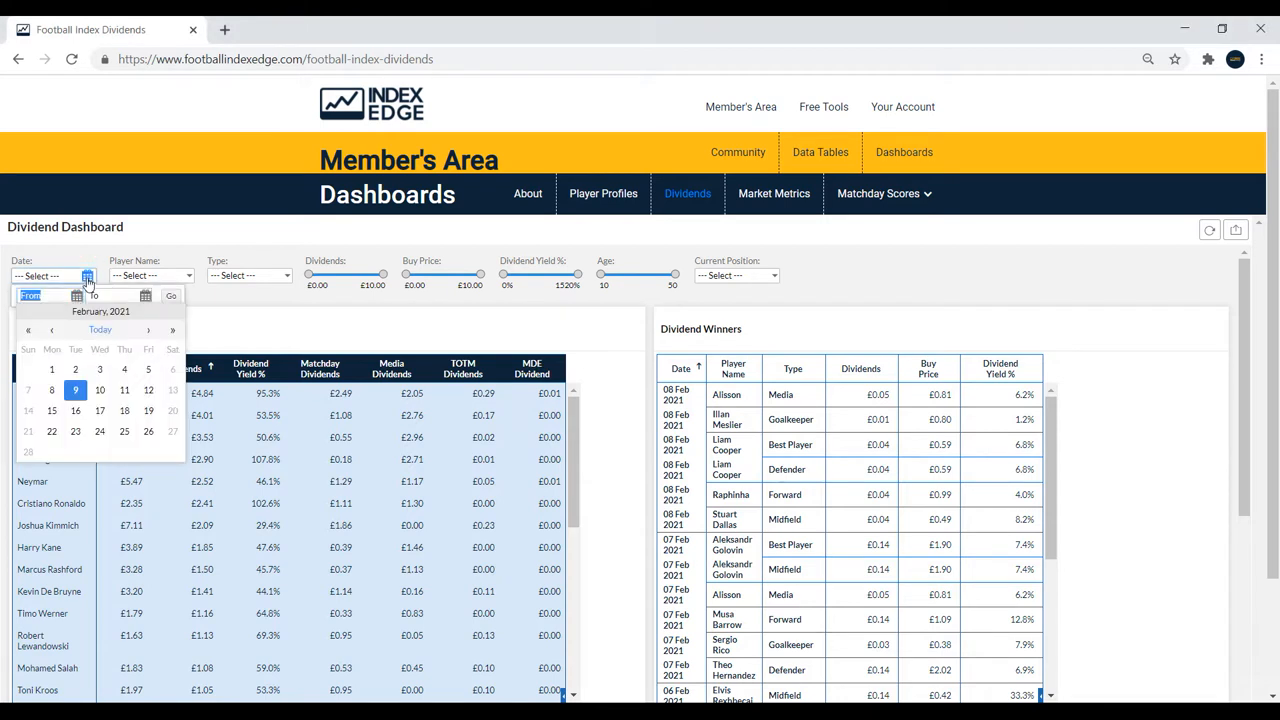
Page the date picker back to September 2020 to set the From date.
click(28, 330)
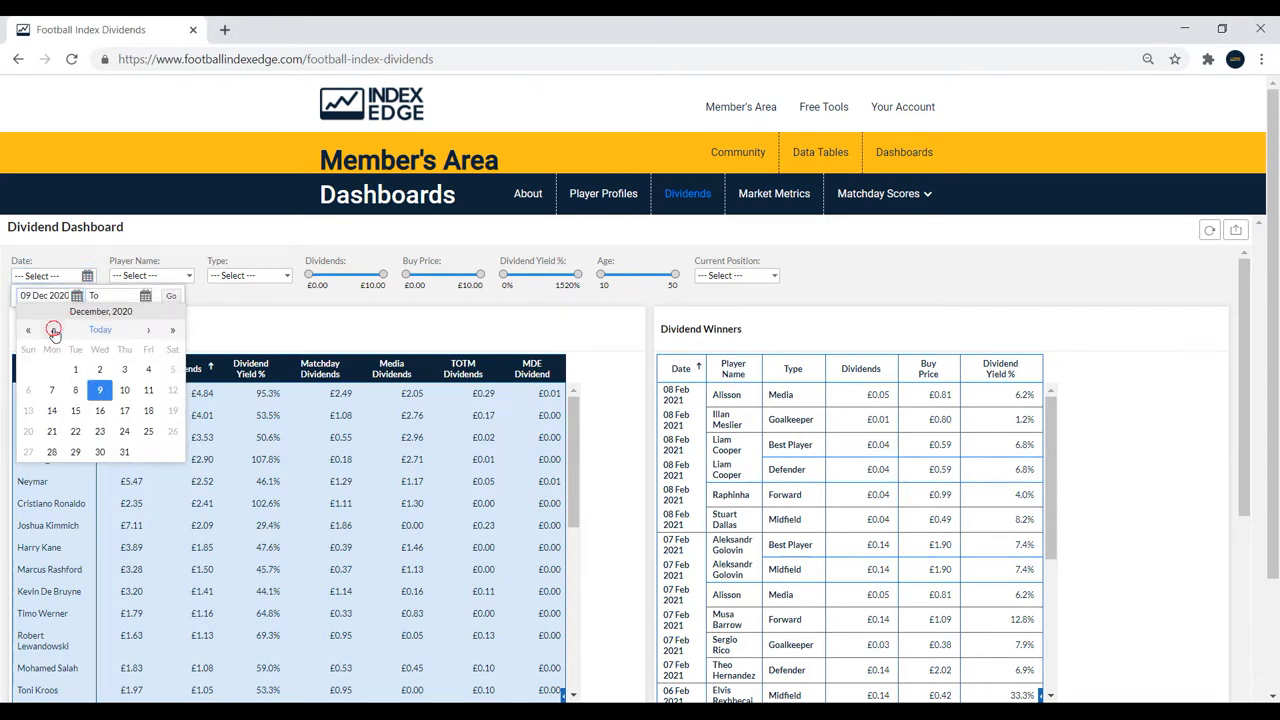
click(28, 330)
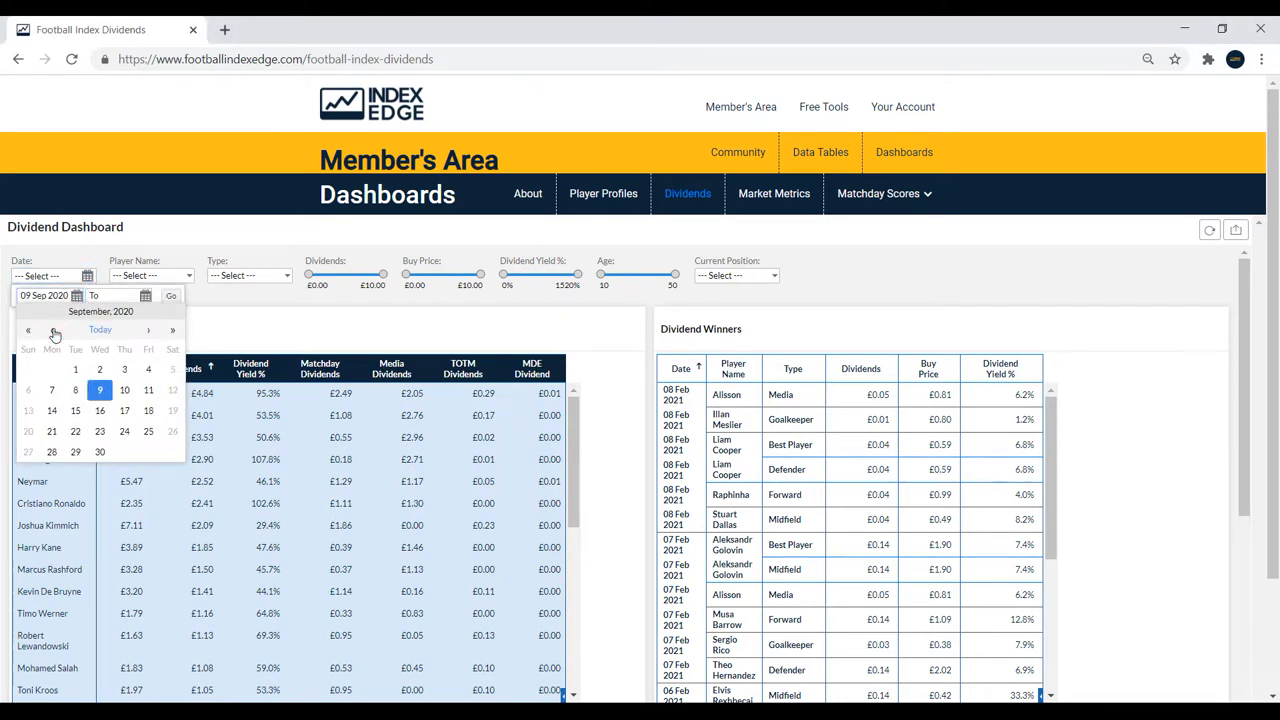
mouse_move(75, 369)
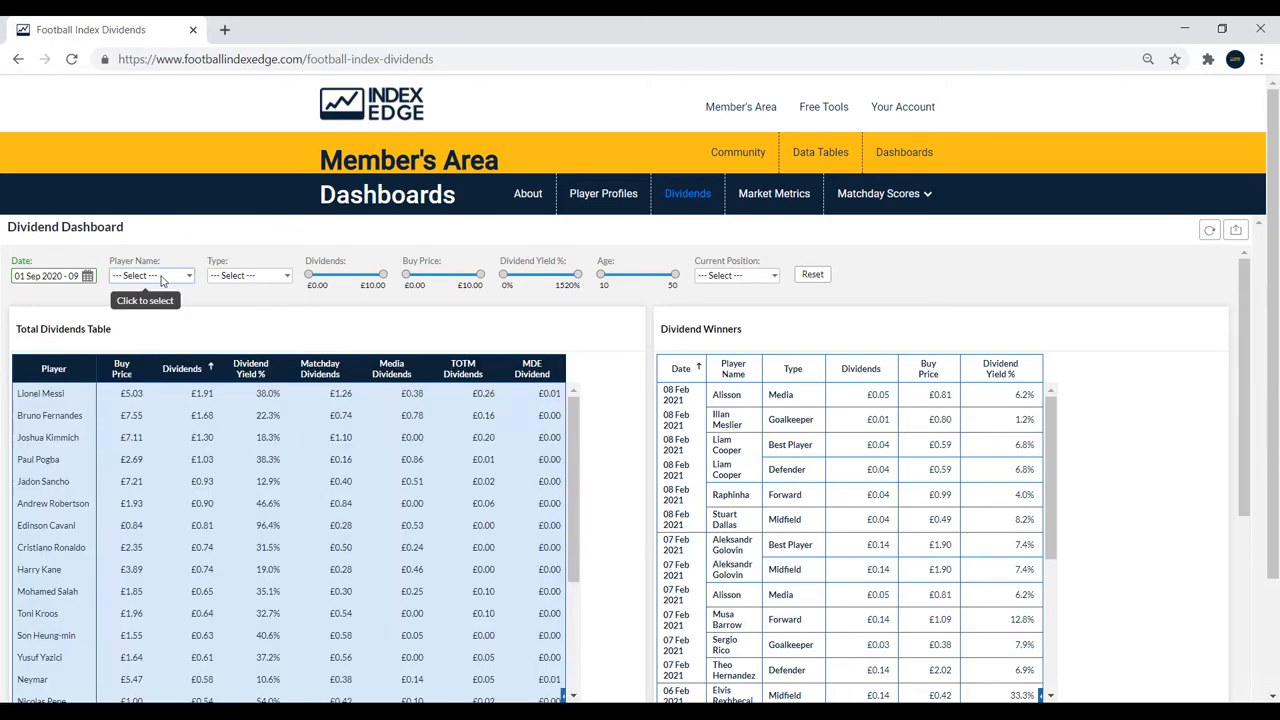
Open the player name, dividend type and current position dropdown lists.
click(150, 275)
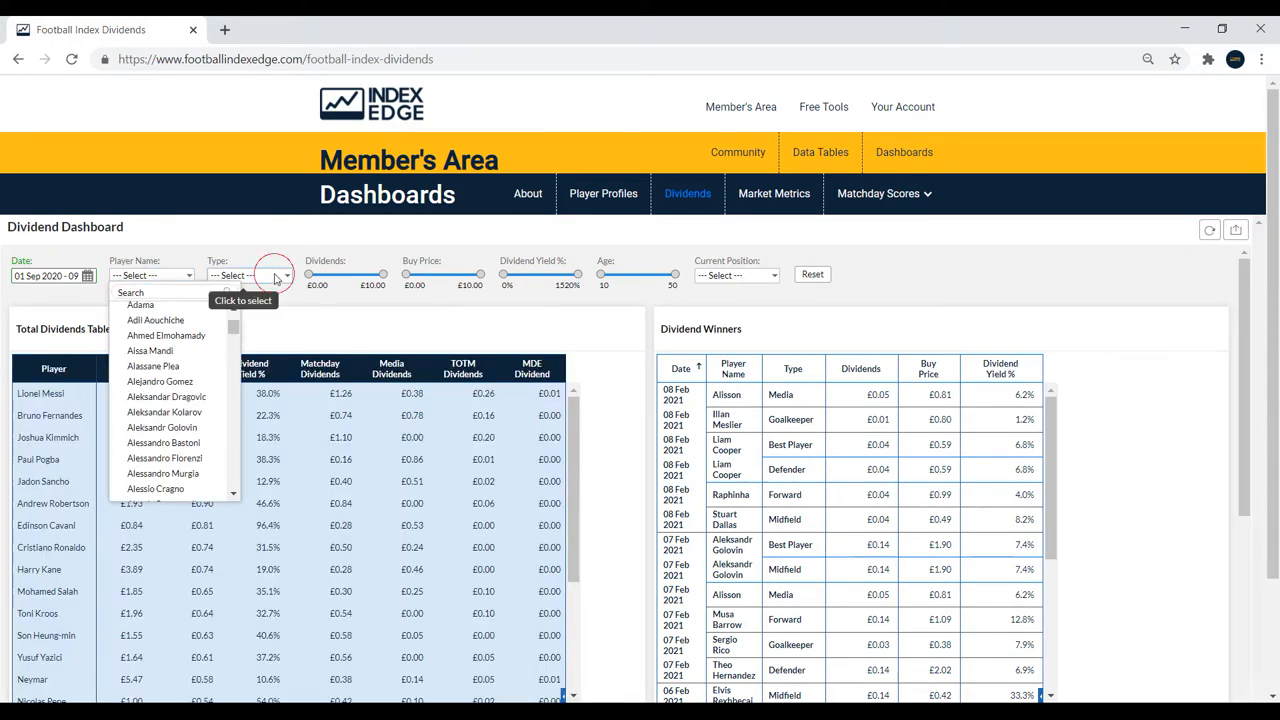
click(250, 275)
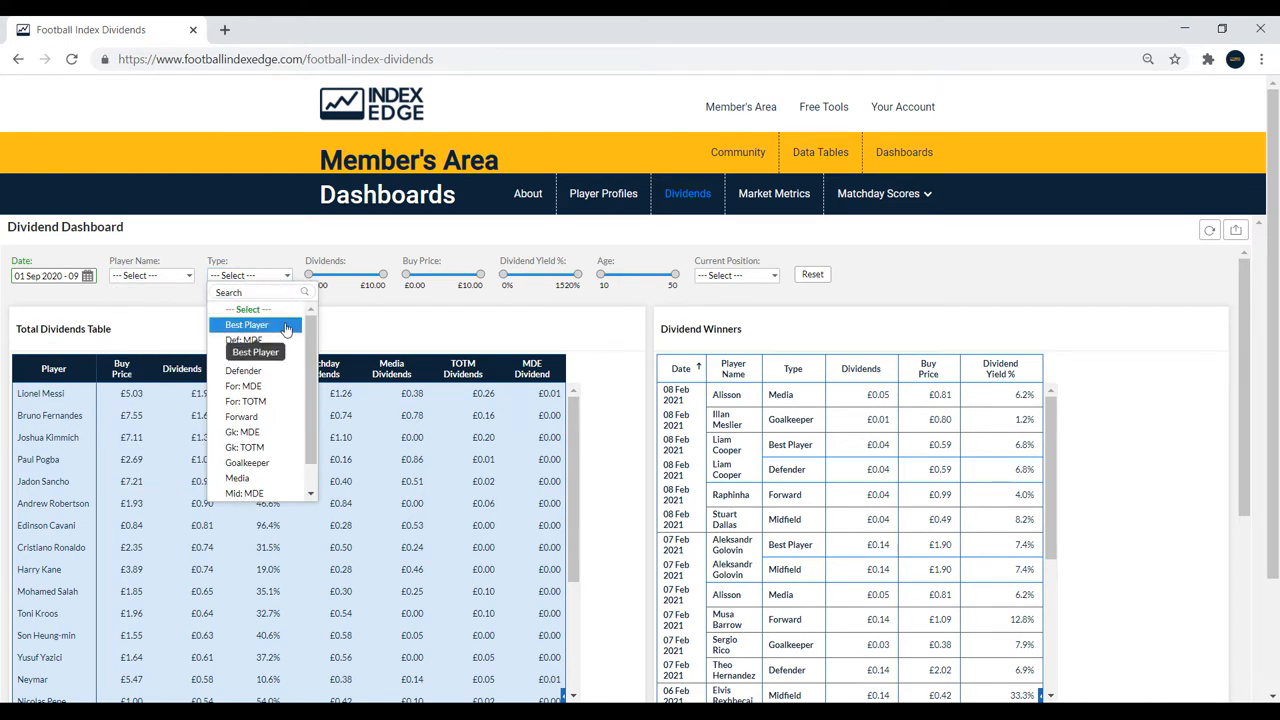
mouse_move(255, 386)
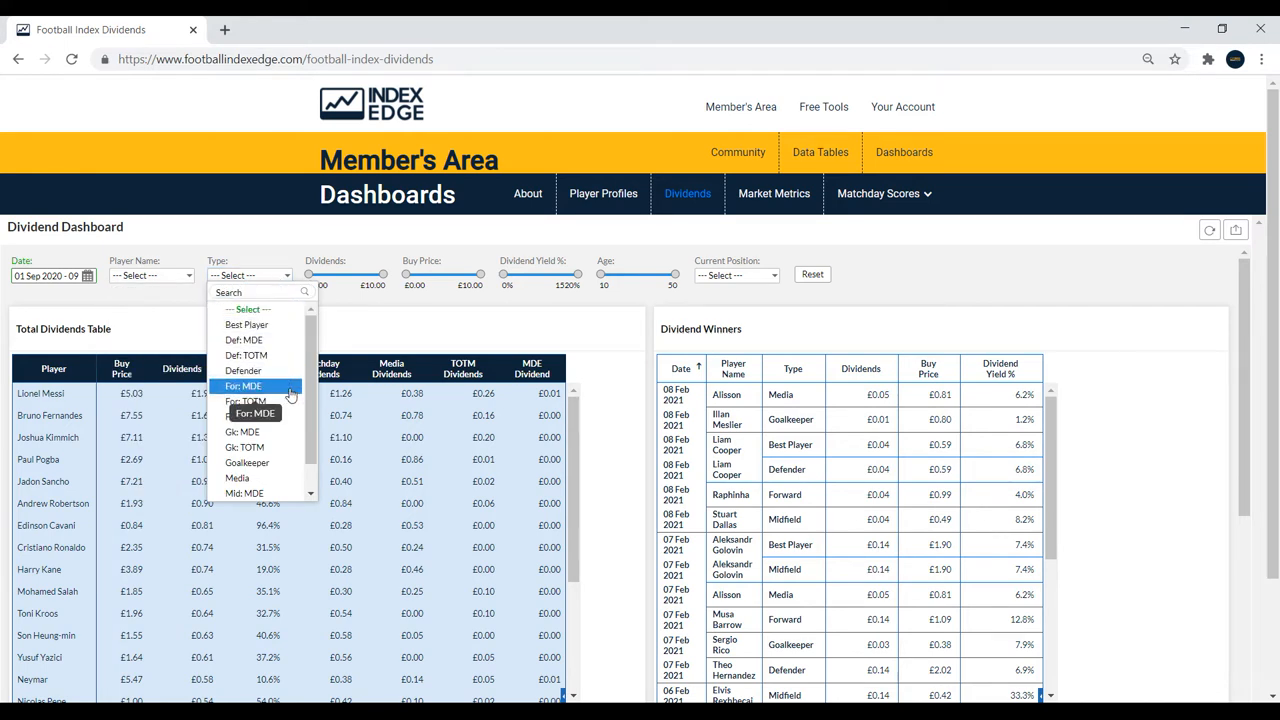
mouse_move(250, 447)
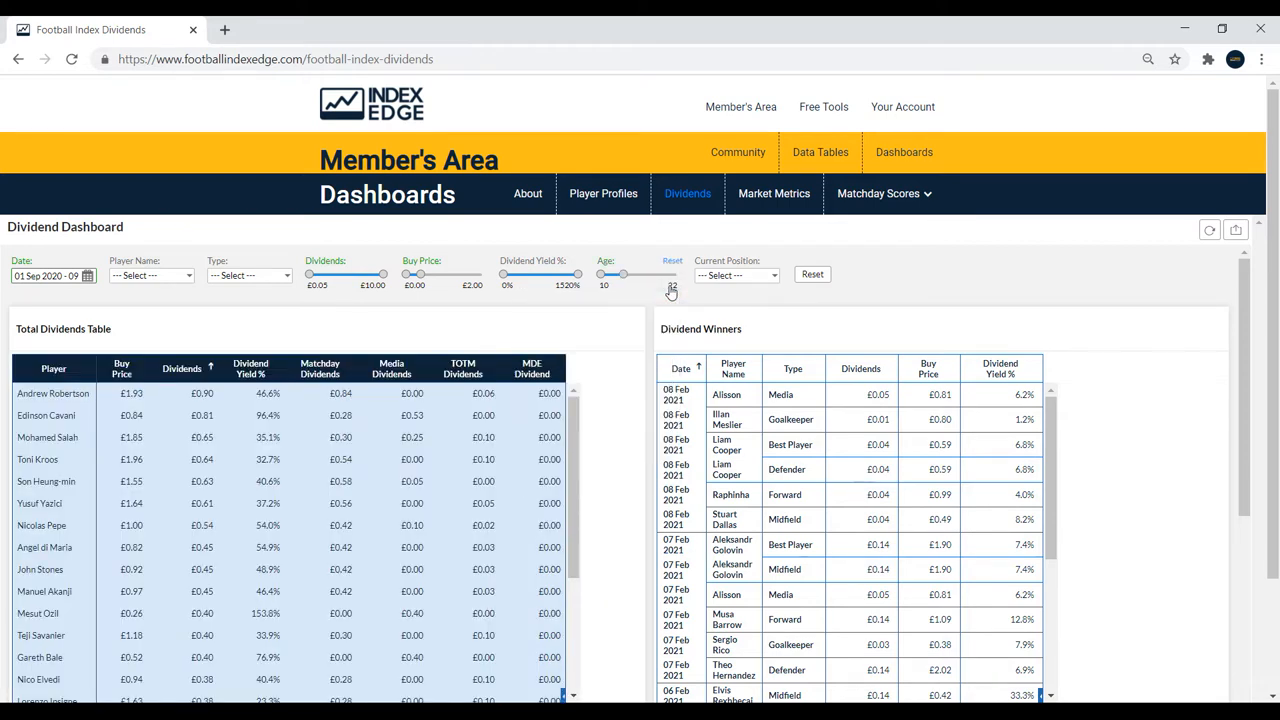
click(735, 275)
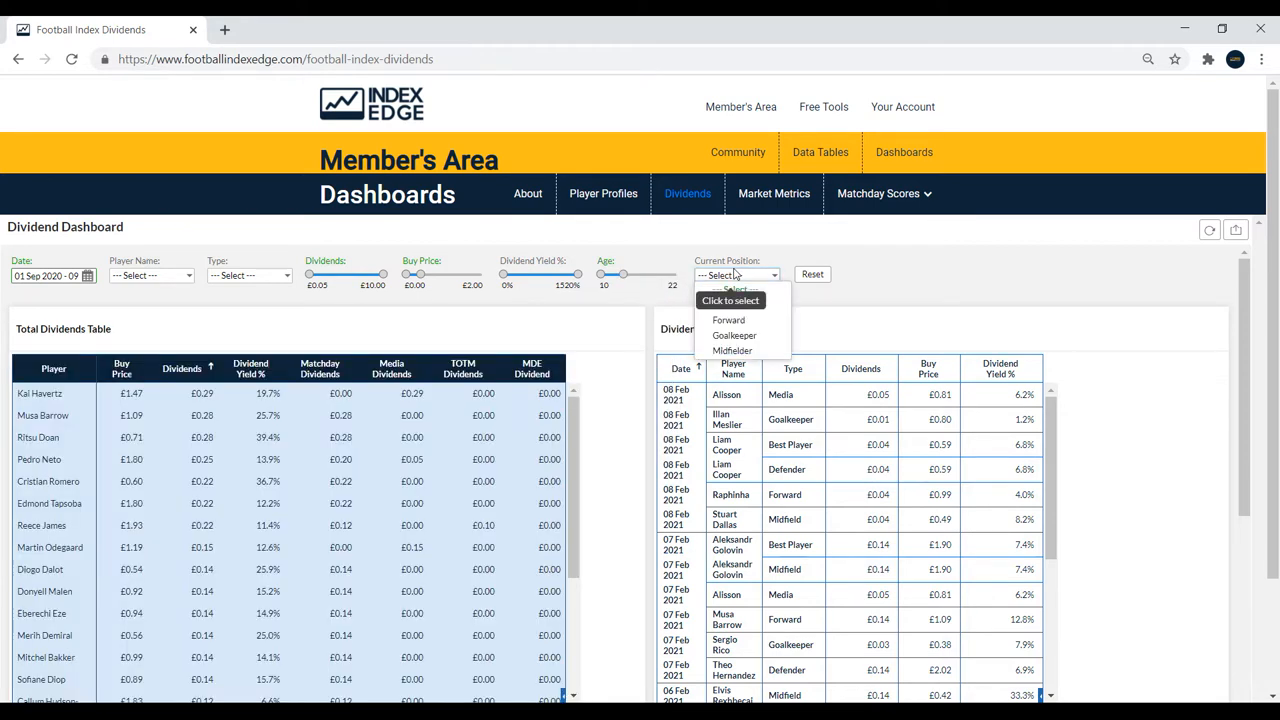
Filter to Goalkeeper and scroll the table showing Illan Meslier and Gianluigi Donnarumma.
click(733, 335)
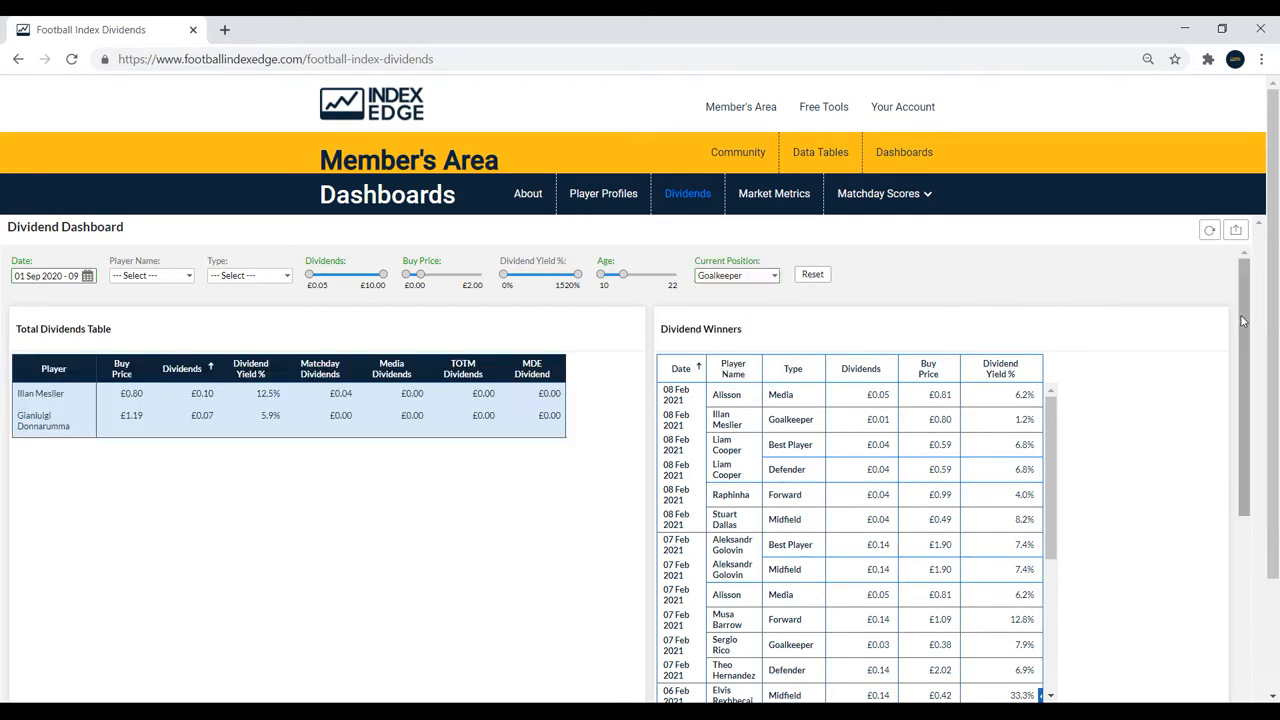
scroll(down, 3)
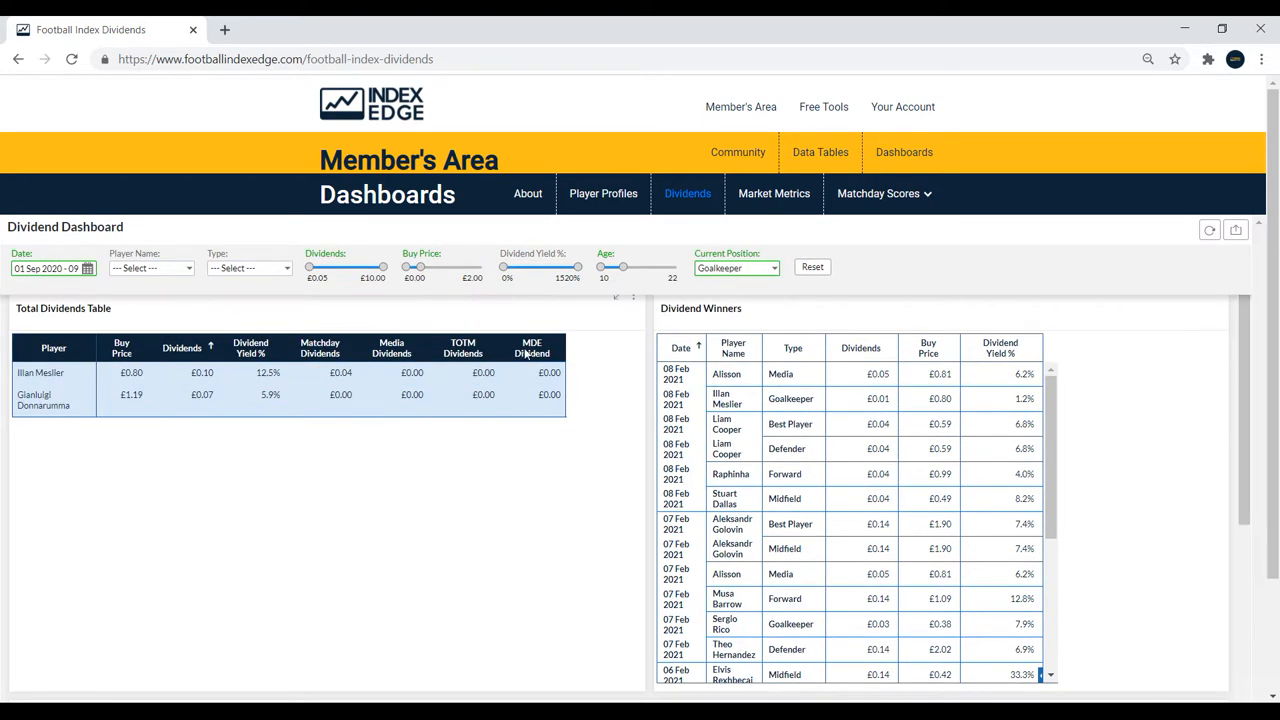
mouse_move(135, 325)
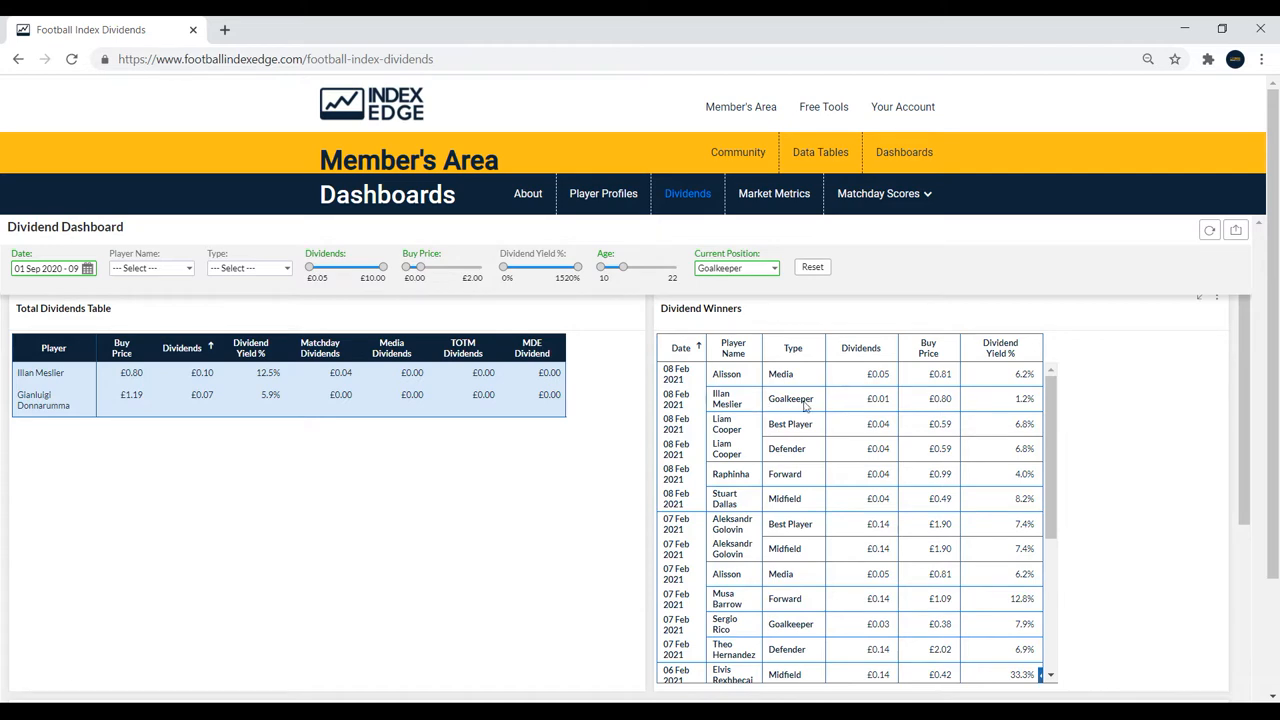
mouse_move(1039, 405)
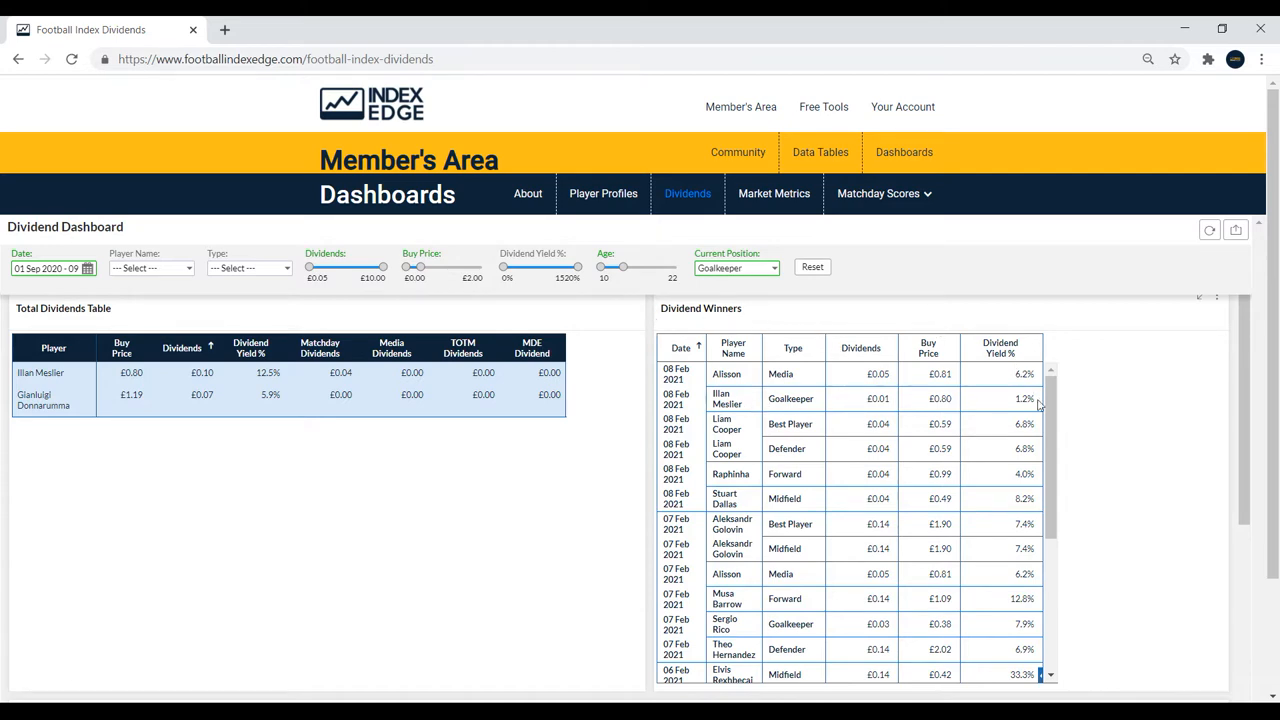
scroll(down, 3)
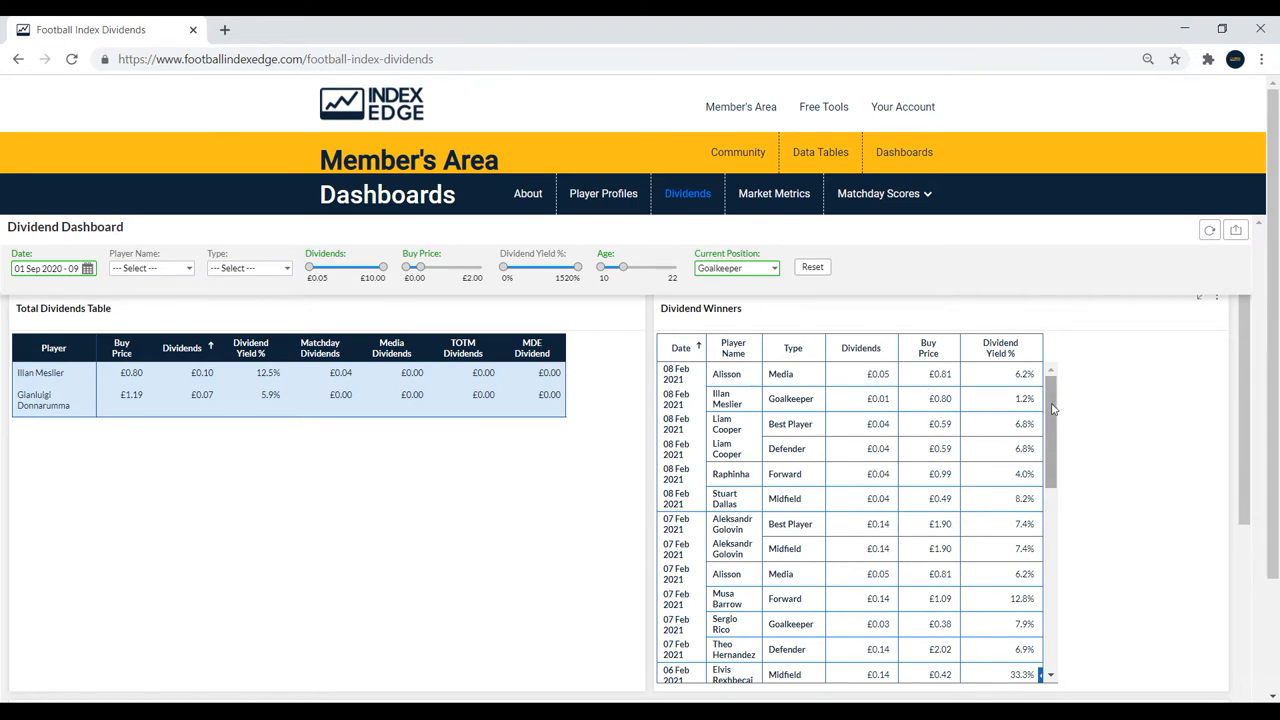
scroll(down, 3)
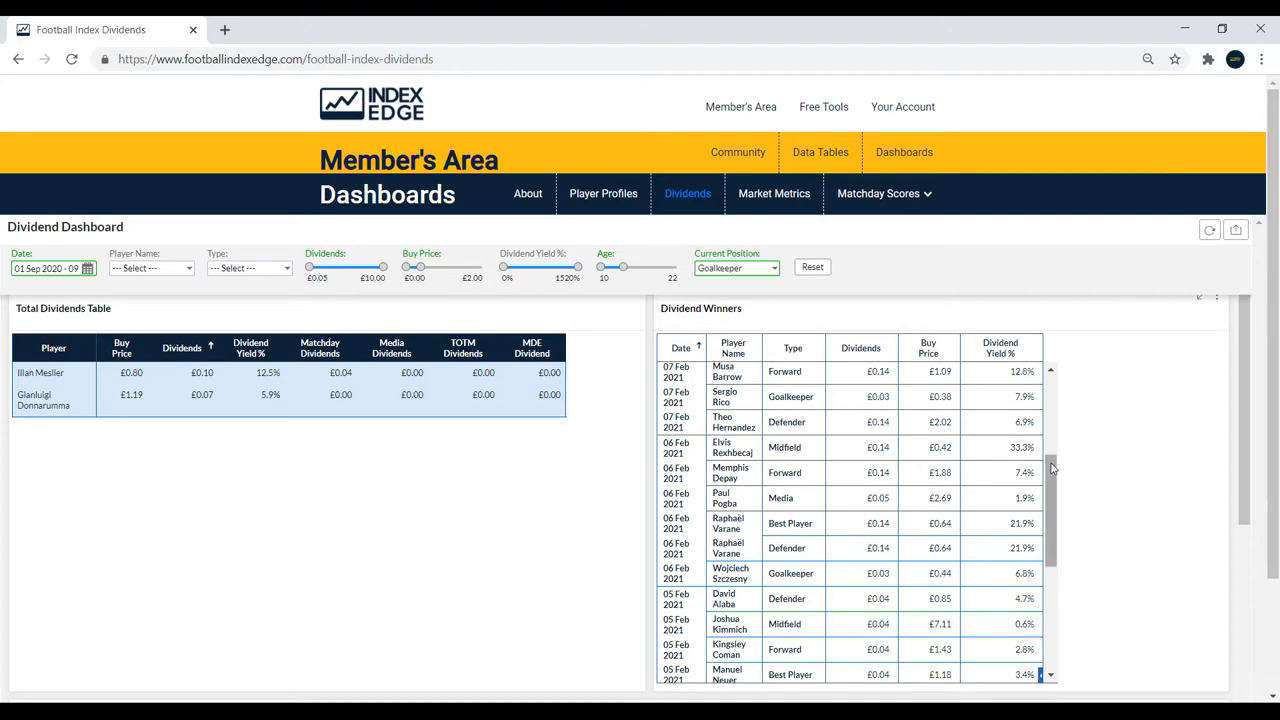
scroll(down, 3)
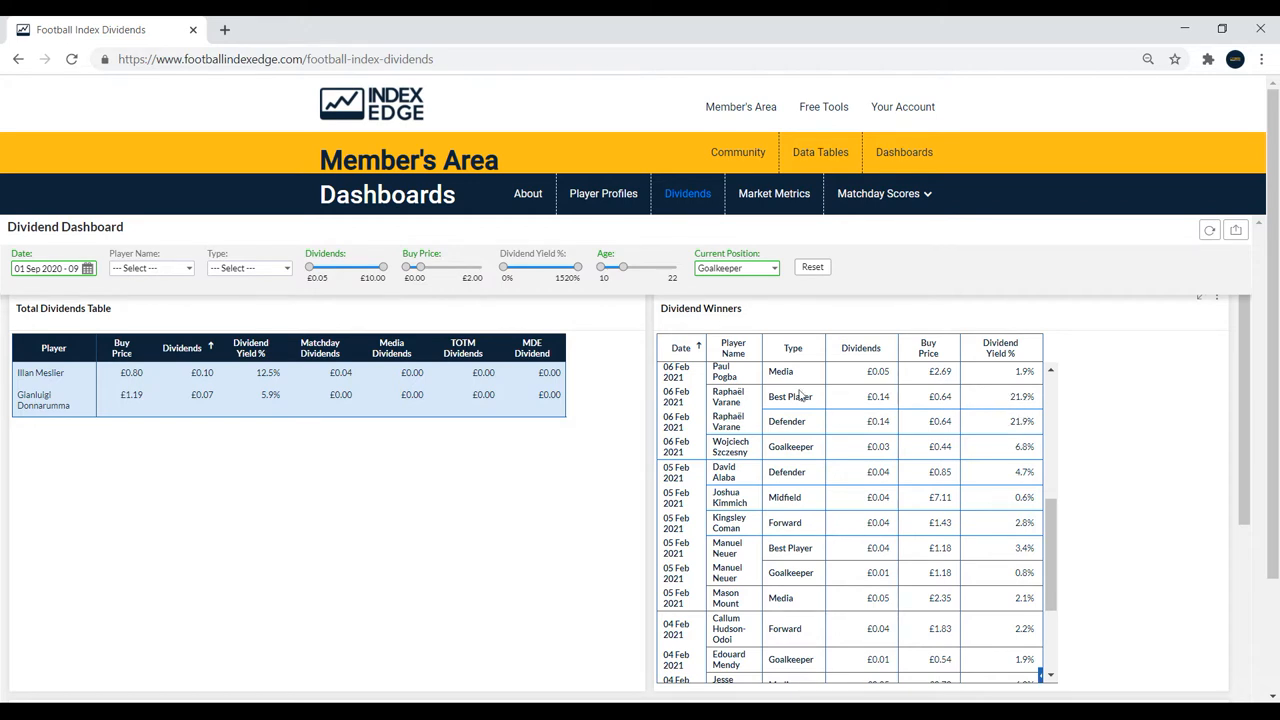
mouse_move(825, 424)
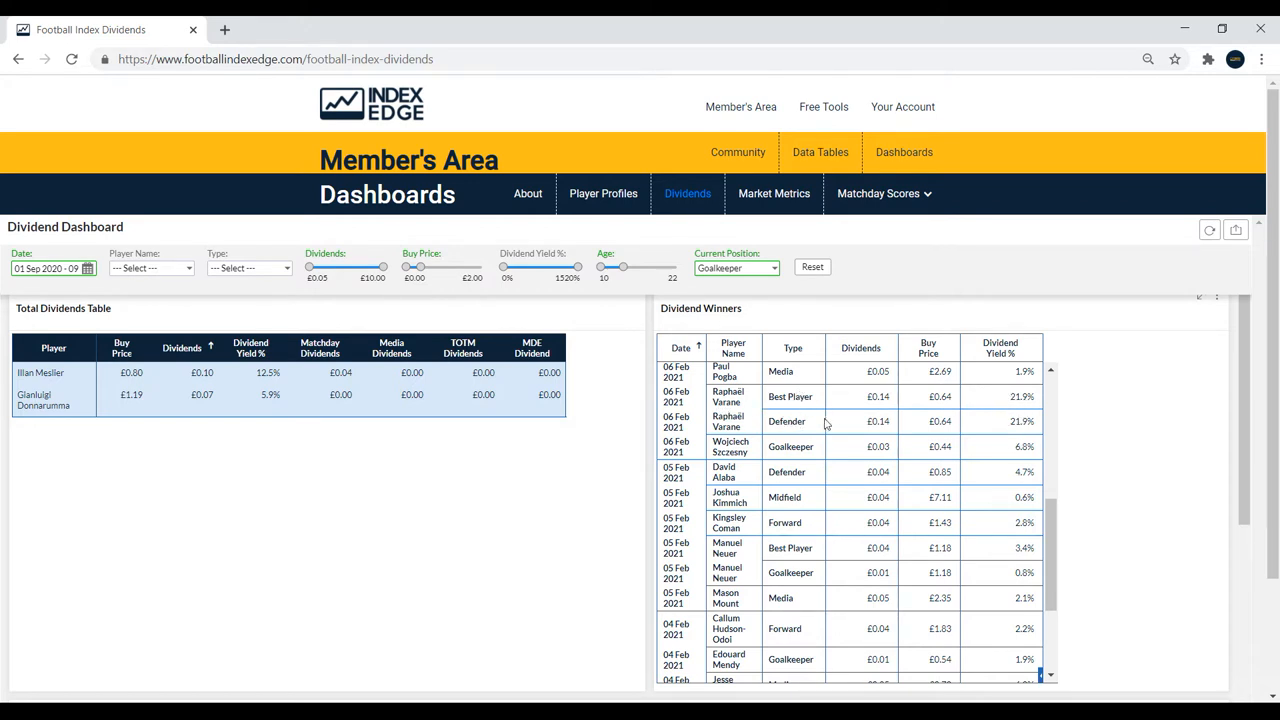
scroll(down, 3)
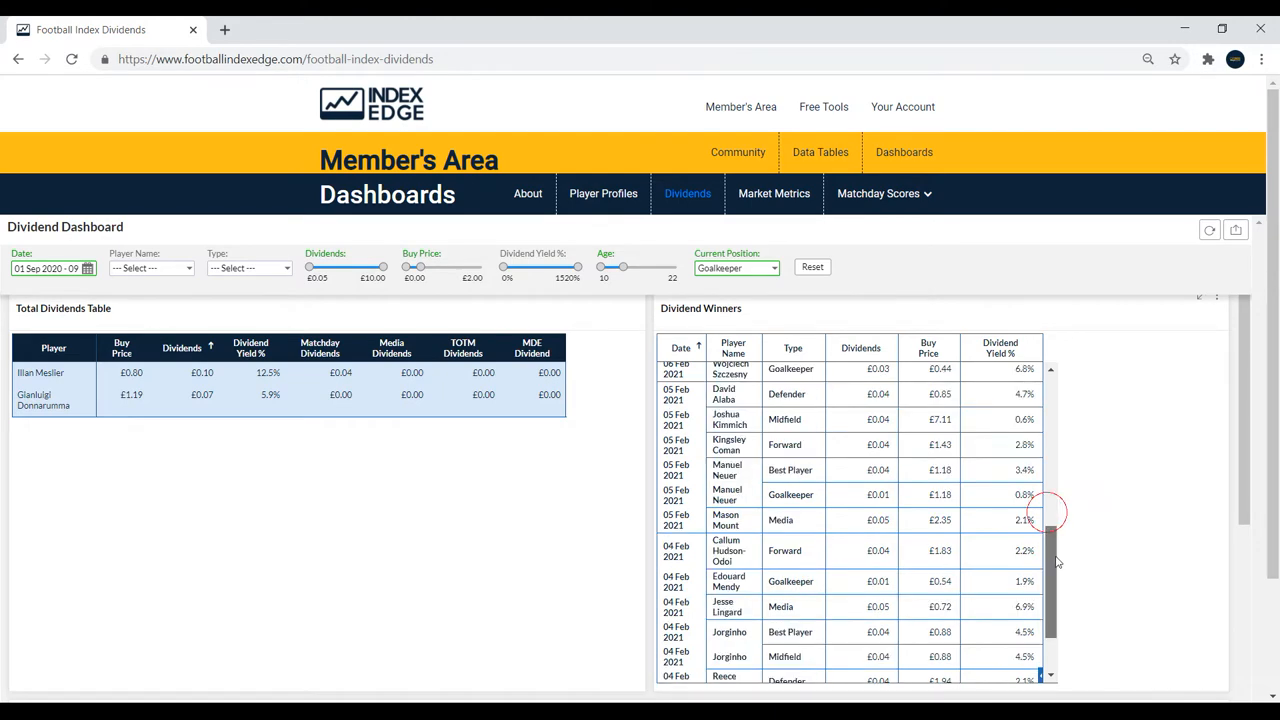
scroll(down, 3)
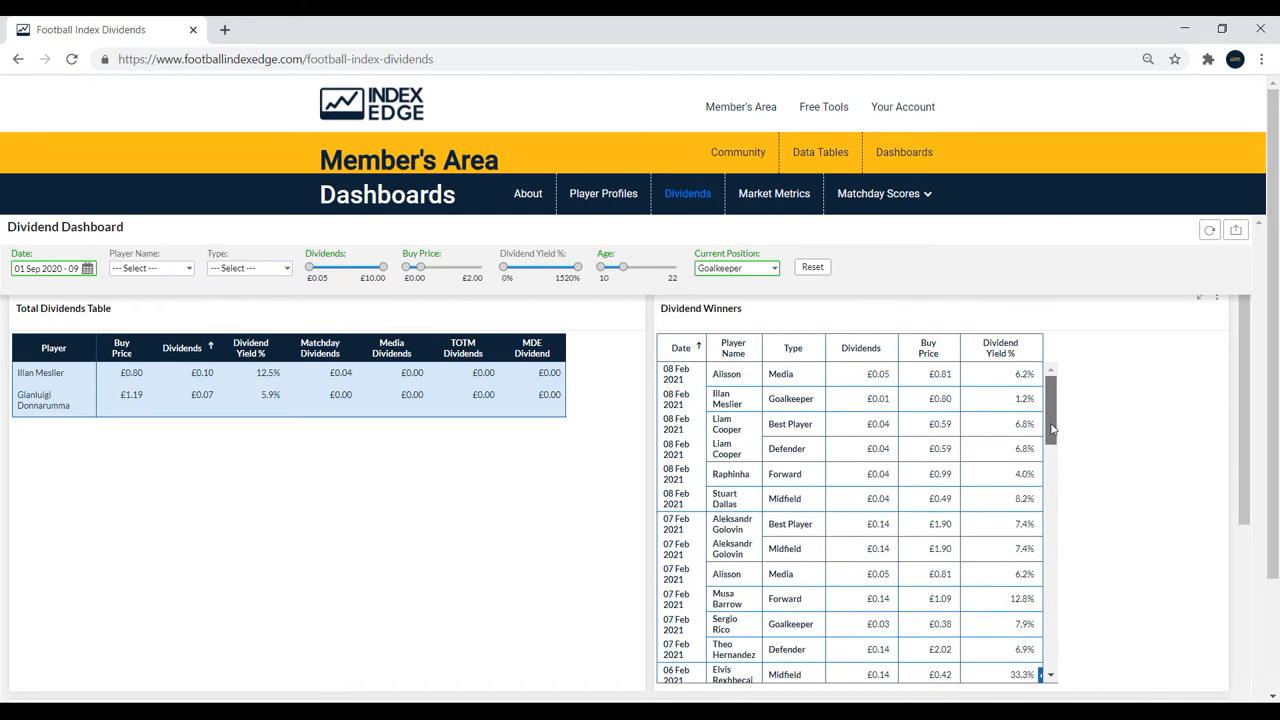
mouse_move(737, 268)
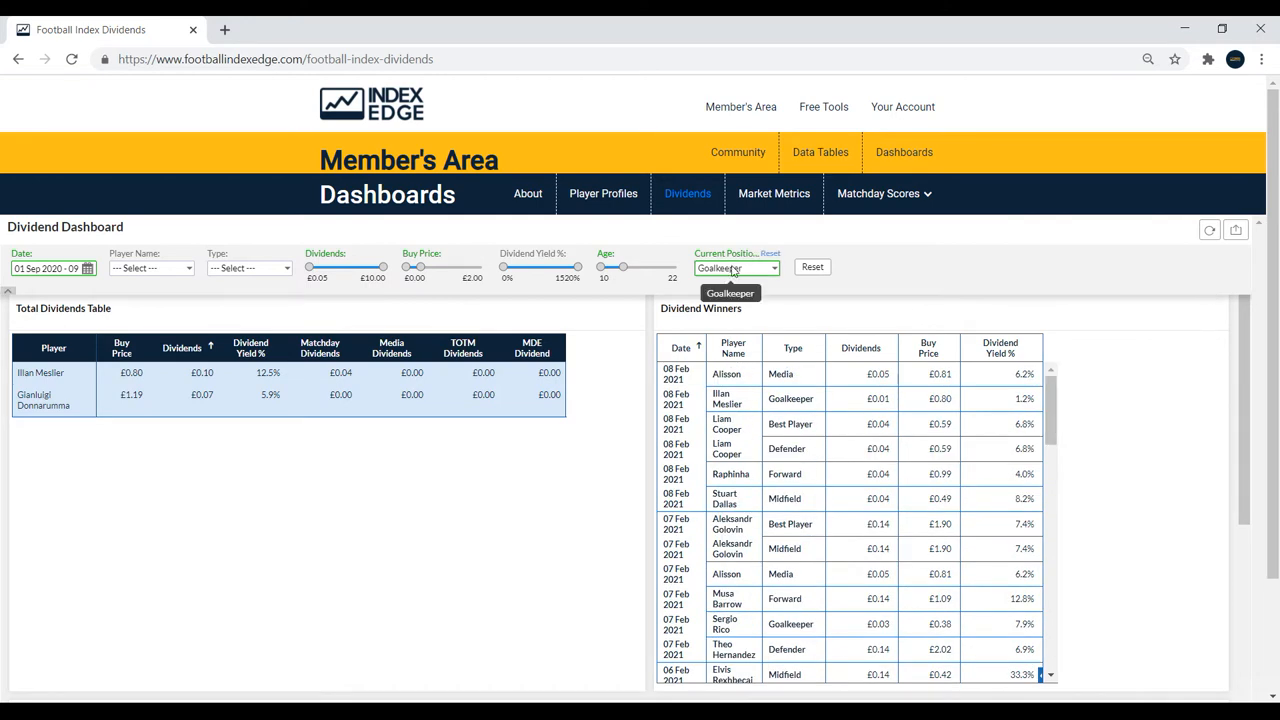
mouse_move(782, 279)
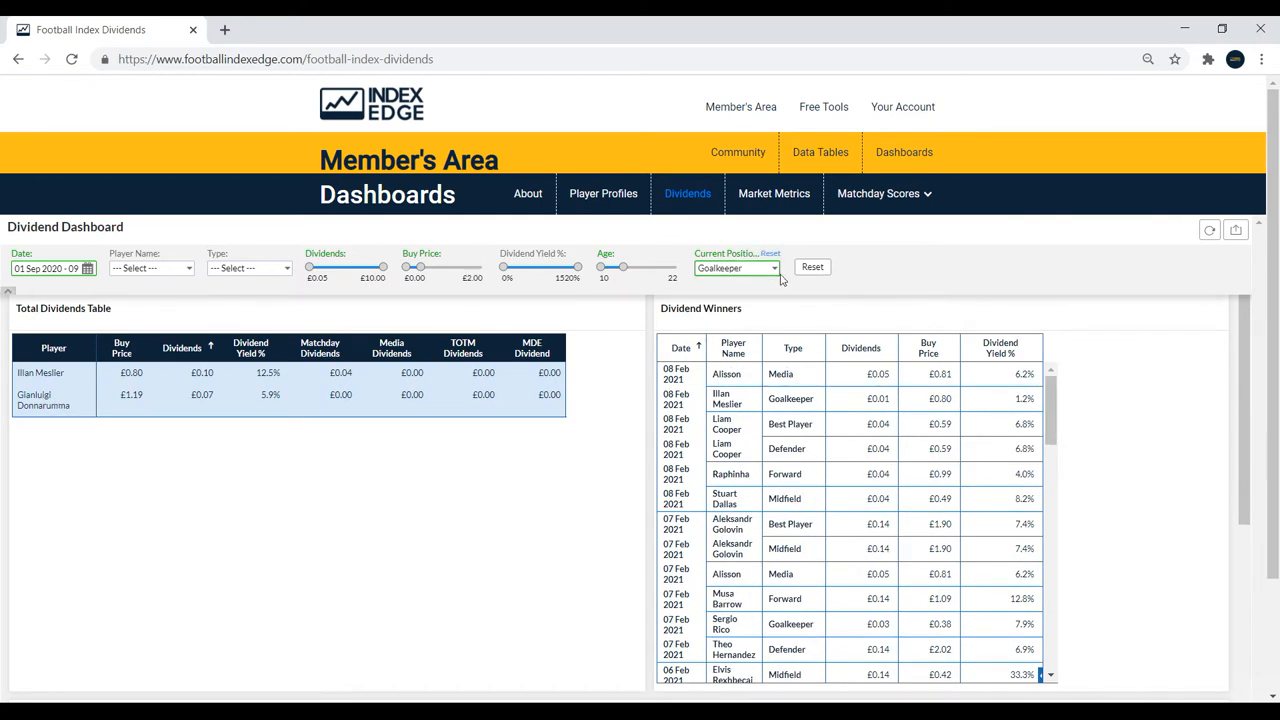
Change the Current Position filter from Goalkeeper to Defender.
click(735, 267)
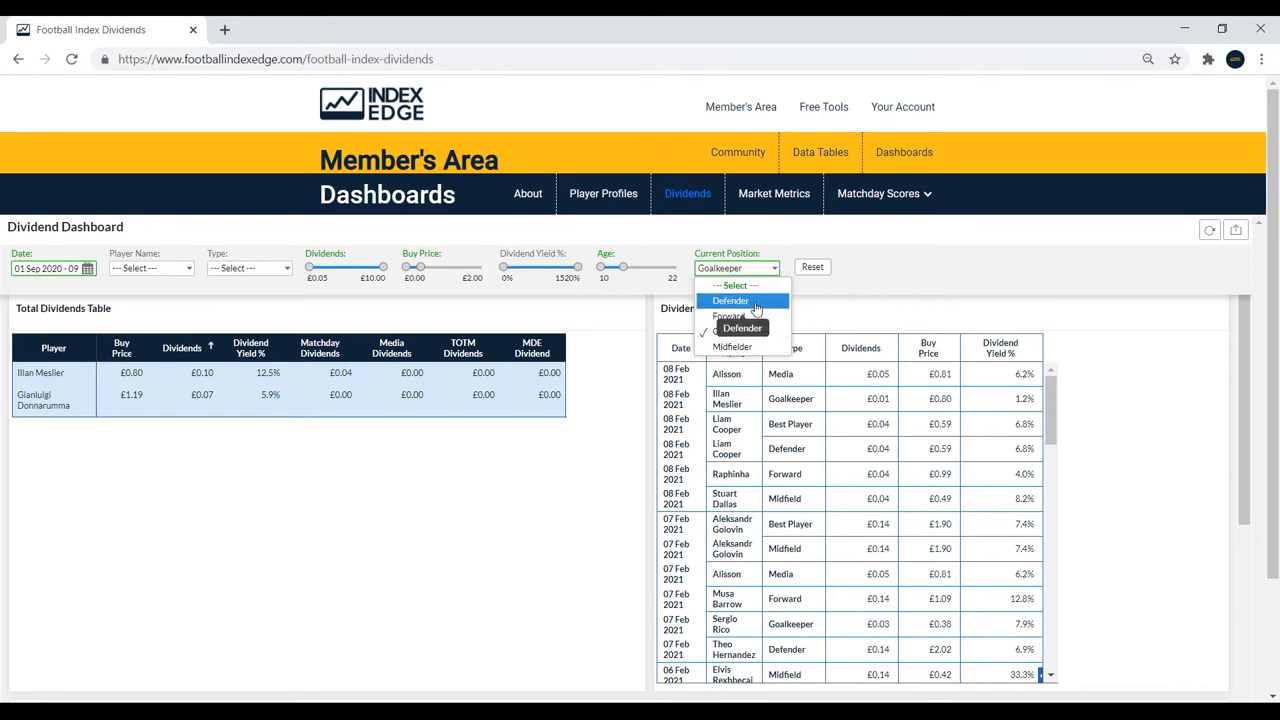
click(730, 300)
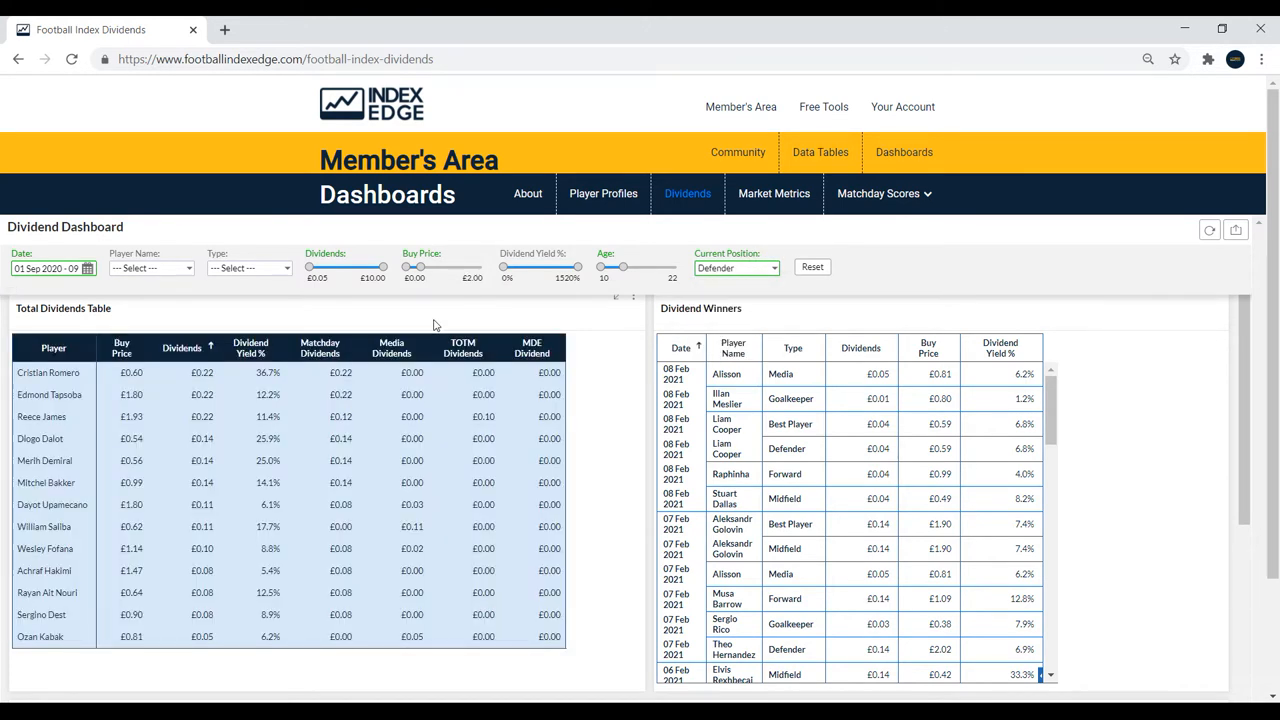
mouse_move(357, 383)
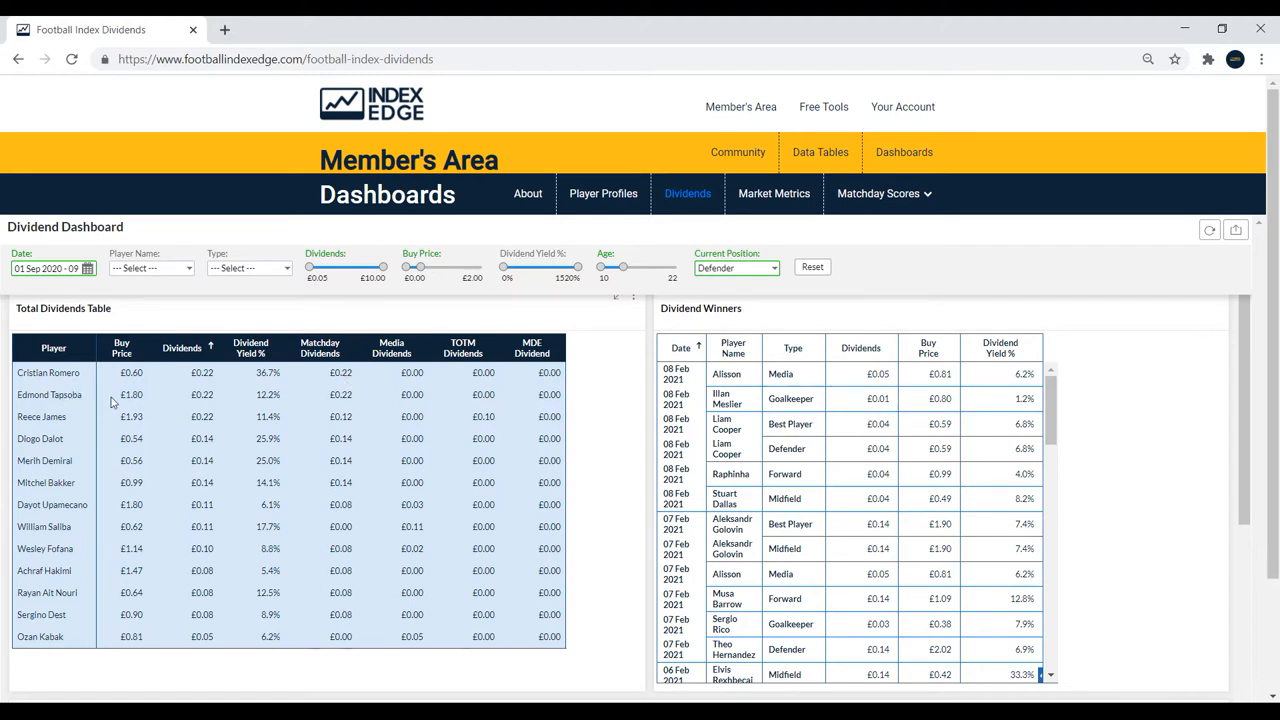
mouse_move(94, 376)
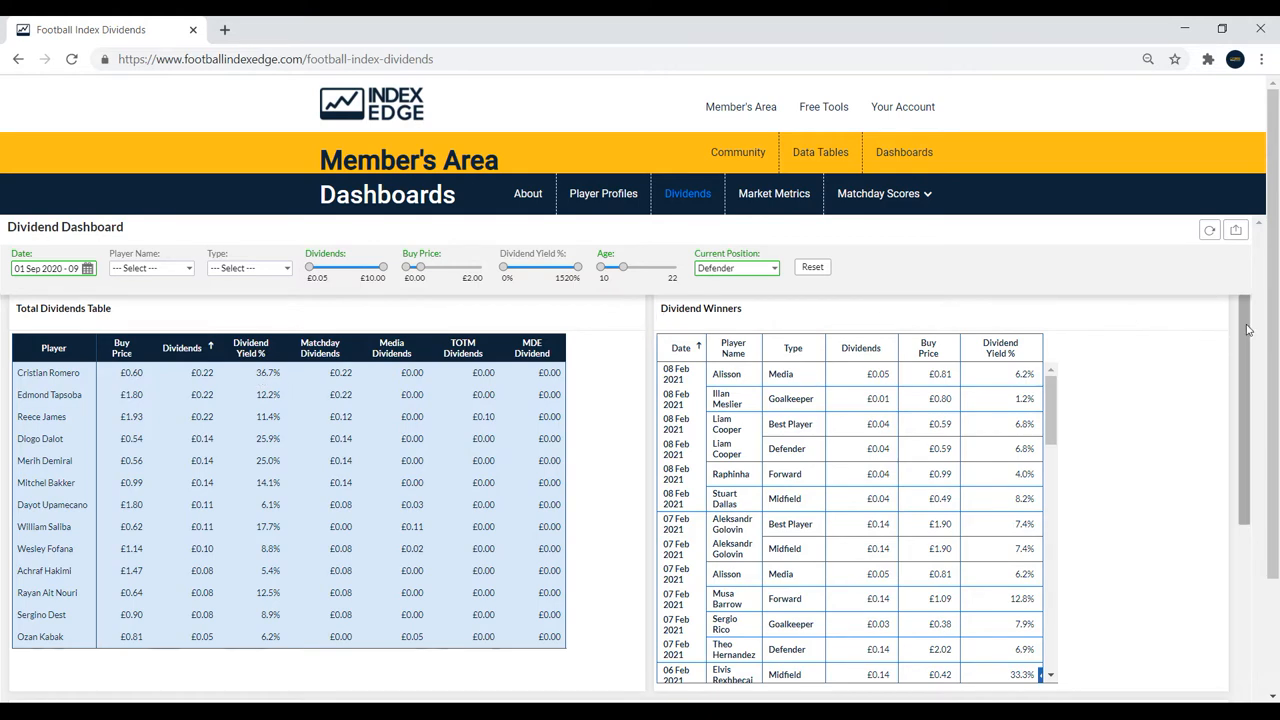
Switch the defenders' Buy Price vs Dividends chart to a smoothed line with markers.
scroll(down, 3)
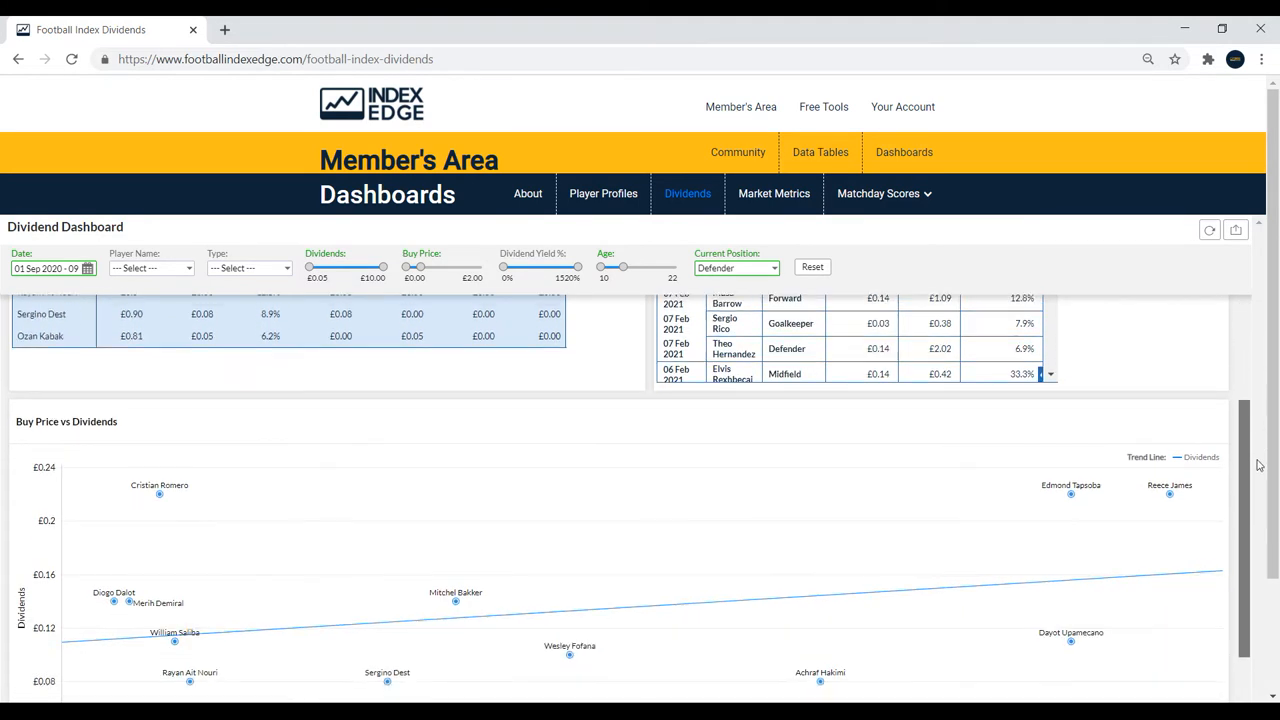
scroll(down, 3)
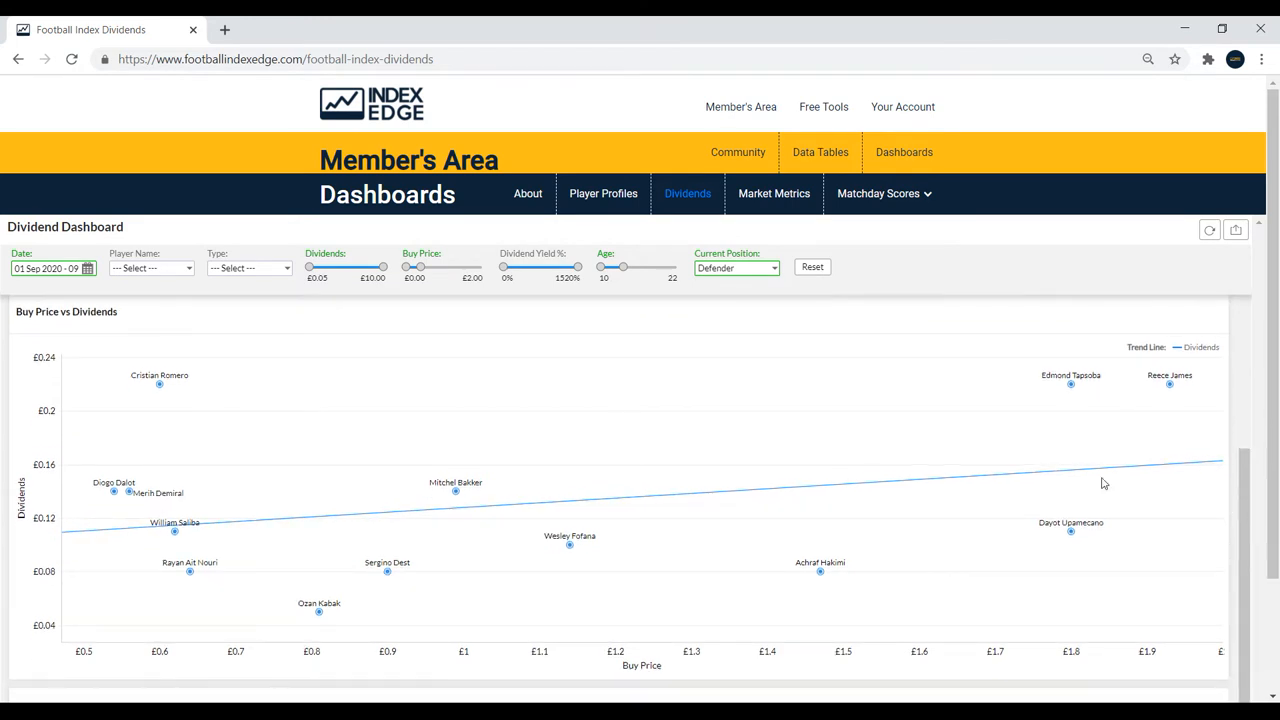
mouse_move(159, 385)
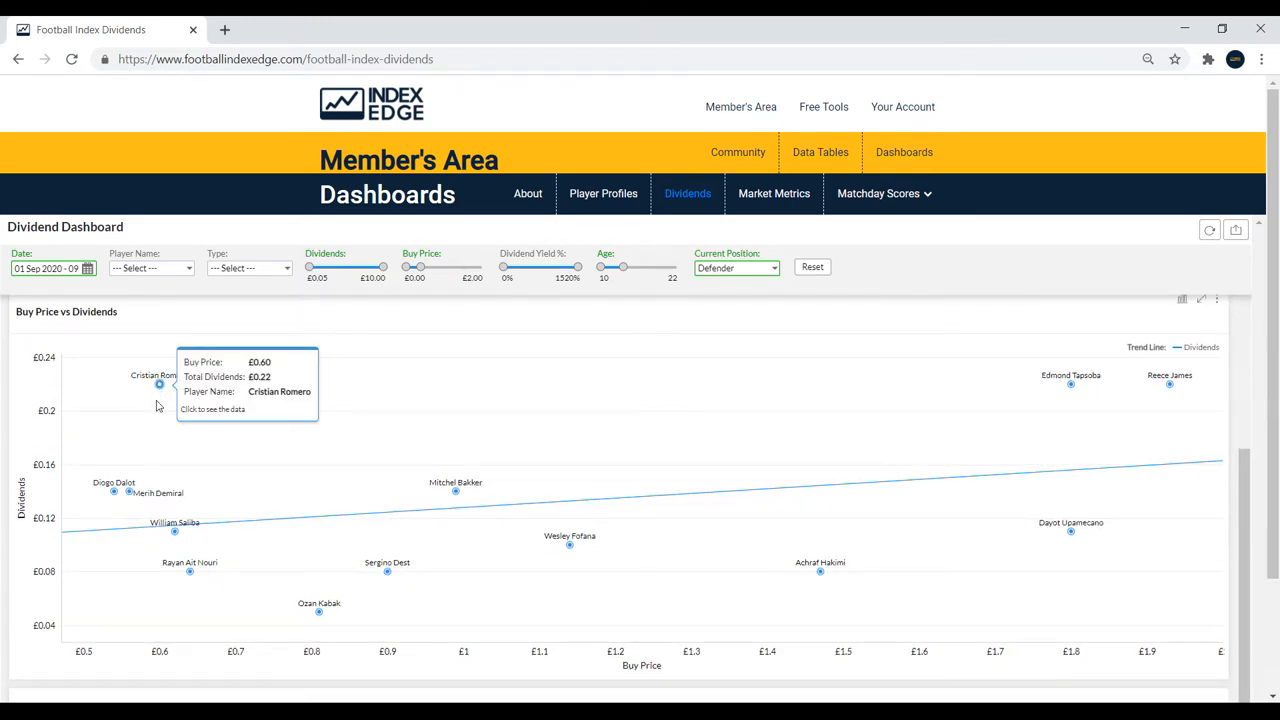
mouse_move(308, 522)
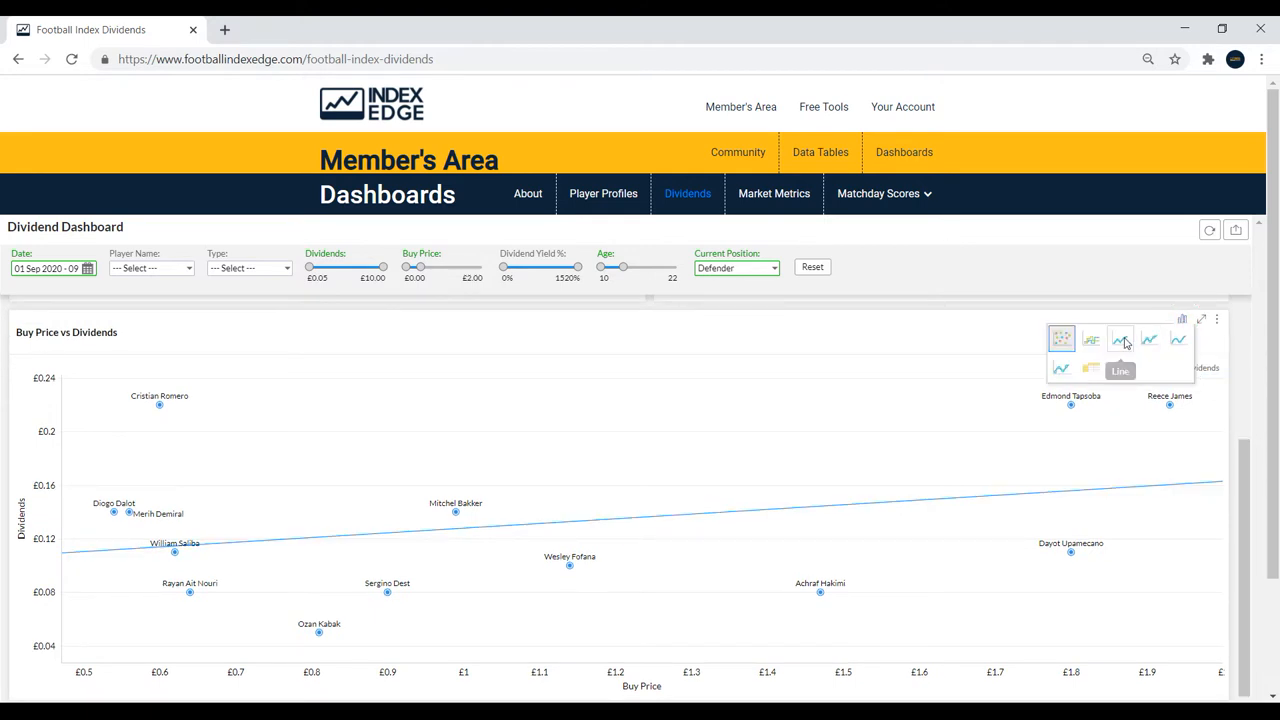
click(1120, 338)
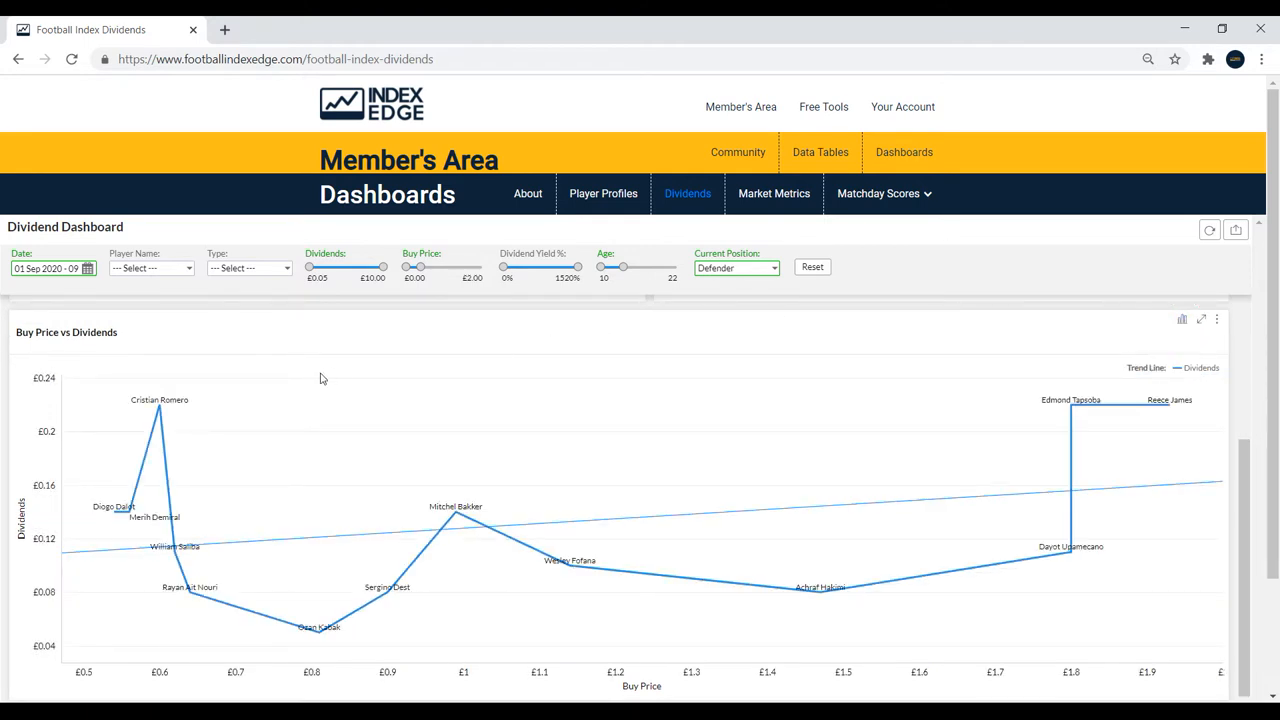
mouse_move(291, 608)
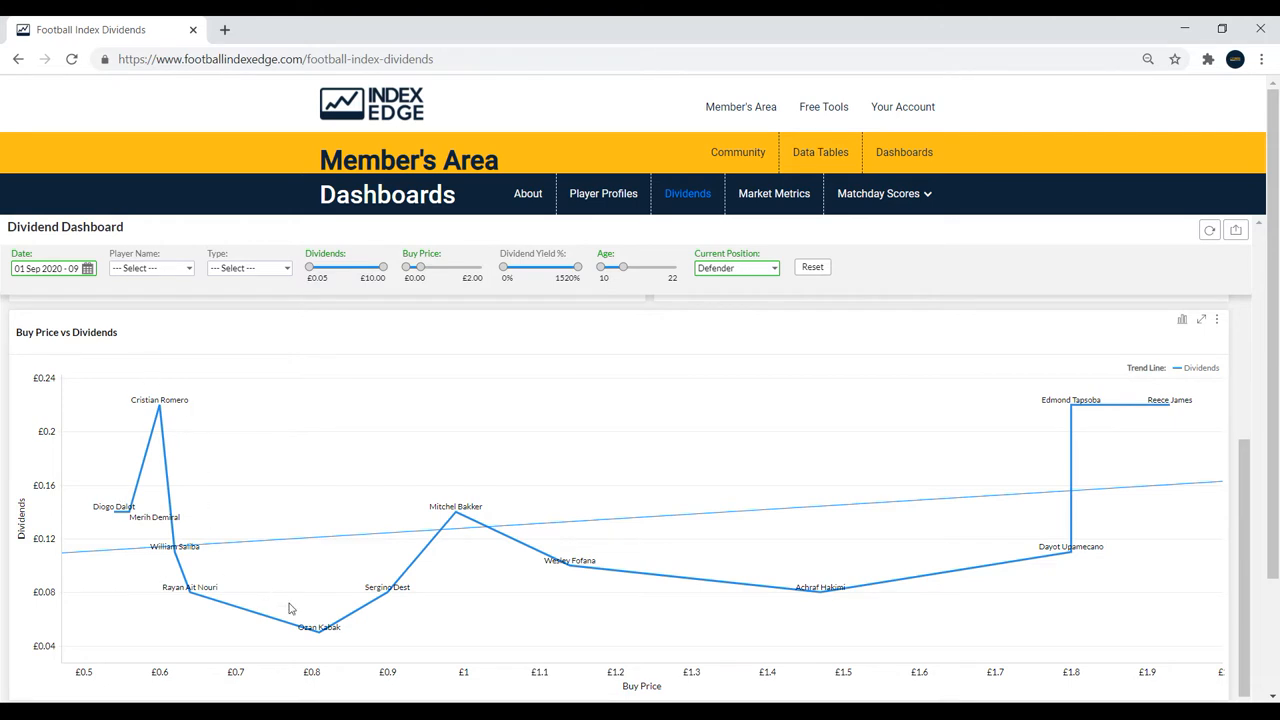
mouse_move(1165, 333)
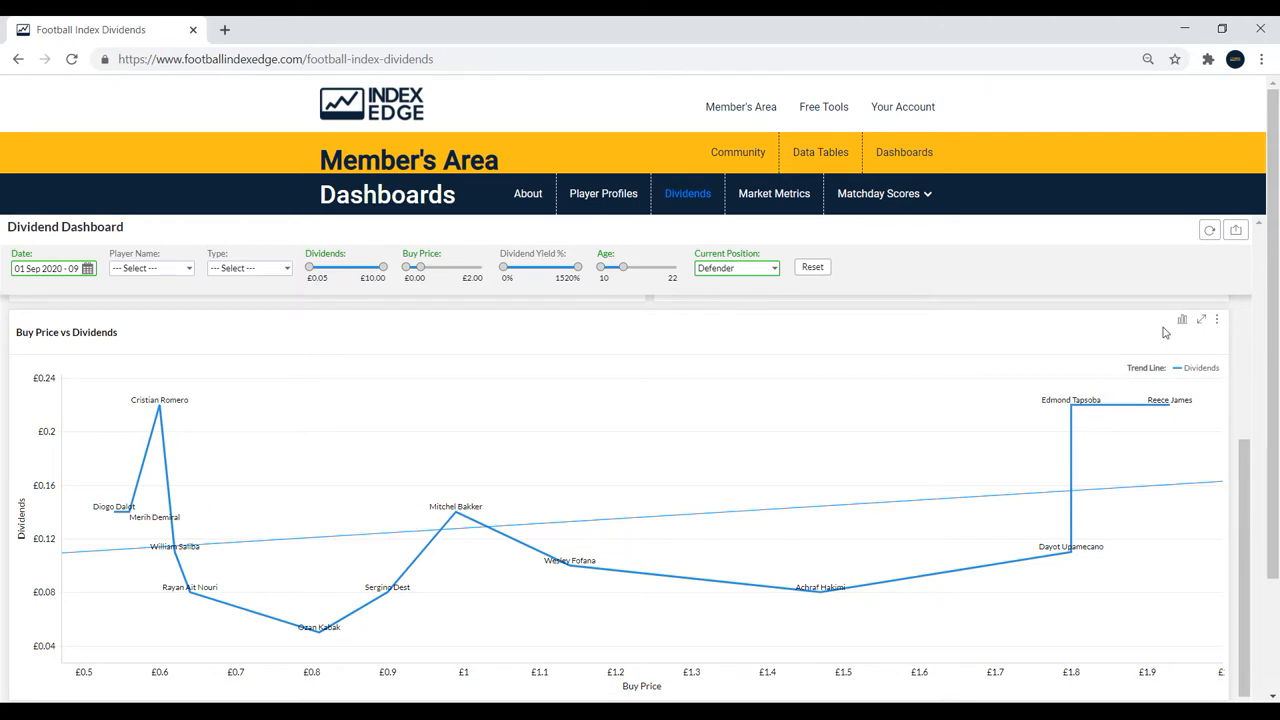
click(1181, 319)
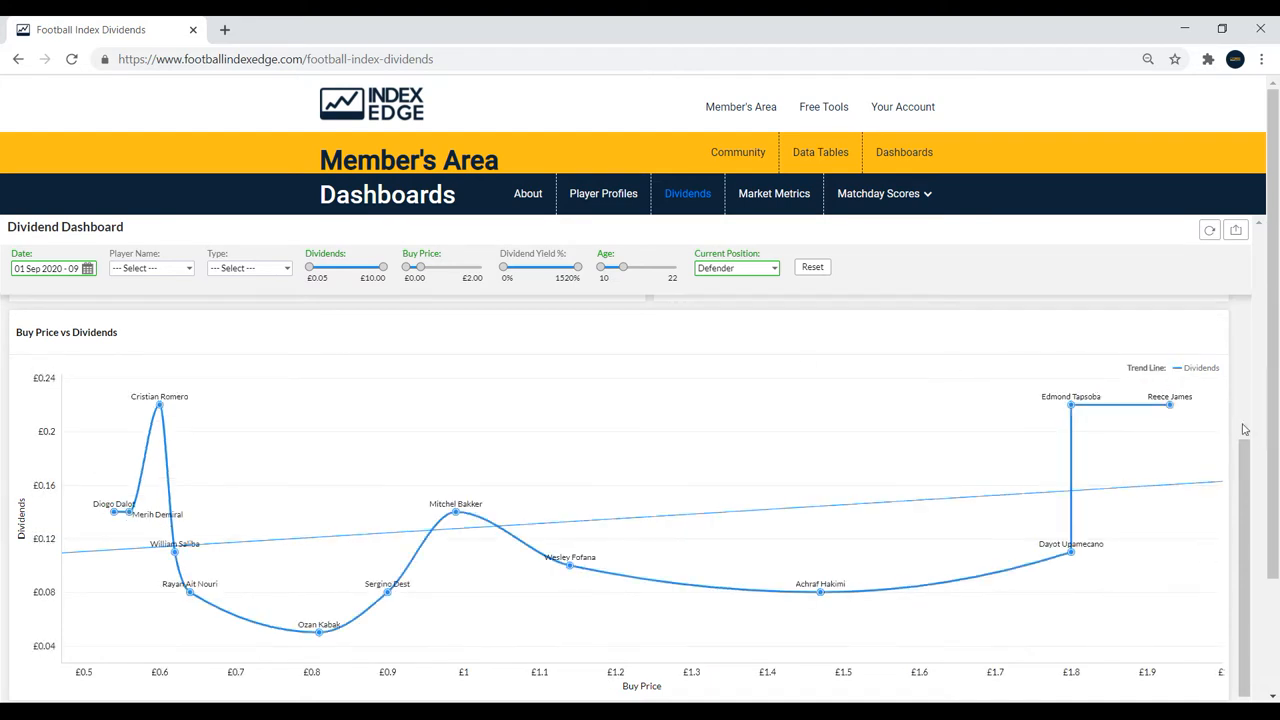
scroll(down, 3)
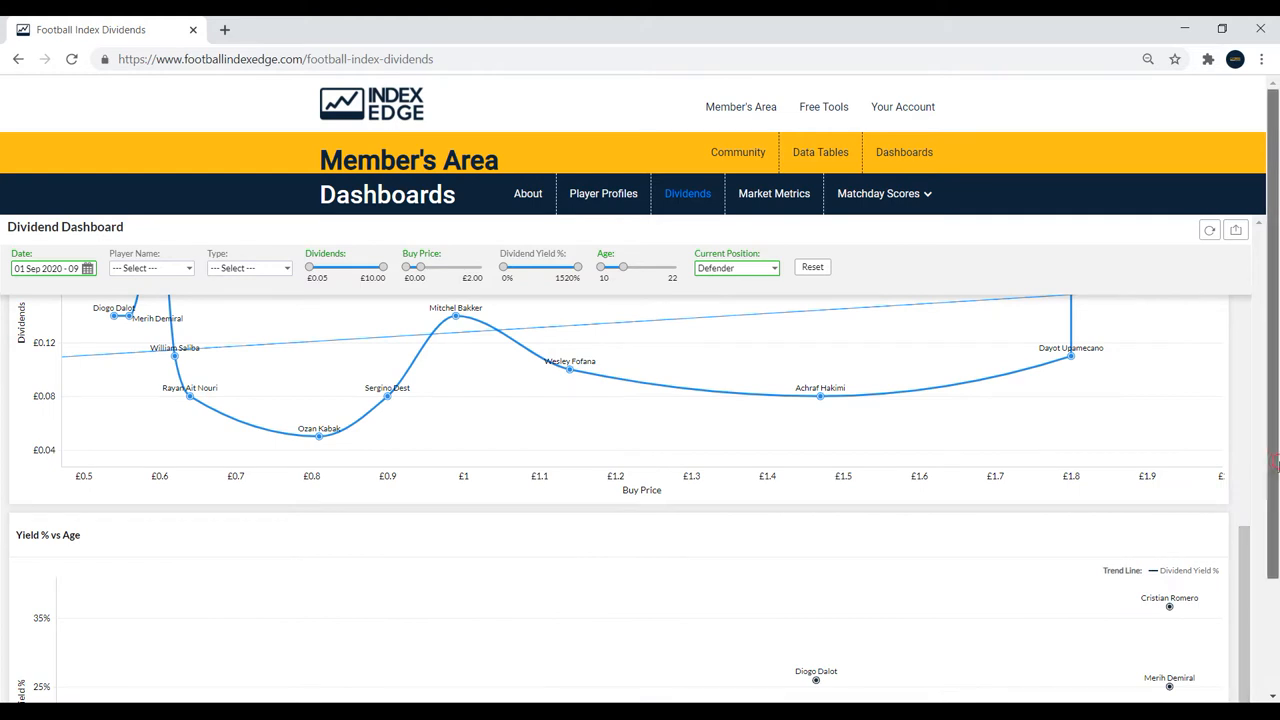
scroll(down, 3)
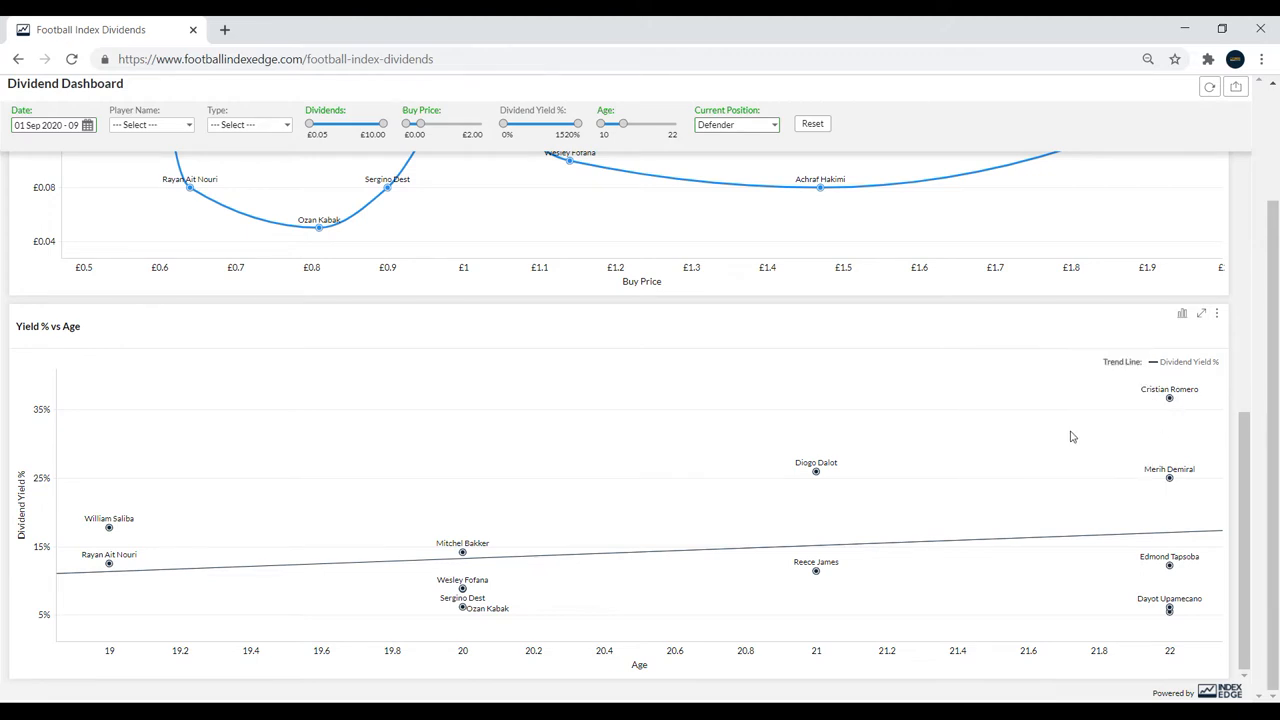
mouse_move(254, 514)
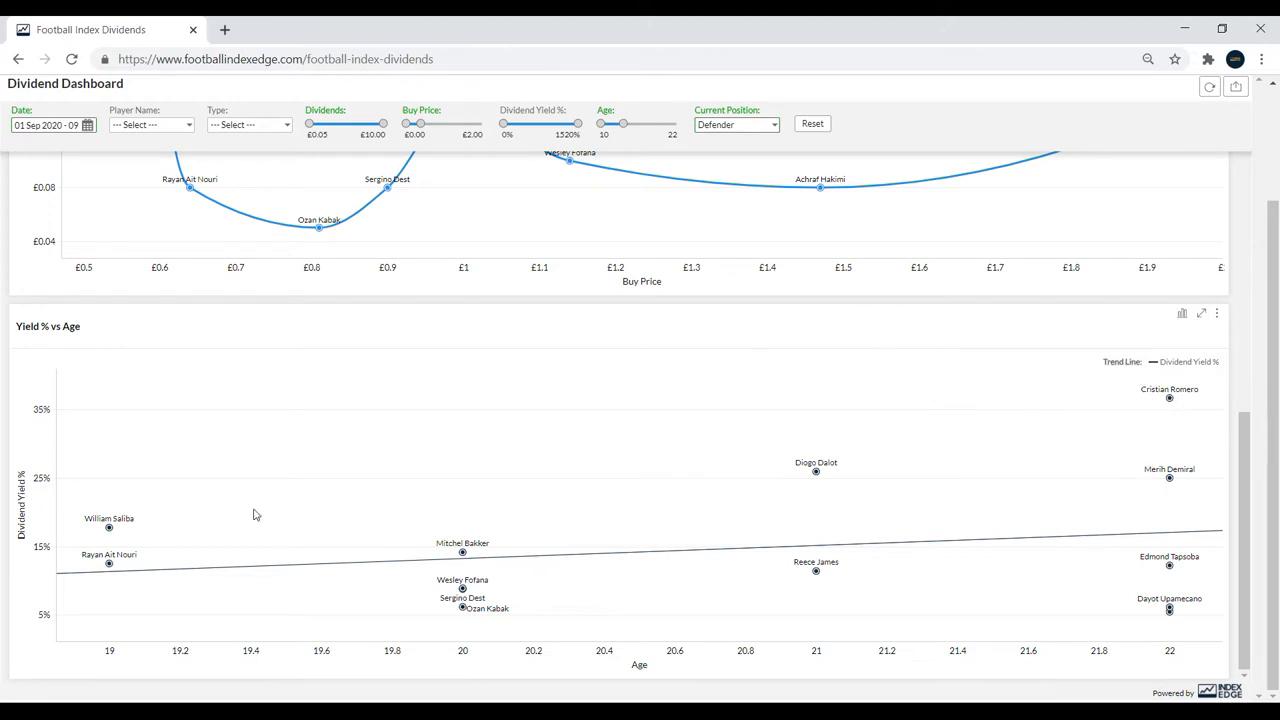
mouse_move(127, 597)
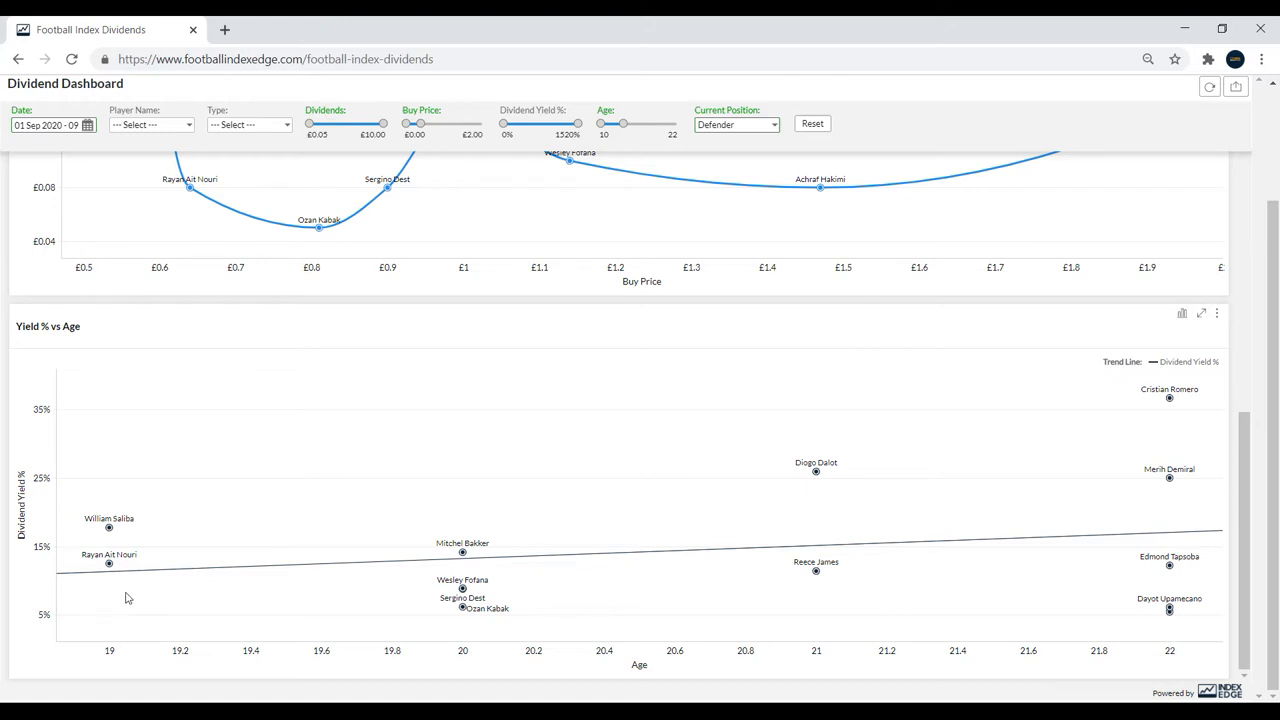
mouse_move(137, 537)
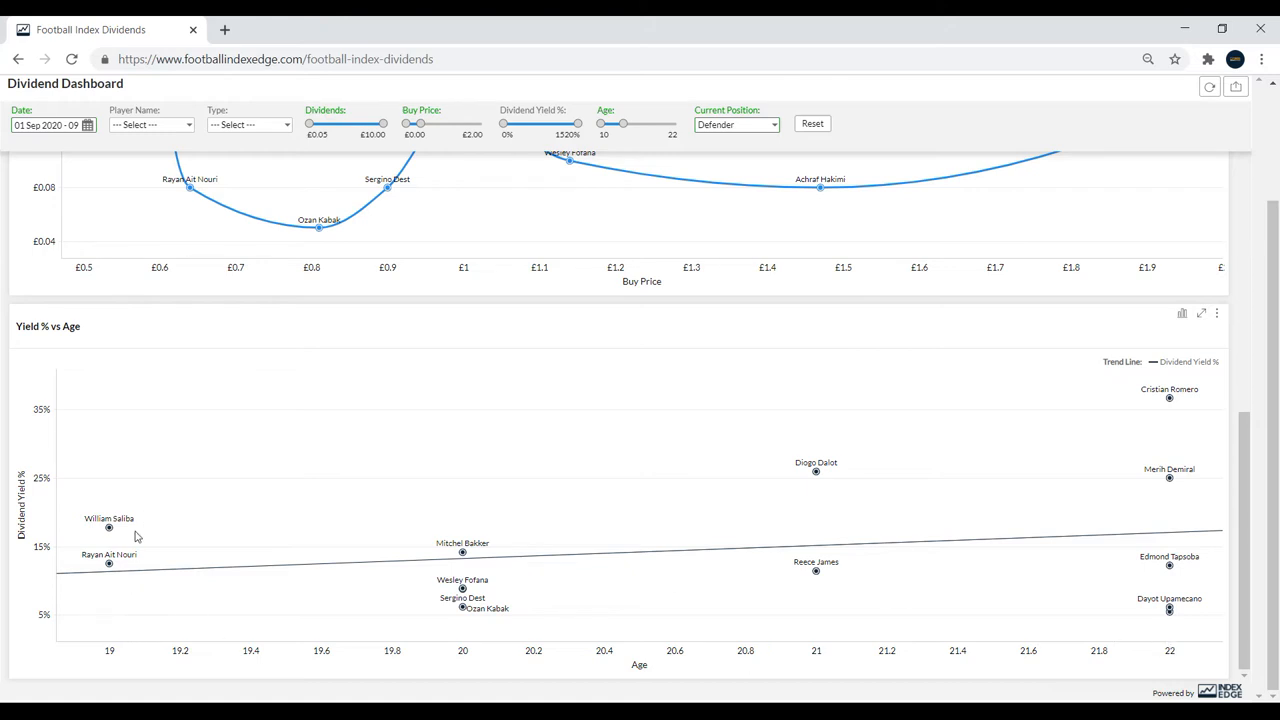
mouse_move(109, 527)
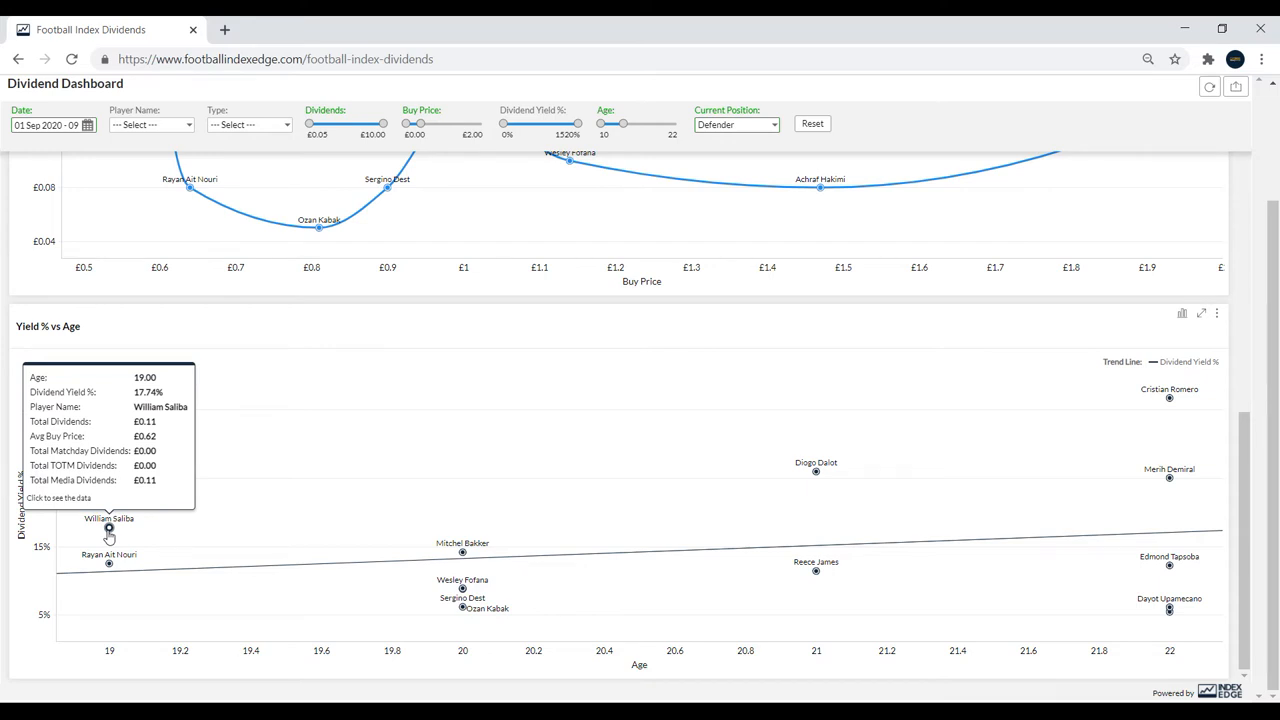
mouse_move(158, 531)
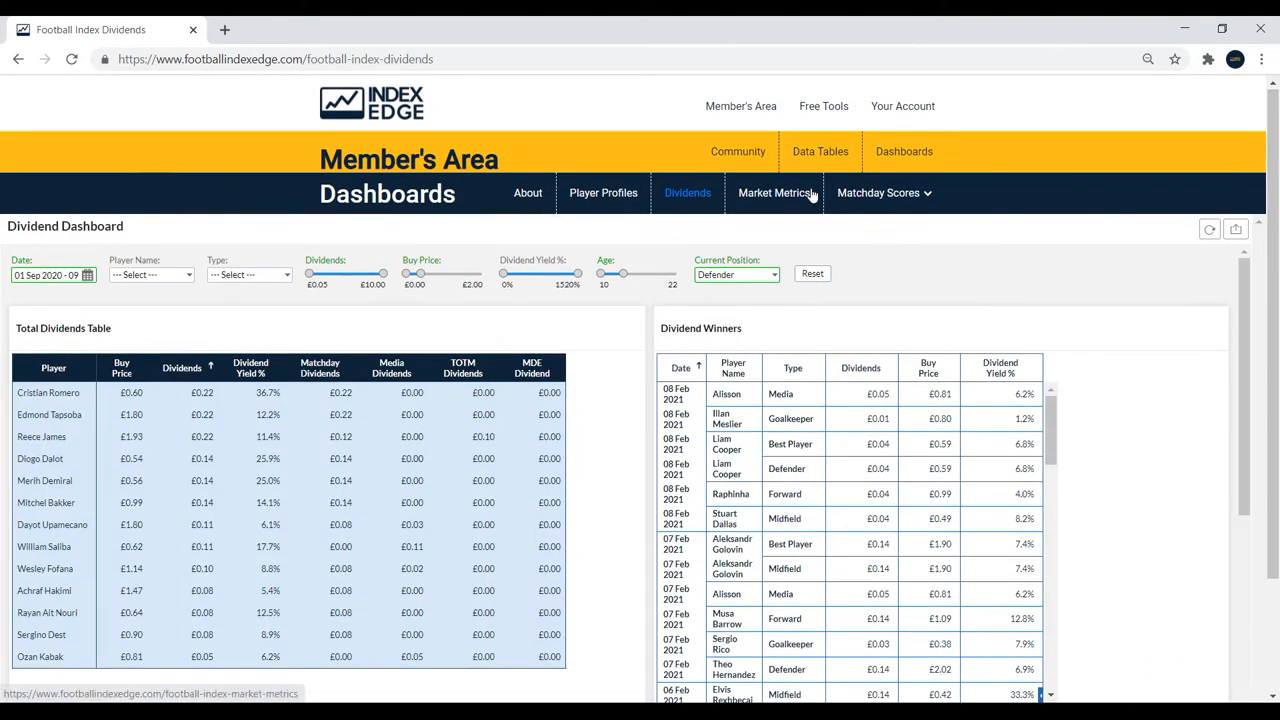
Set Current Position to Midfielder, bringing Kai Havertz and Ritsu Doan to the top.
click(736, 274)
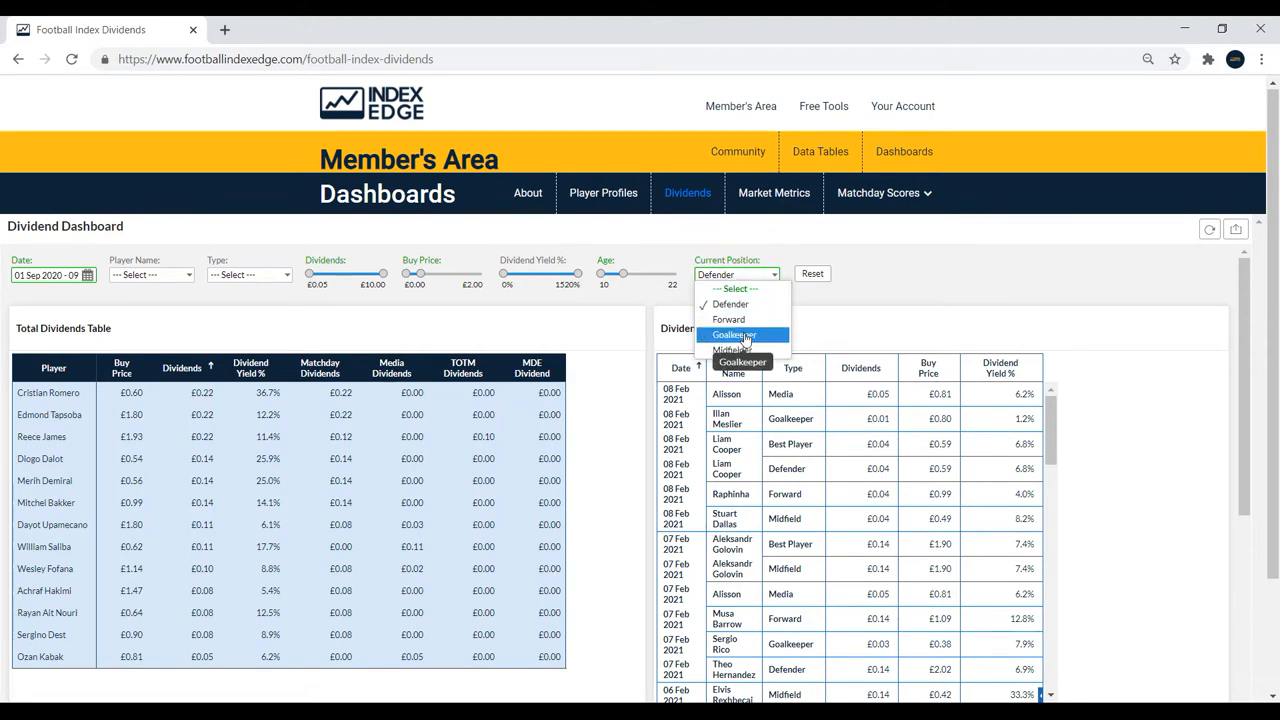
click(730, 349)
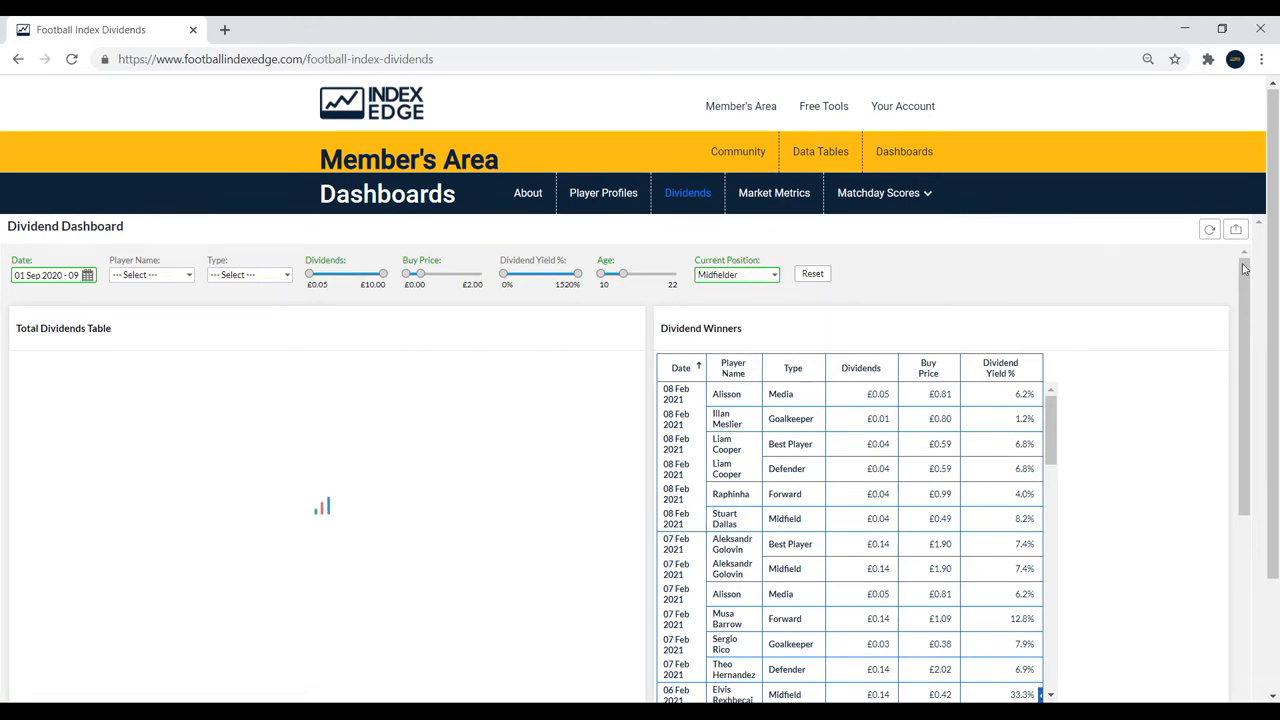
scroll(down, 3)
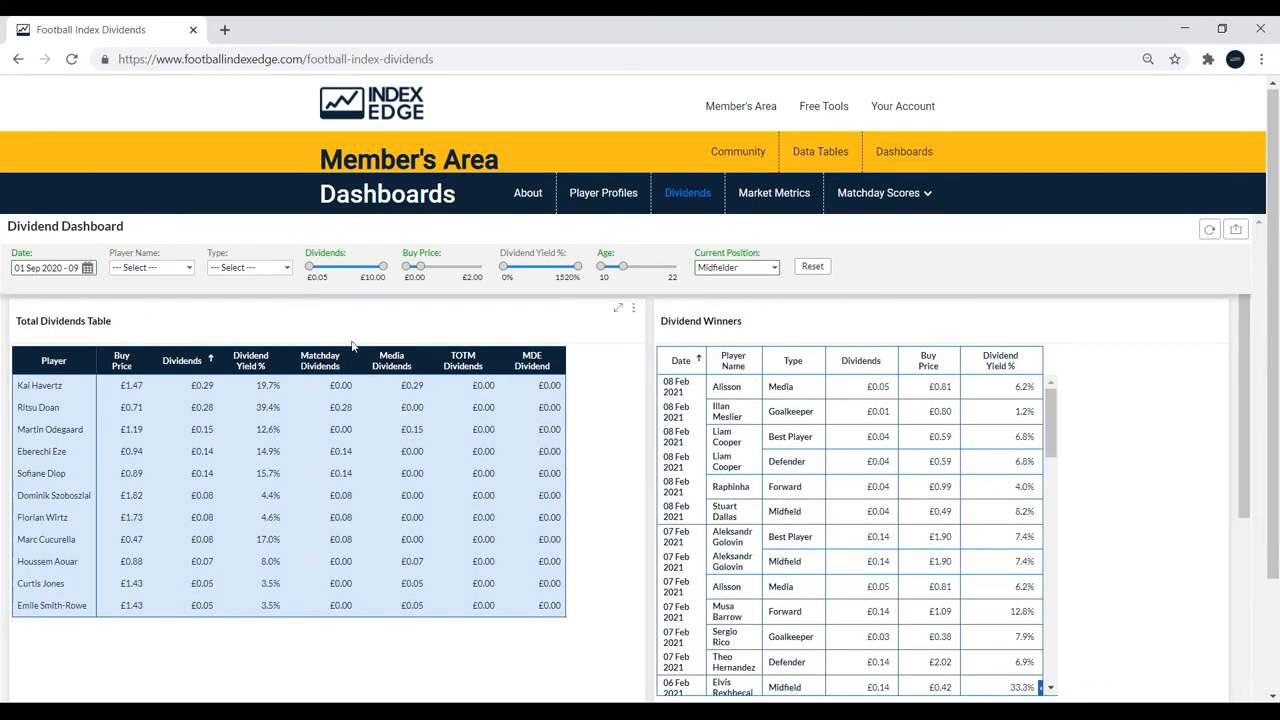
mouse_move(347, 367)
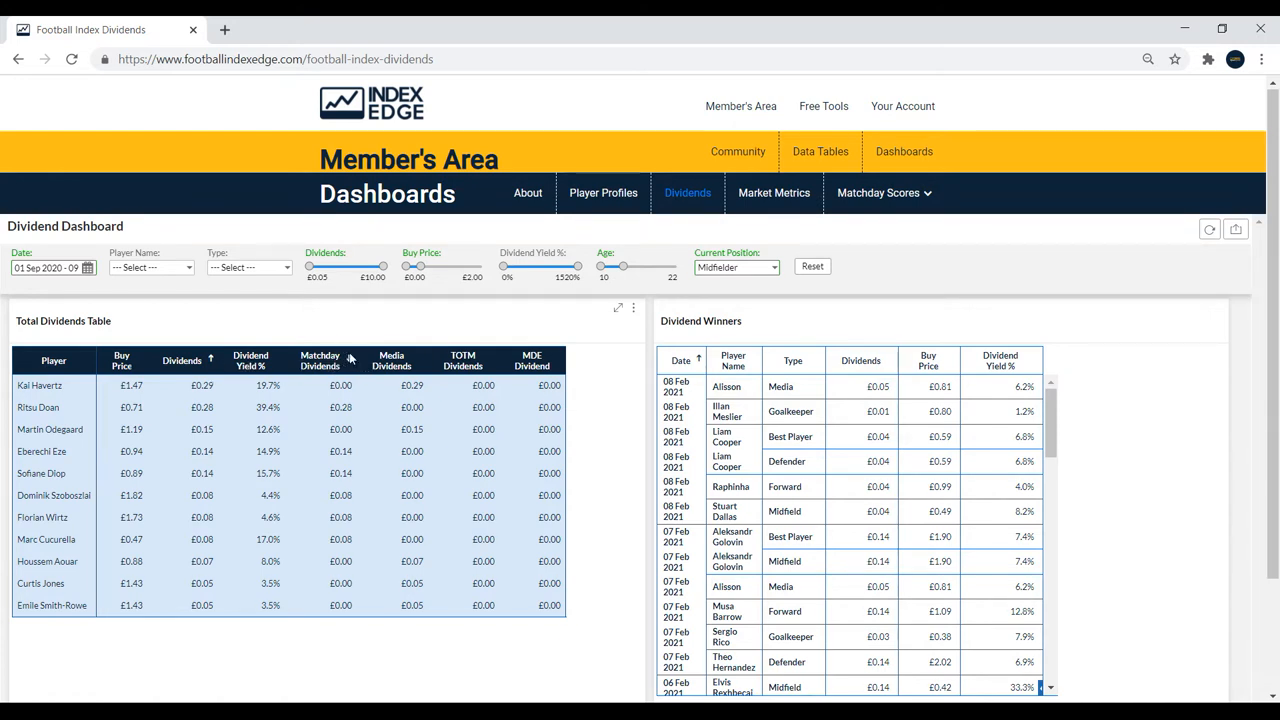
mouse_move(348, 360)
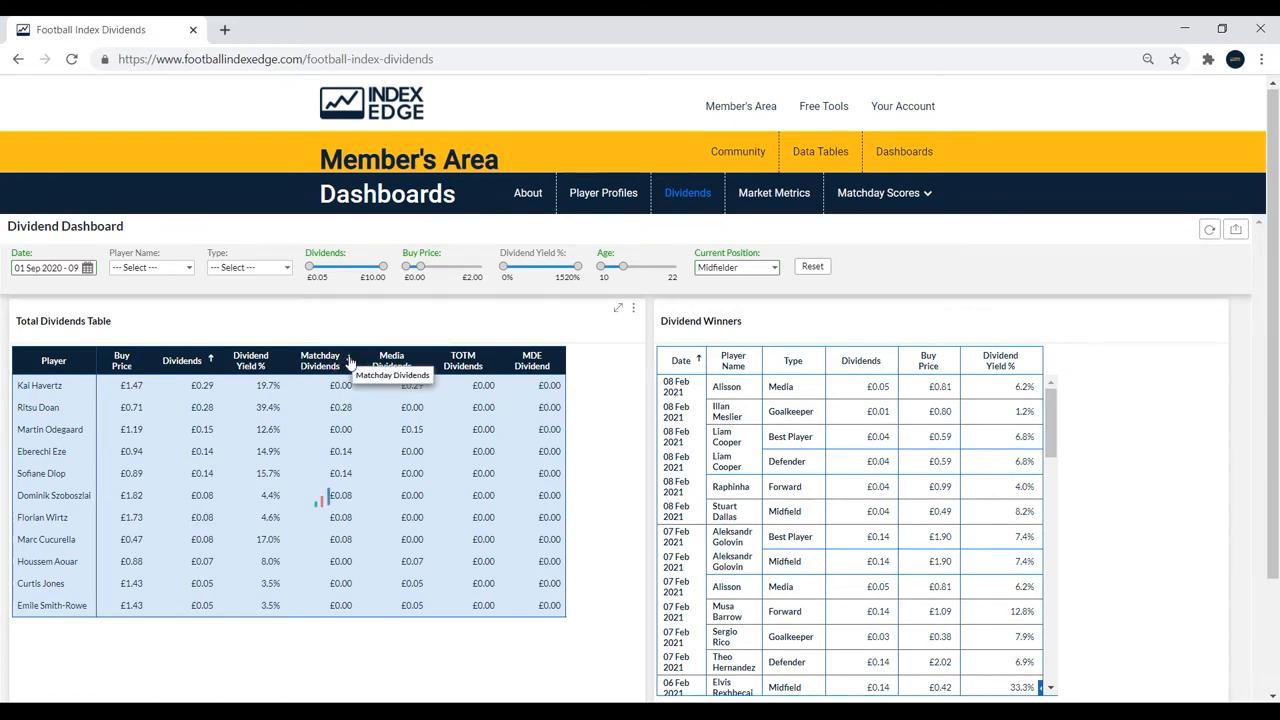
Sort midfielders by Matchday Dividends descending, putting Ritsu Doan first.
click(250, 360)
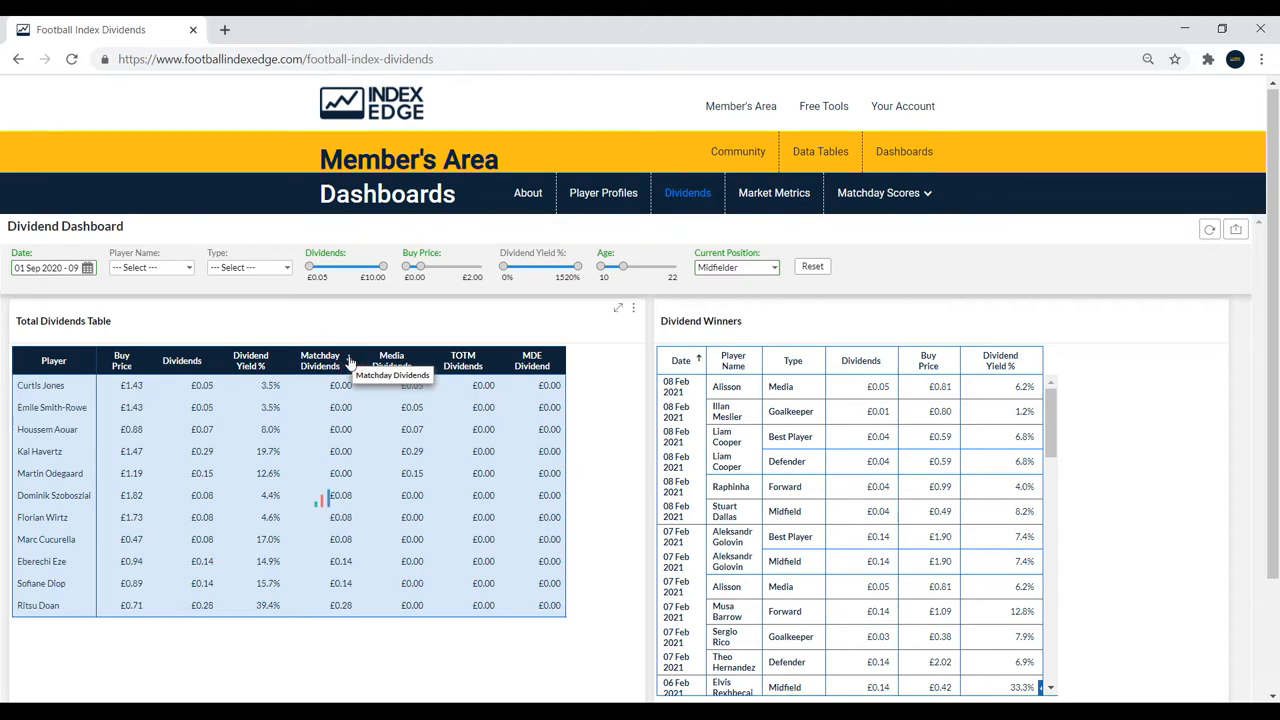
click(319, 360)
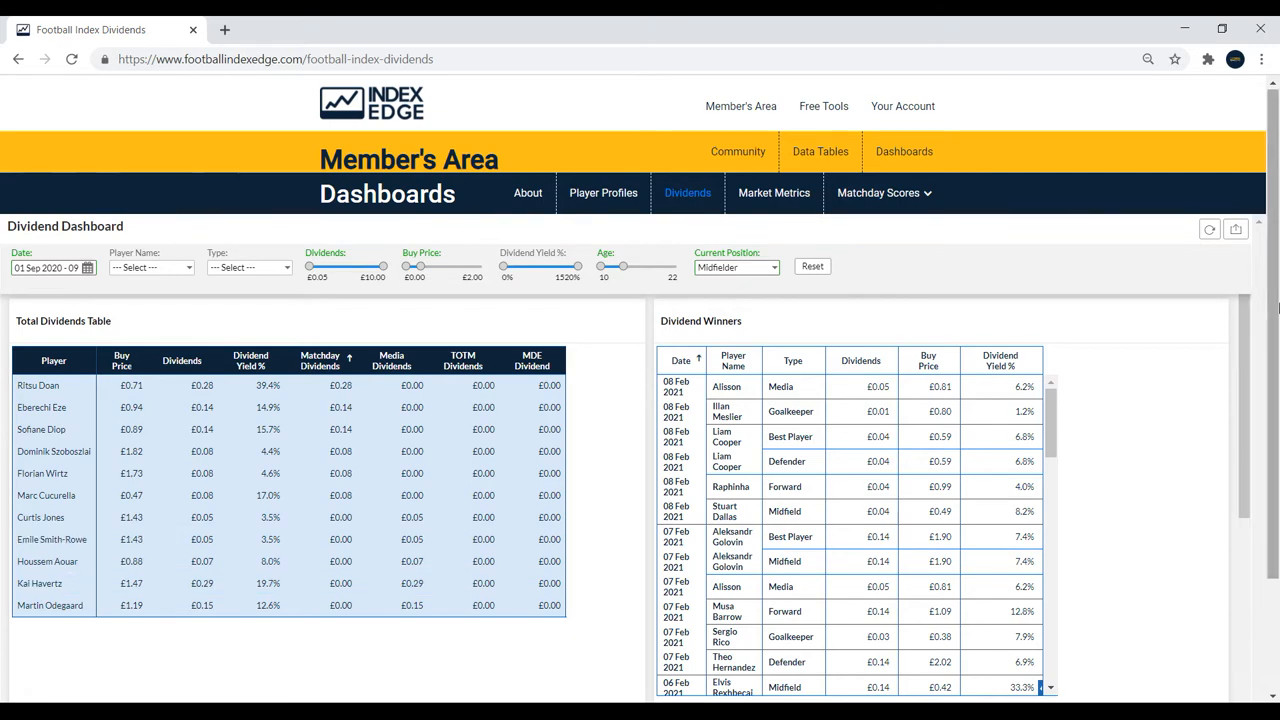
scroll(down, 3)
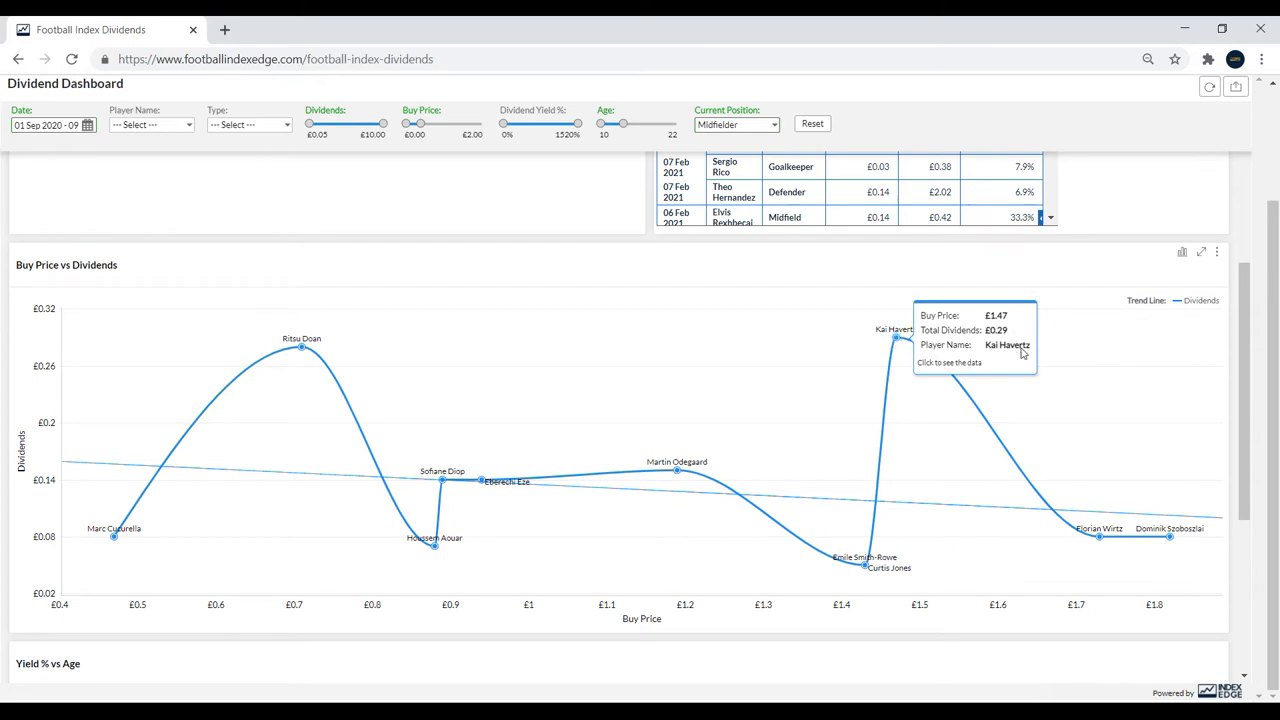
scroll(down, 3)
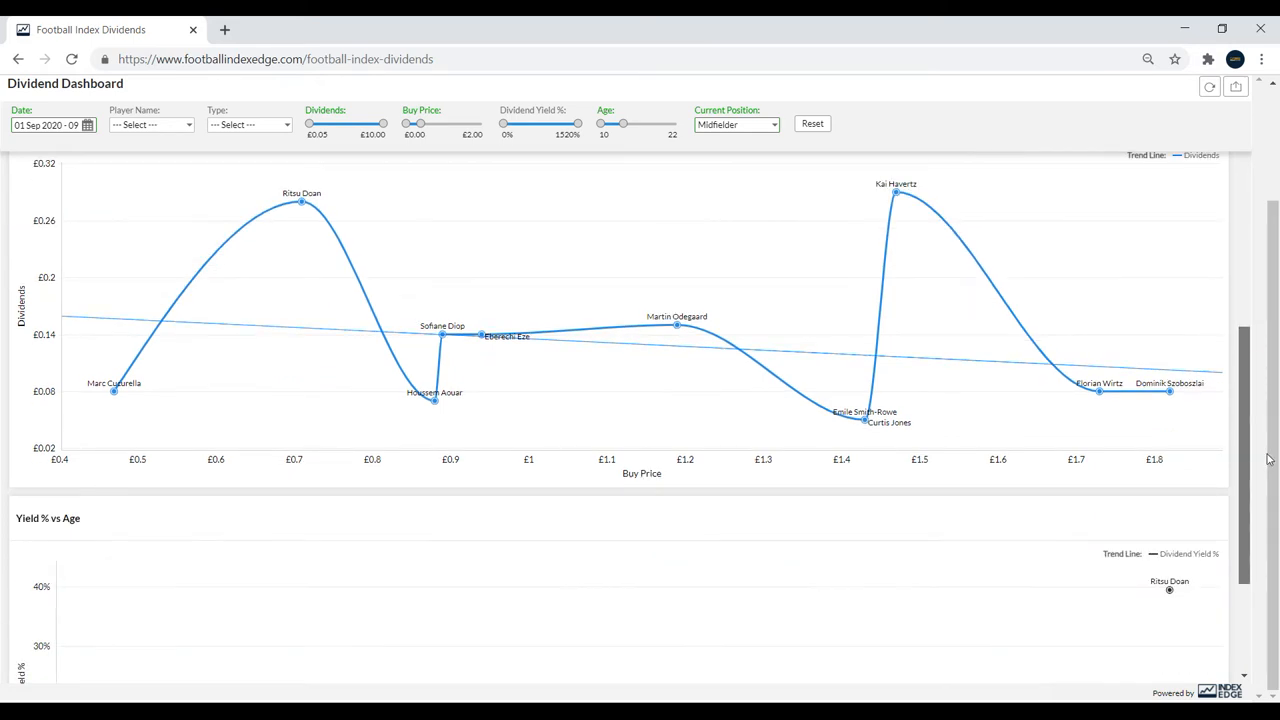
scroll(down, 3)
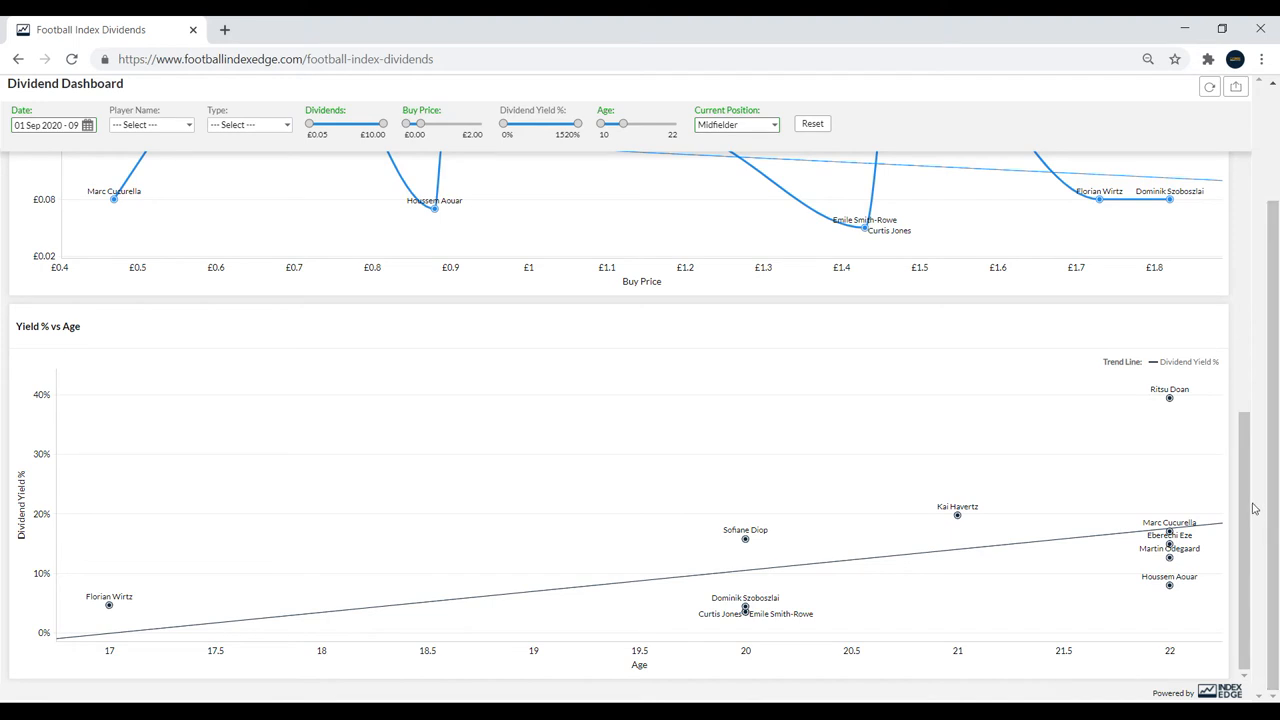
mouse_move(1249, 476)
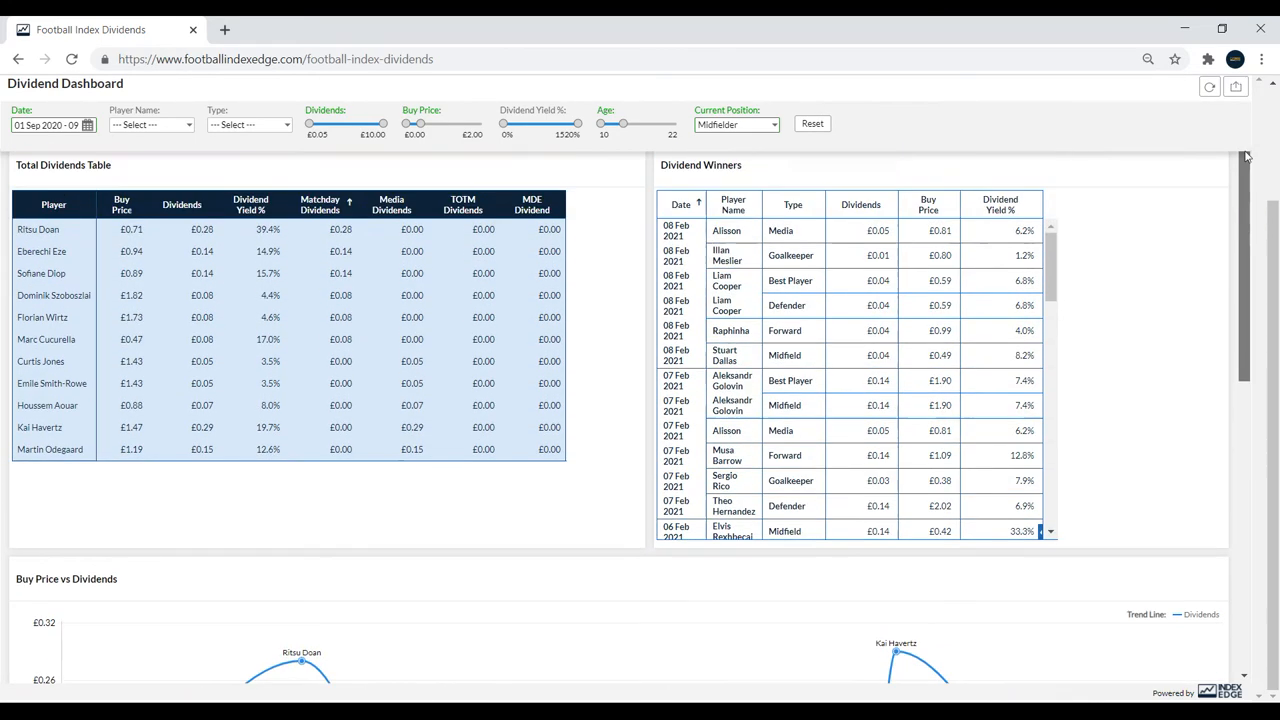
scroll(down, 3)
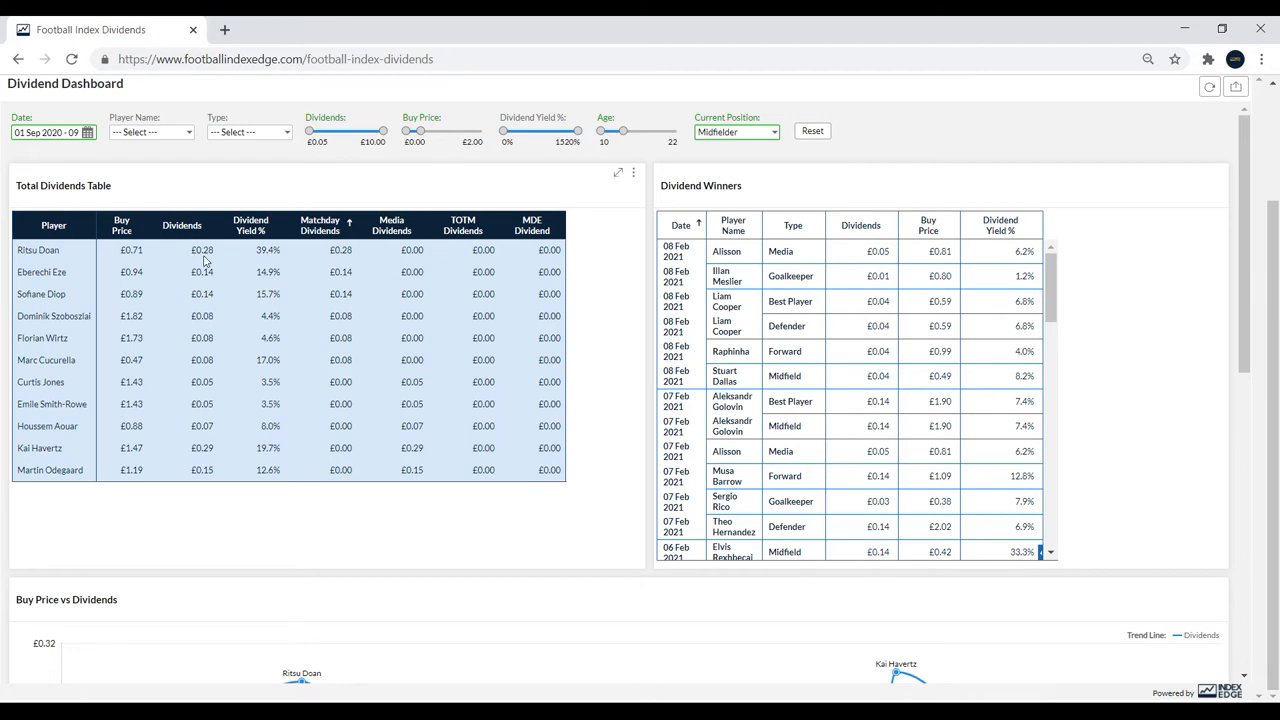
mouse_move(218, 281)
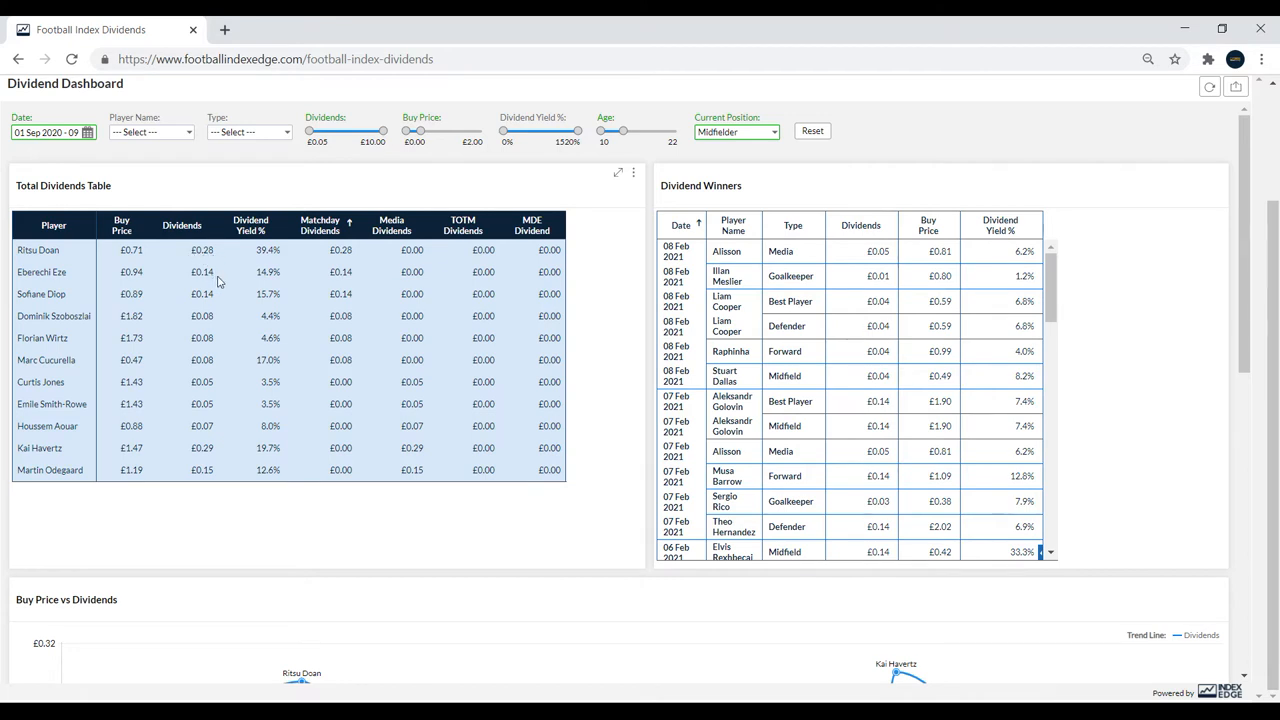
mouse_move(202, 296)
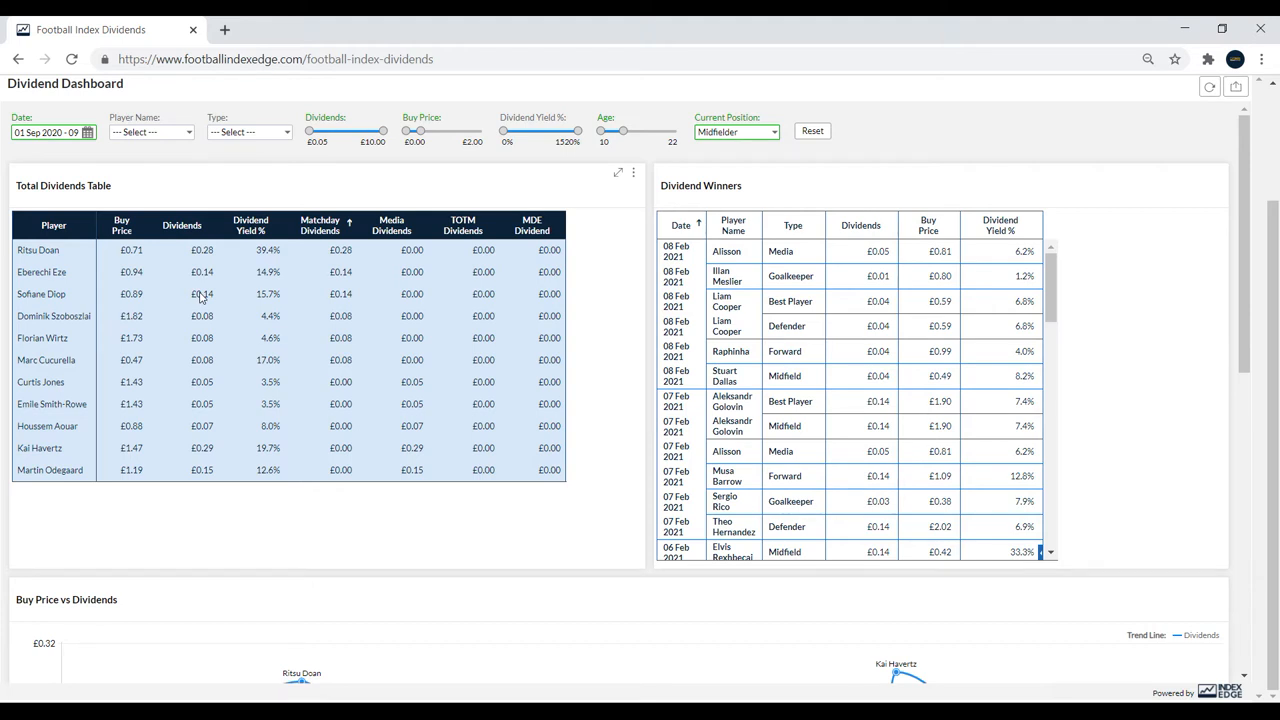
mouse_move(203, 296)
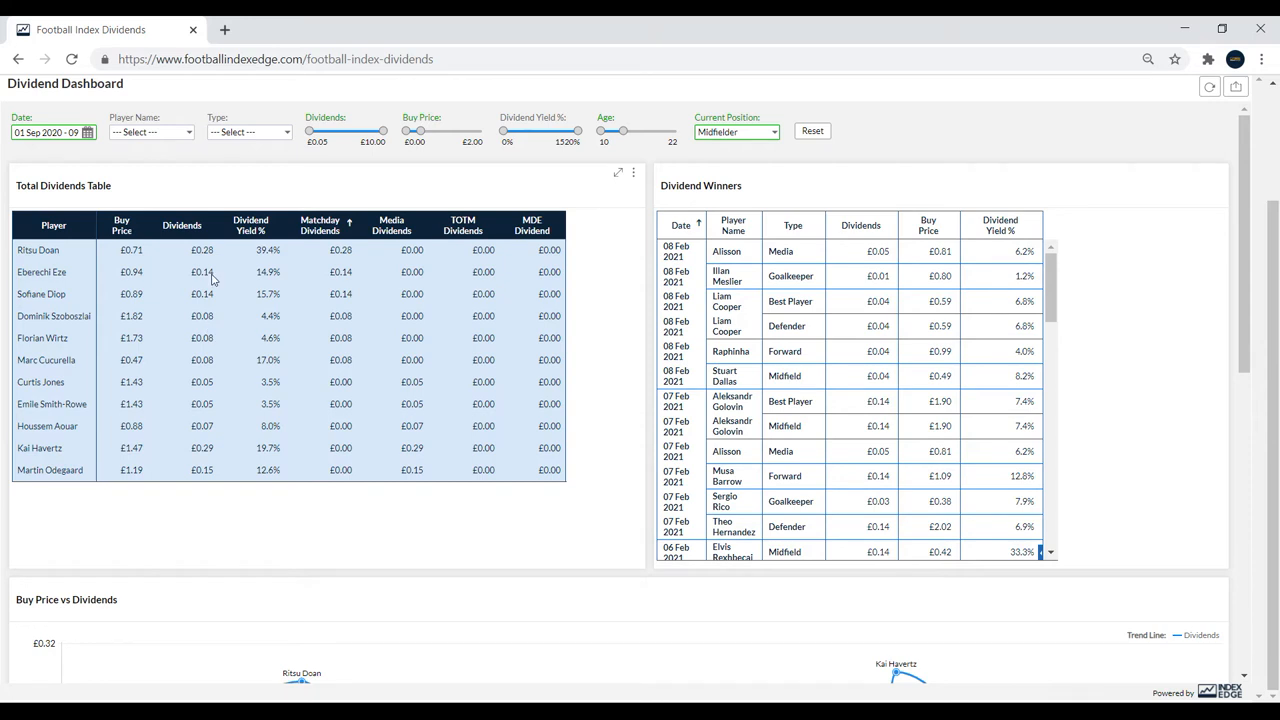
mouse_move(300, 256)
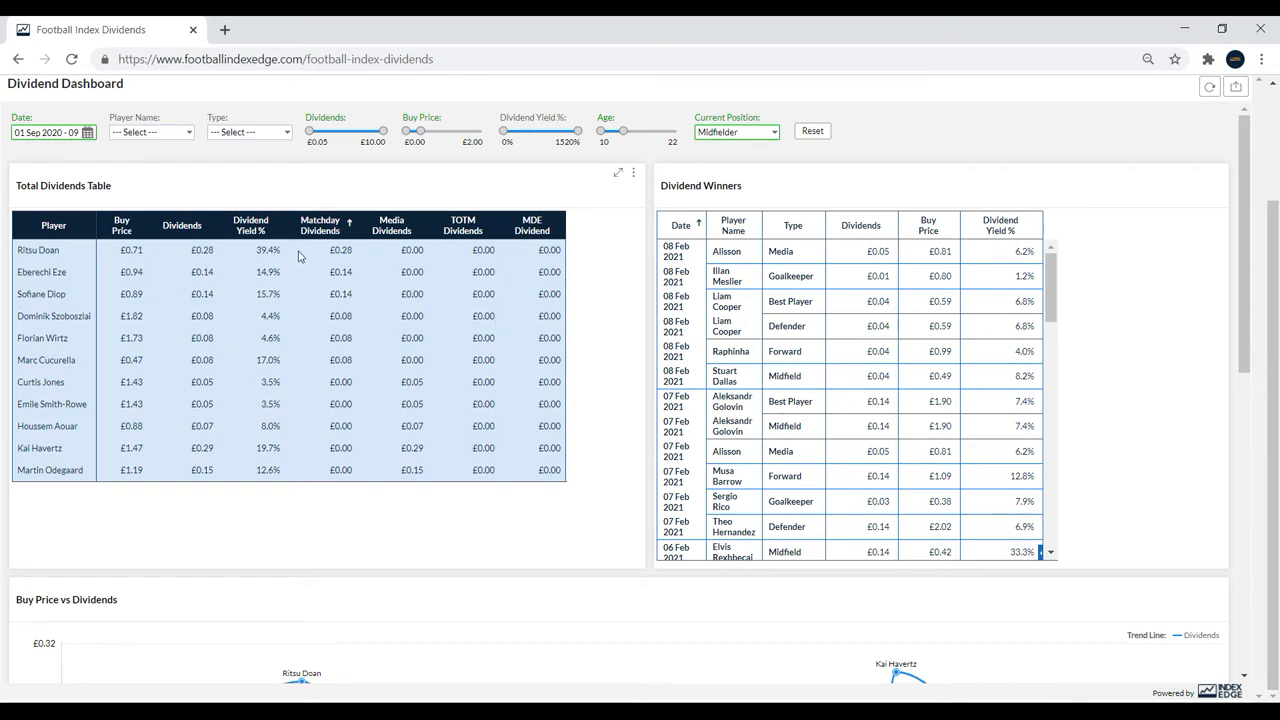
mouse_move(363, 258)
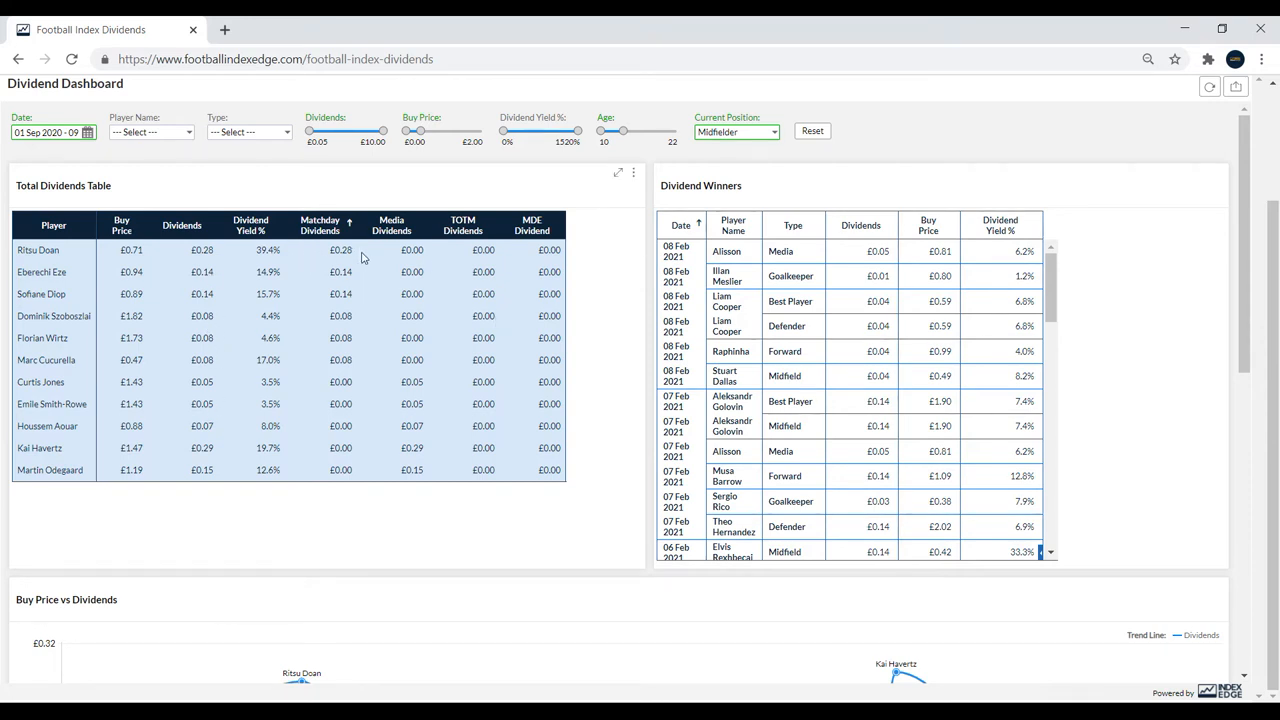
scroll(down, 3)
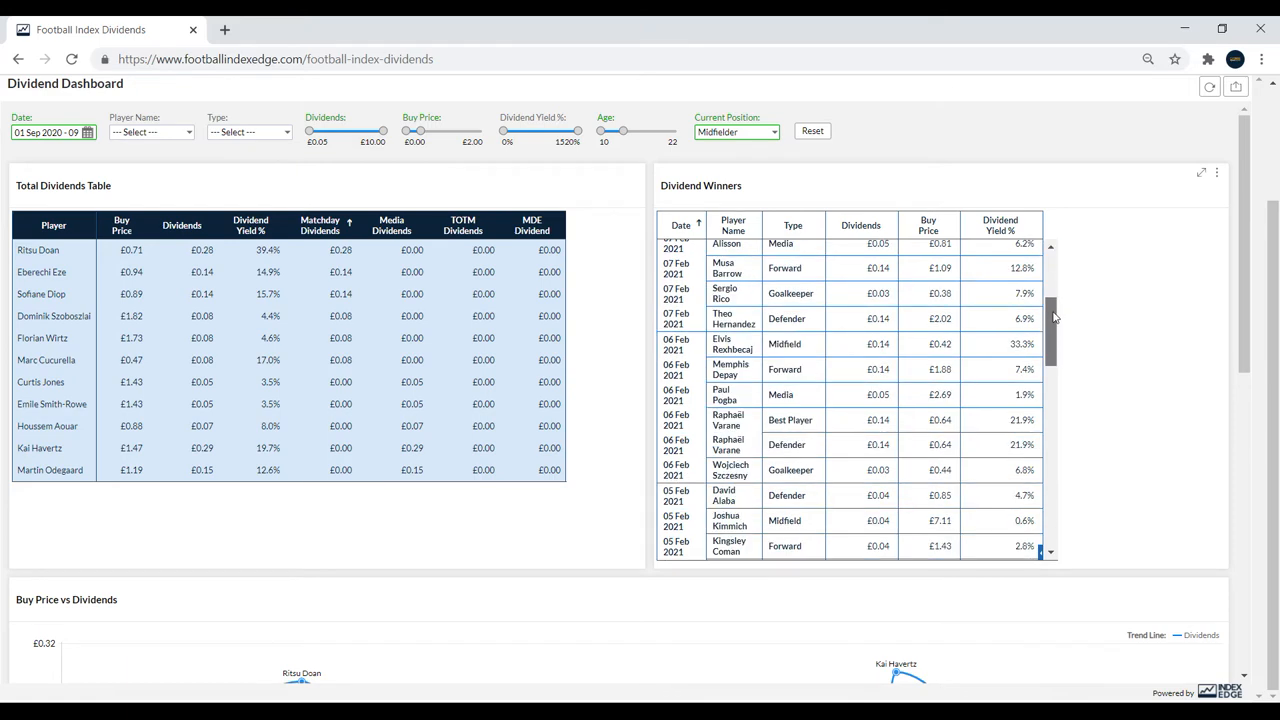
scroll(up, 3)
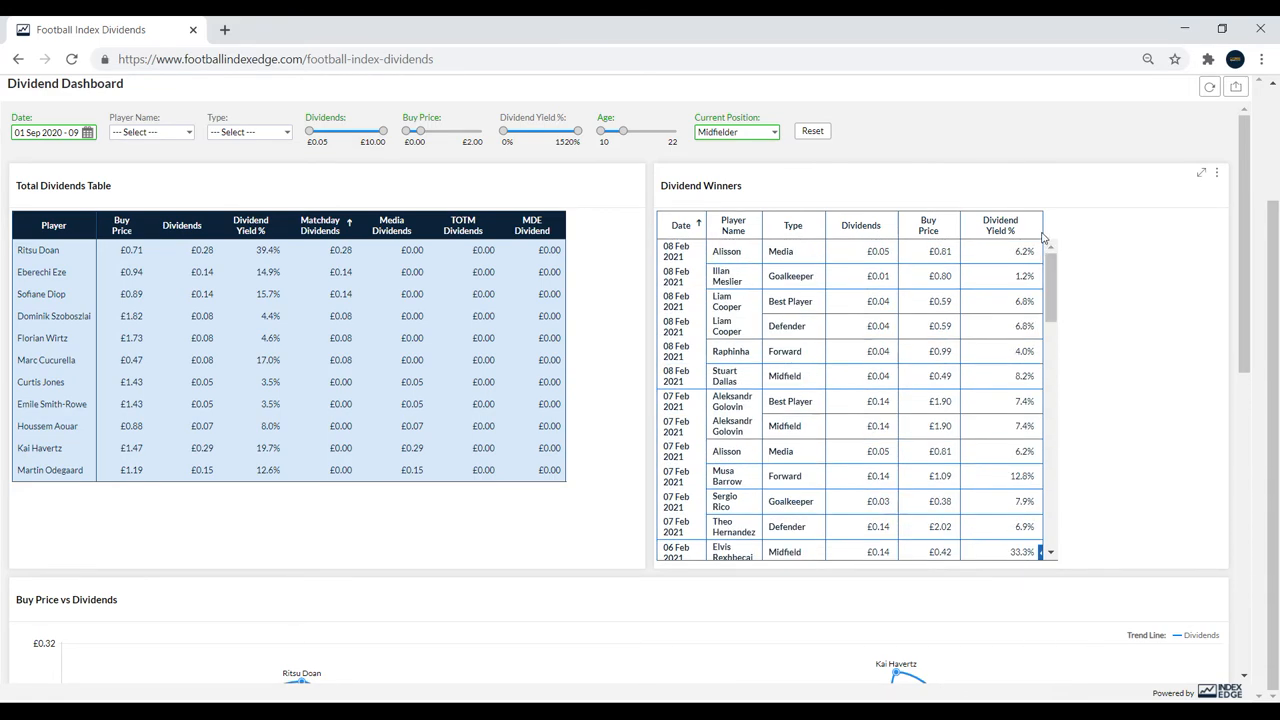
mouse_move(800, 376)
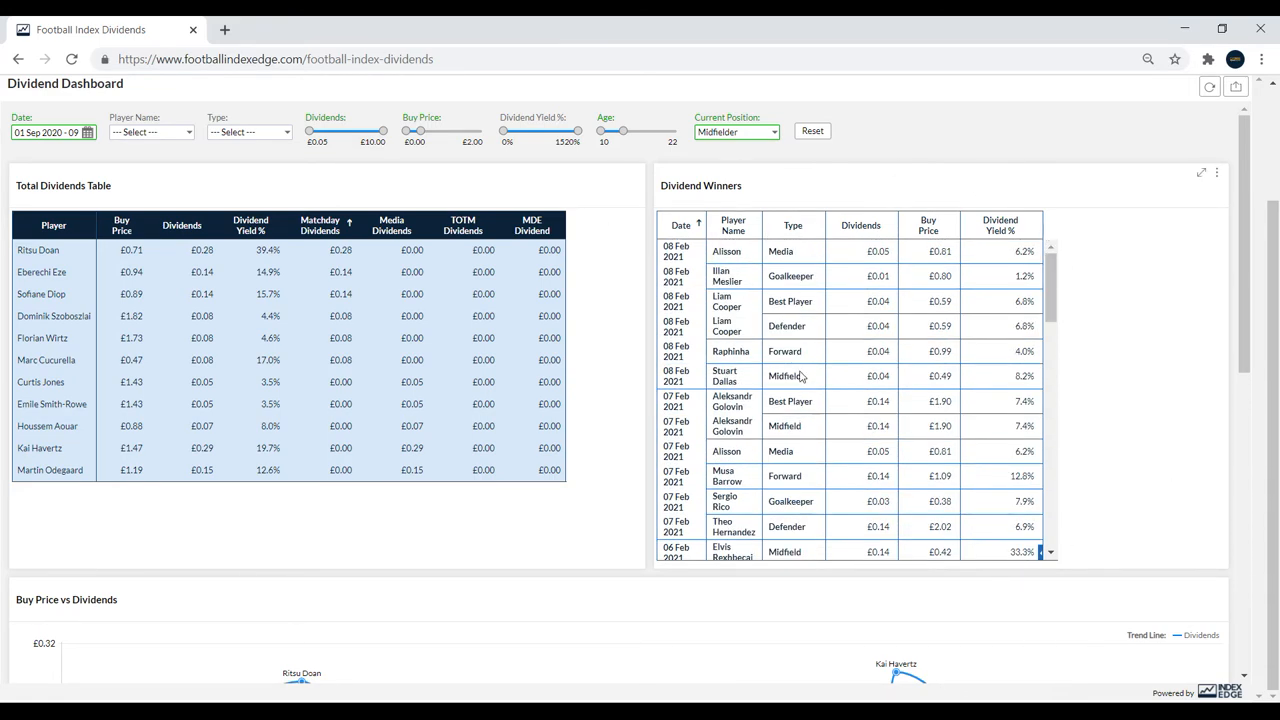
mouse_move(697, 170)
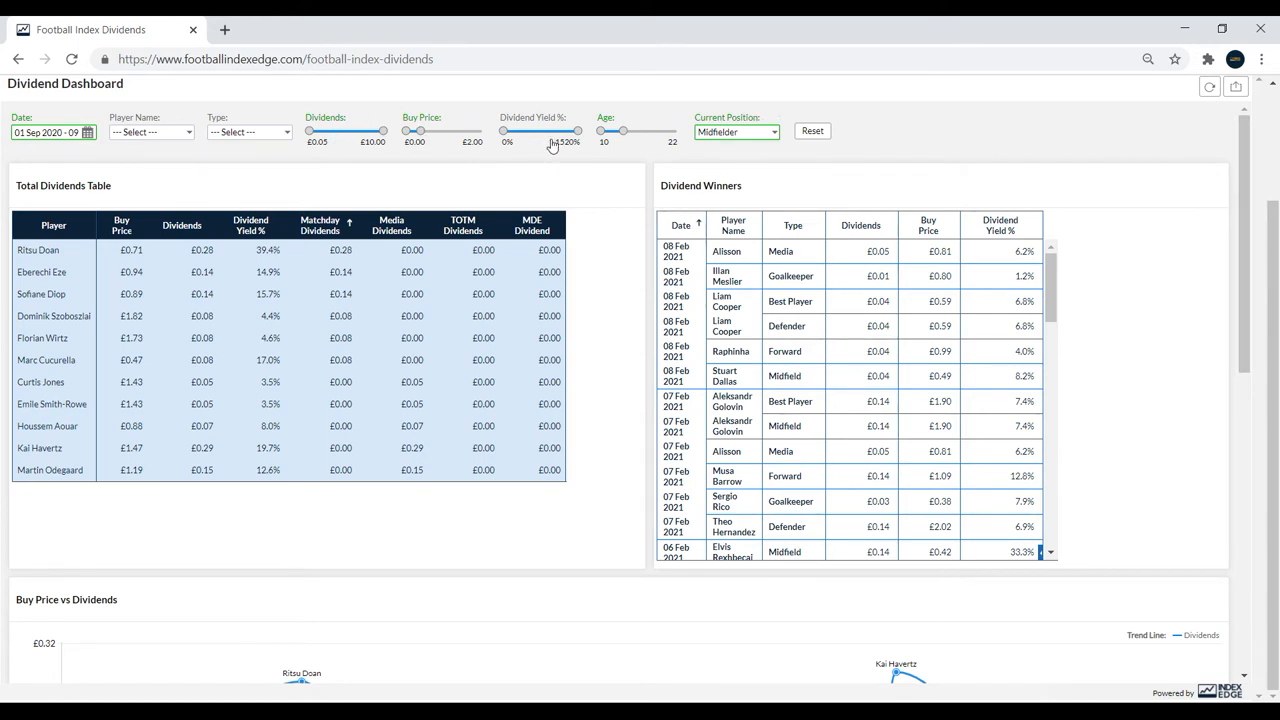
Set Current Position to Forward and scroll down to the charts.
click(735, 131)
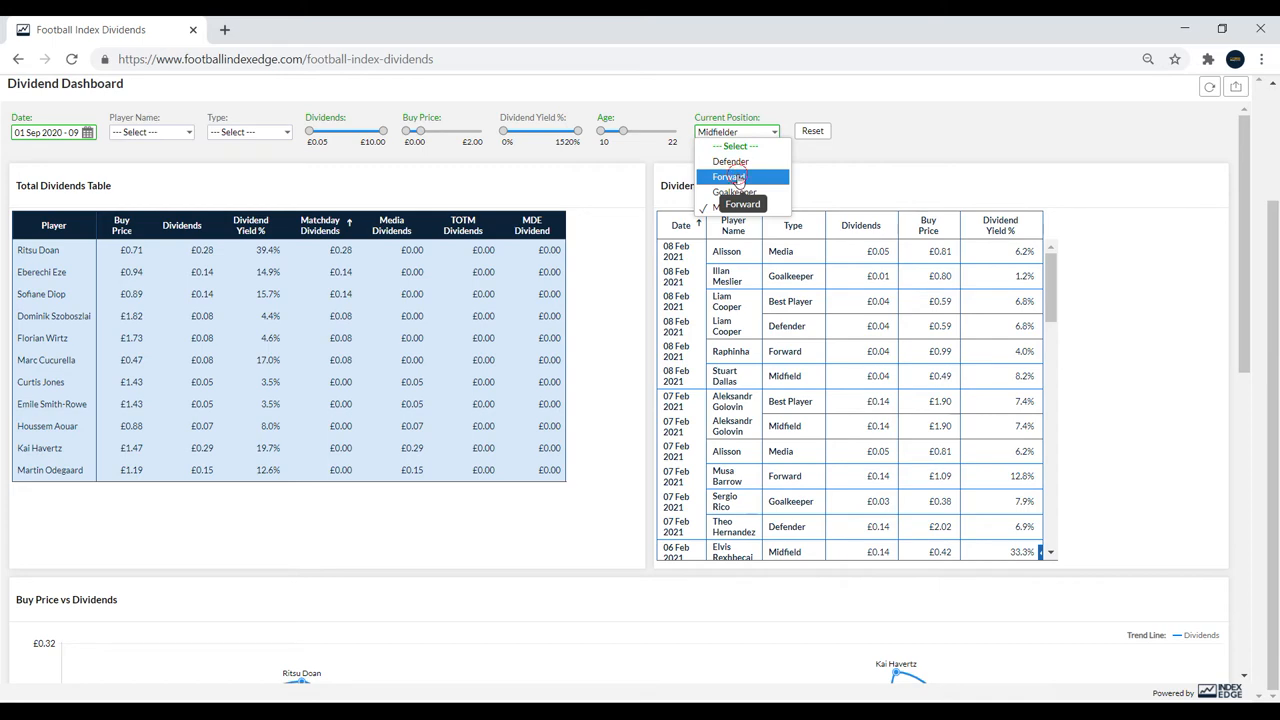
click(729, 176)
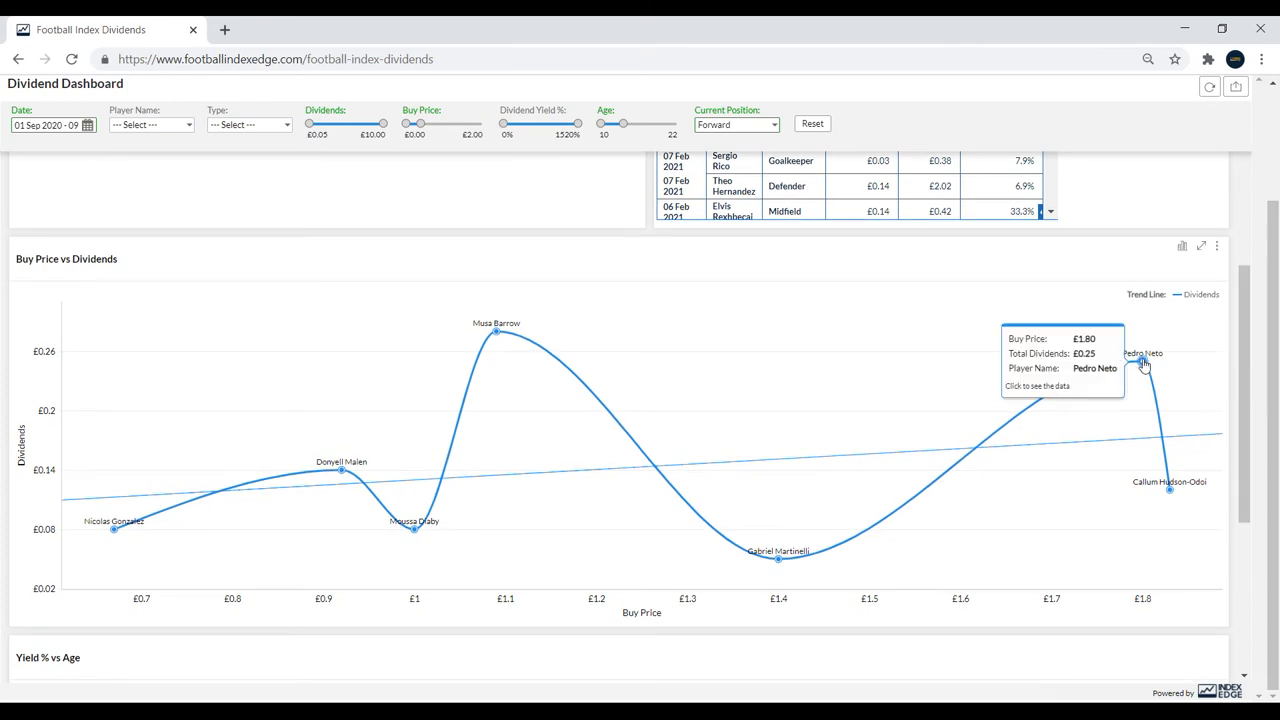
mouse_move(497, 333)
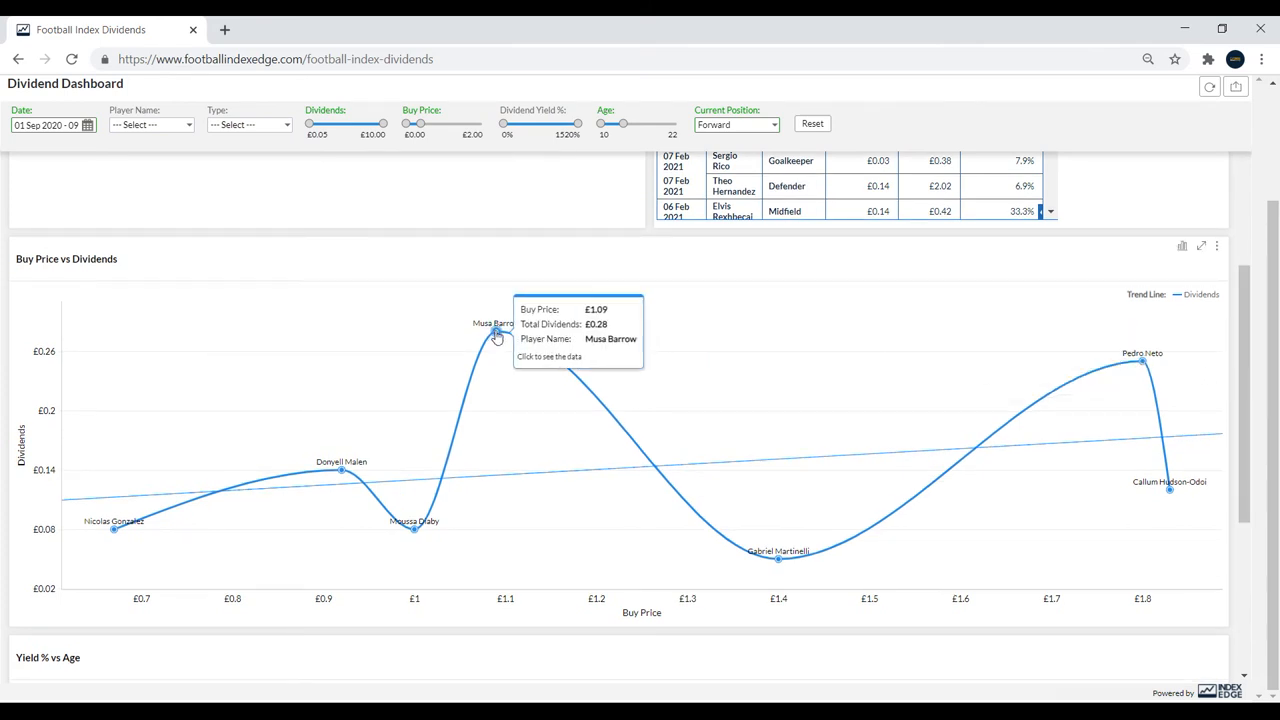
mouse_move(1249, 340)
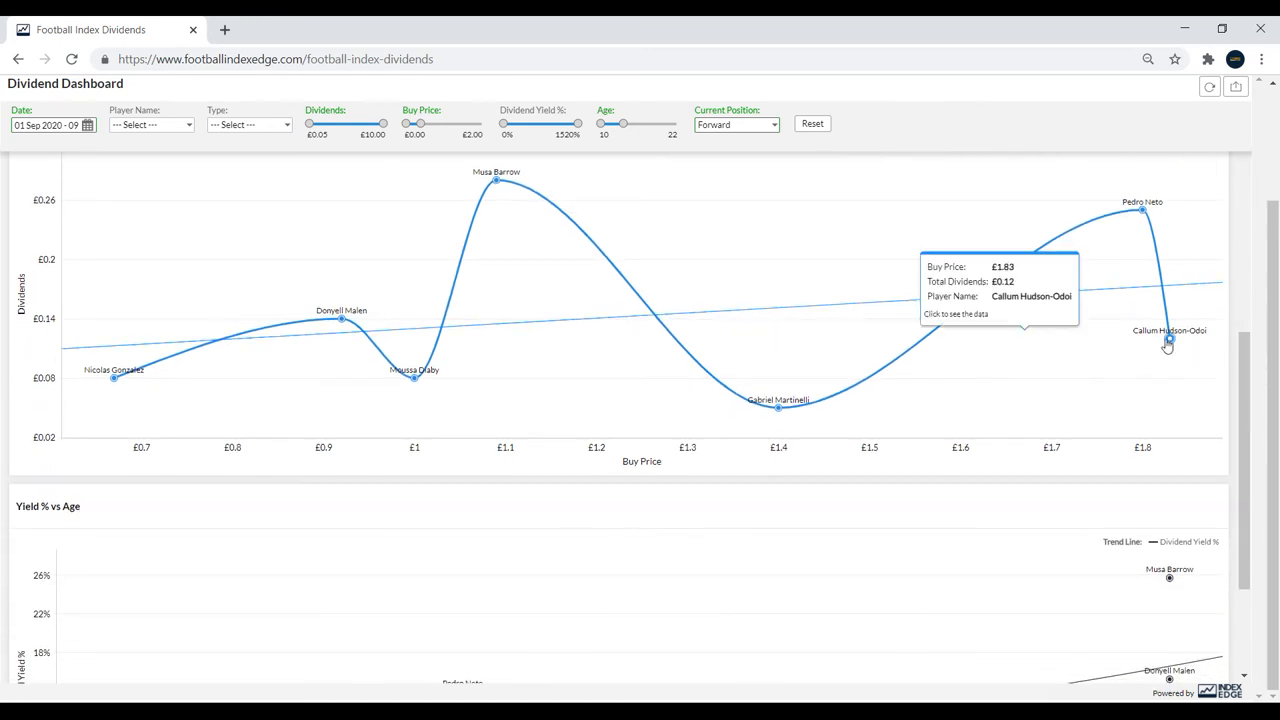
mouse_move(1245, 355)
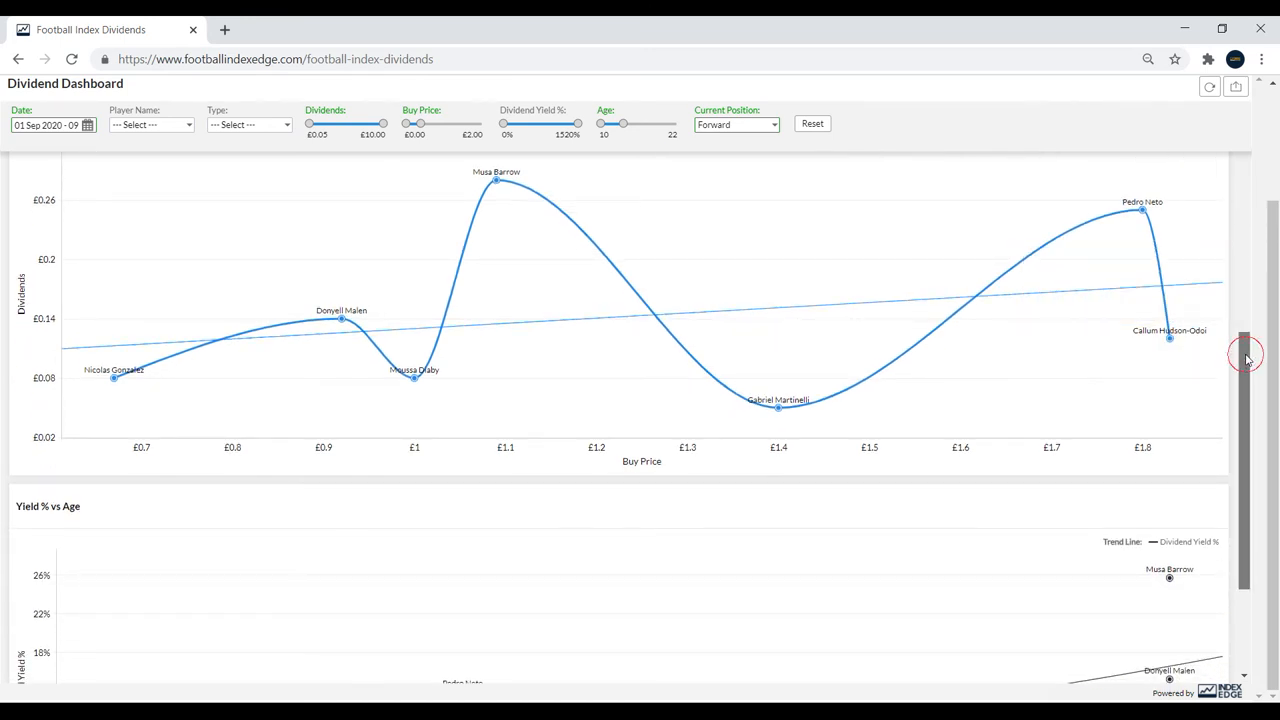
scroll(down, 3)
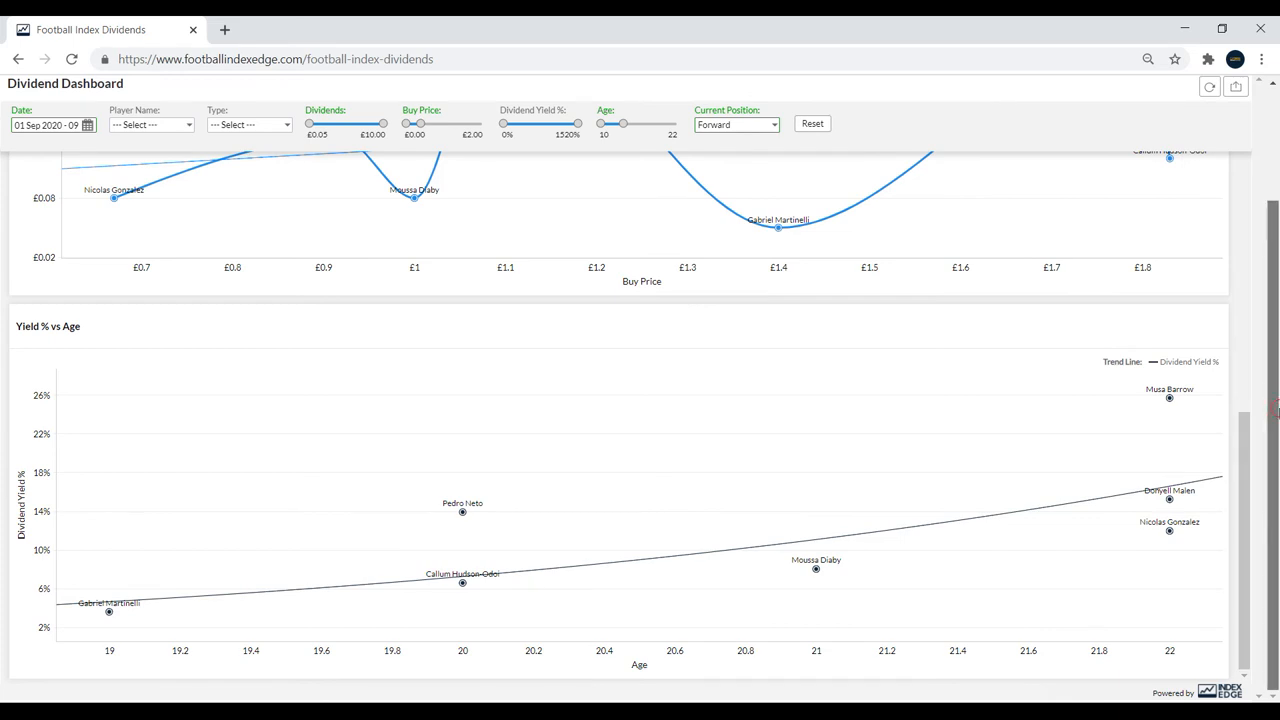
mouse_move(1143, 405)
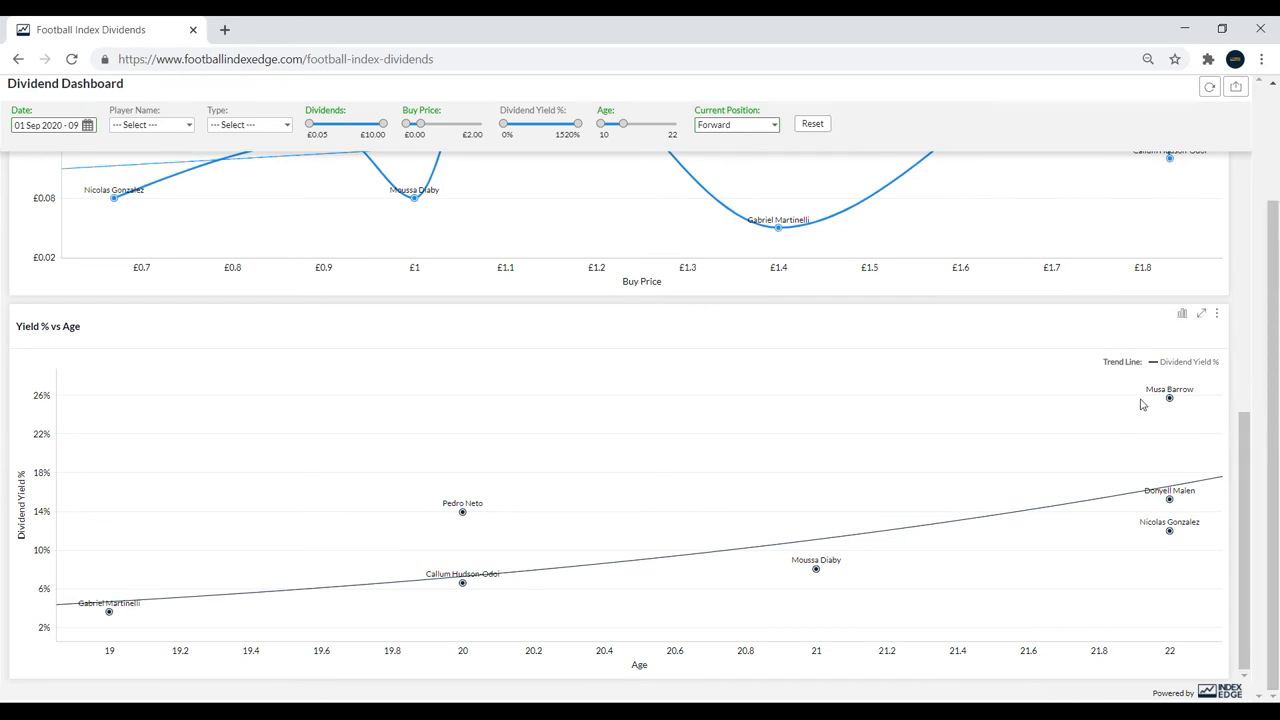
mouse_move(1169, 398)
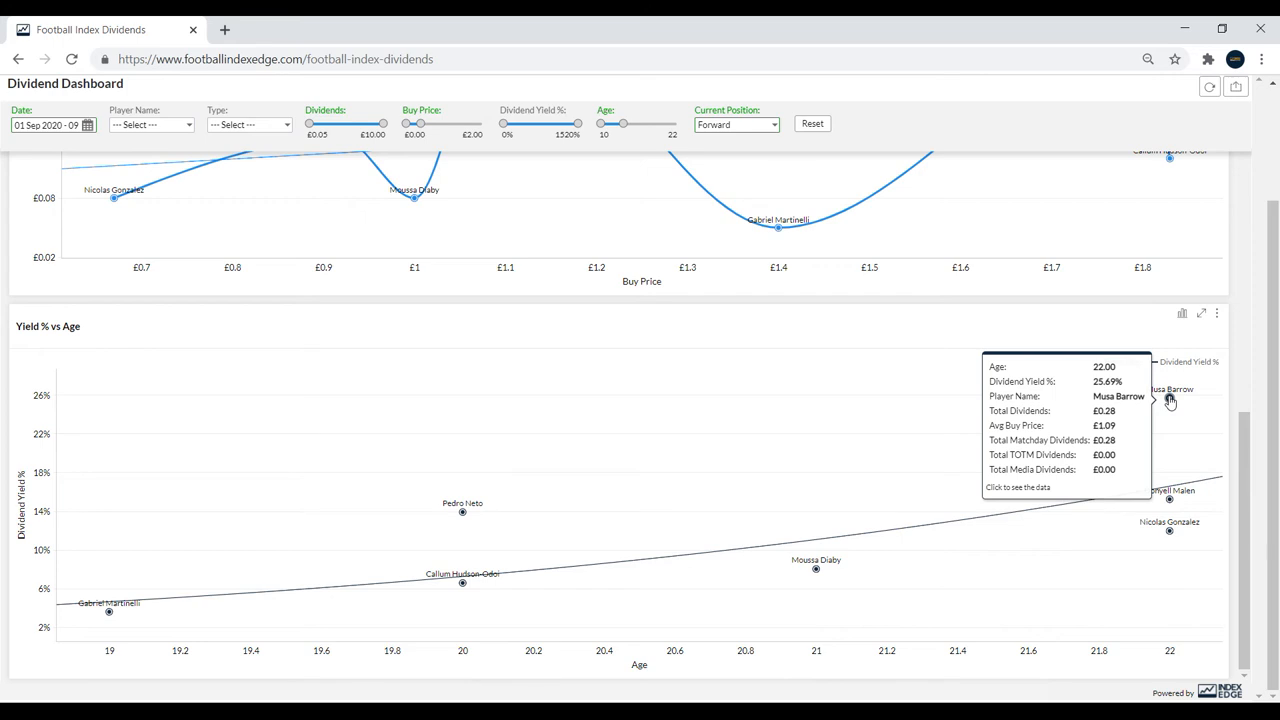
mouse_move(1225, 410)
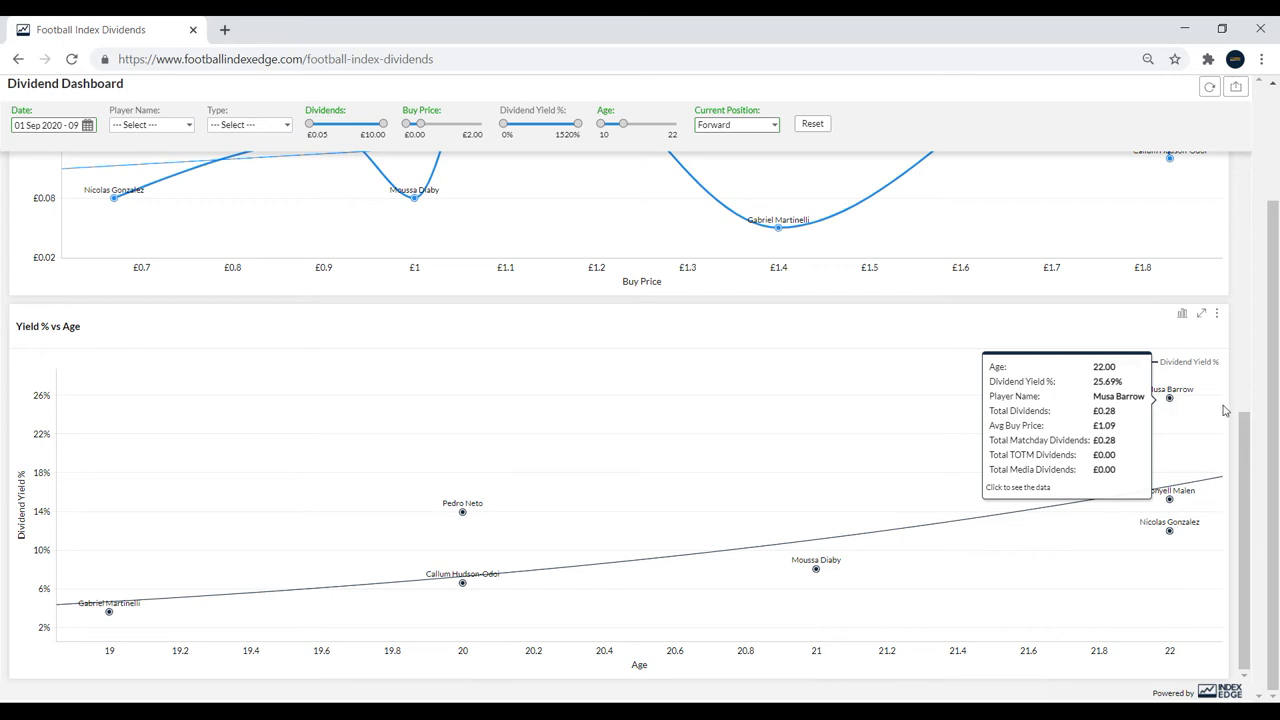
mouse_move(1063, 523)
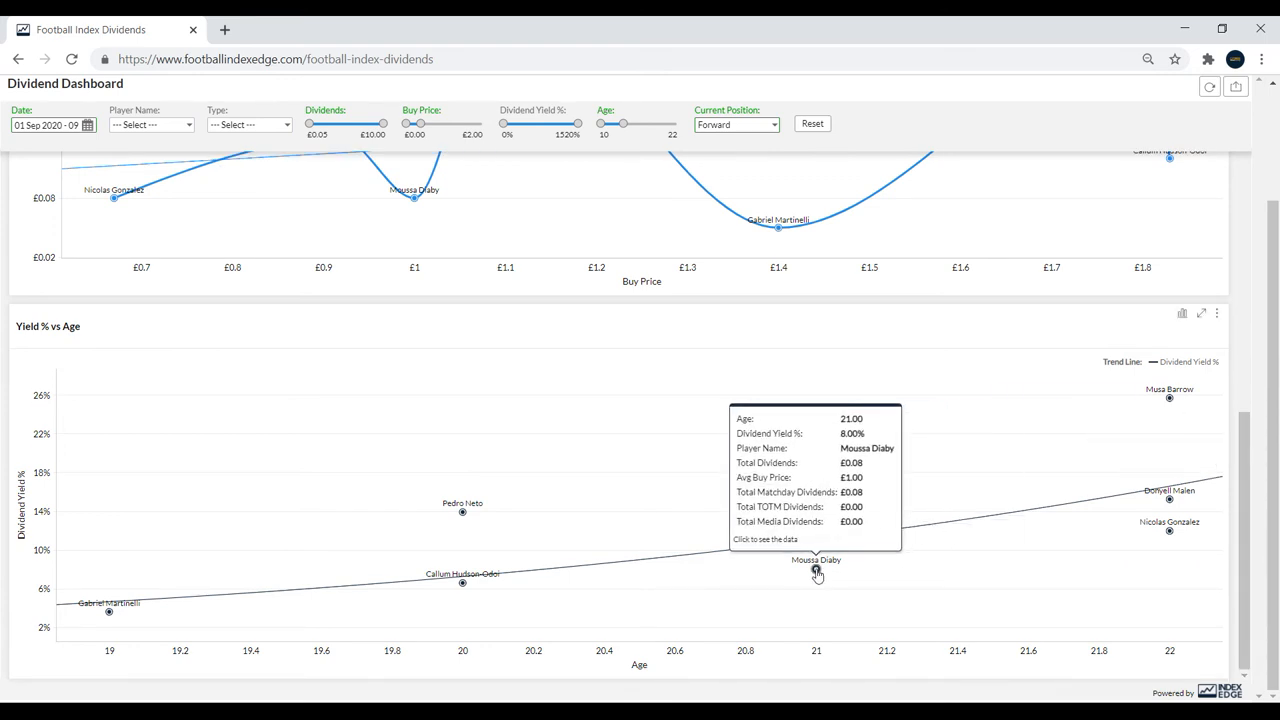
mouse_move(1235, 195)
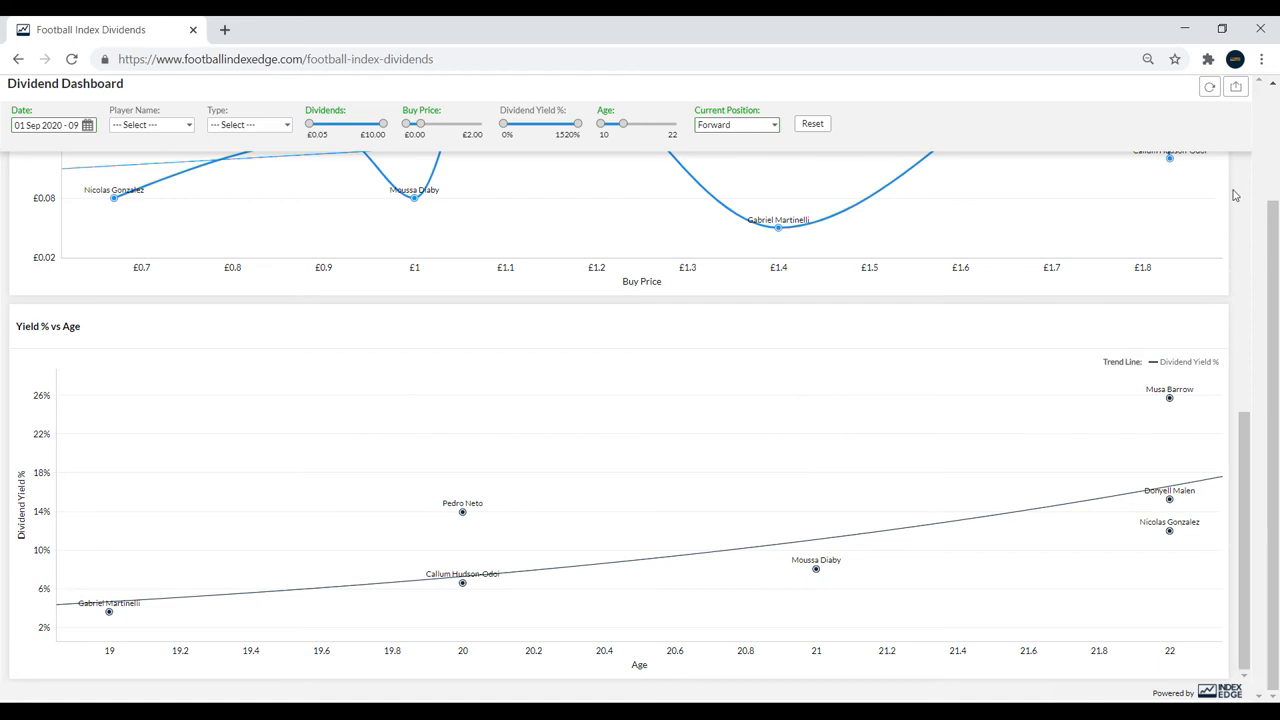
Reset all dashboard filters so Lionel Messi and Joshua Kimmich lead the table.
scroll(up, 3)
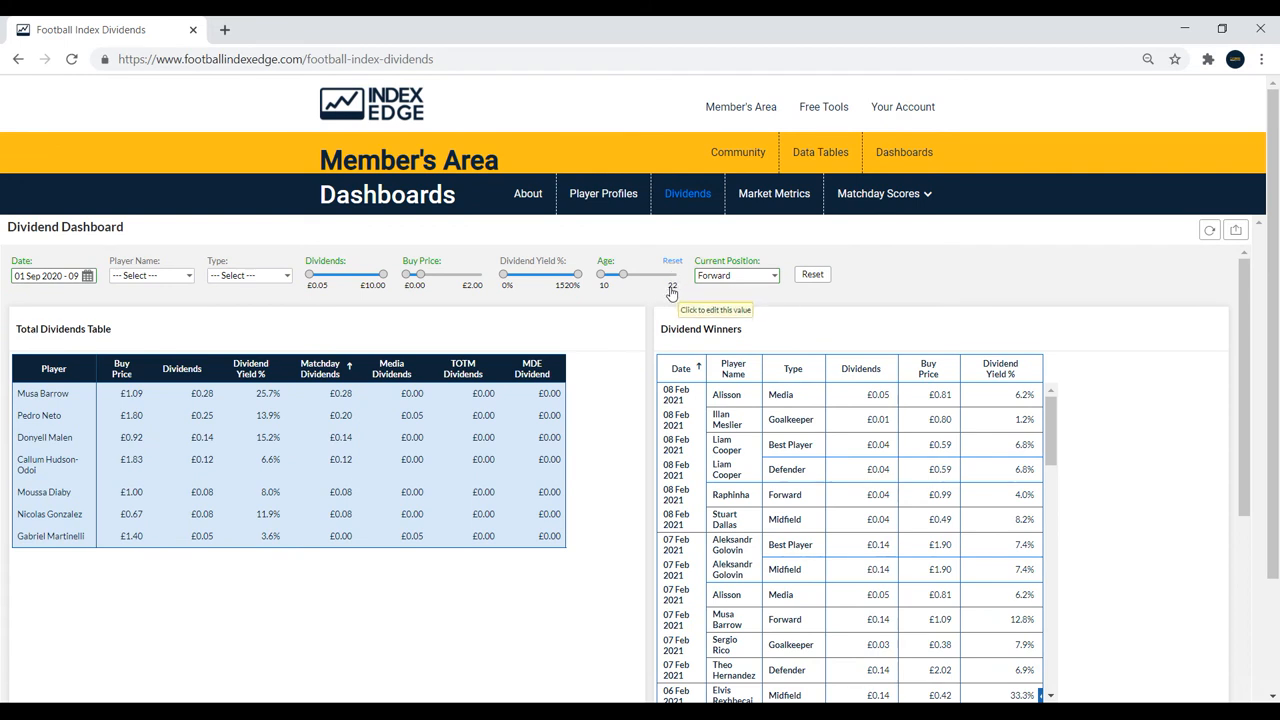
click(737, 274)
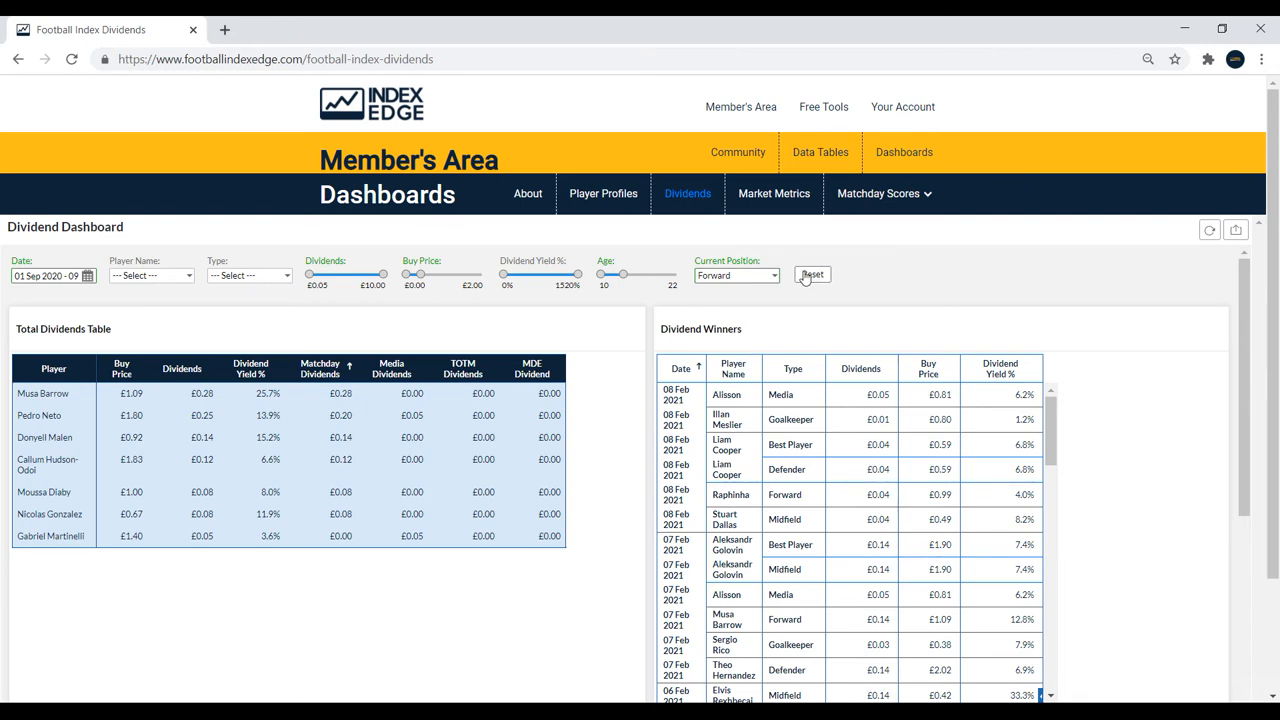
click(812, 275)
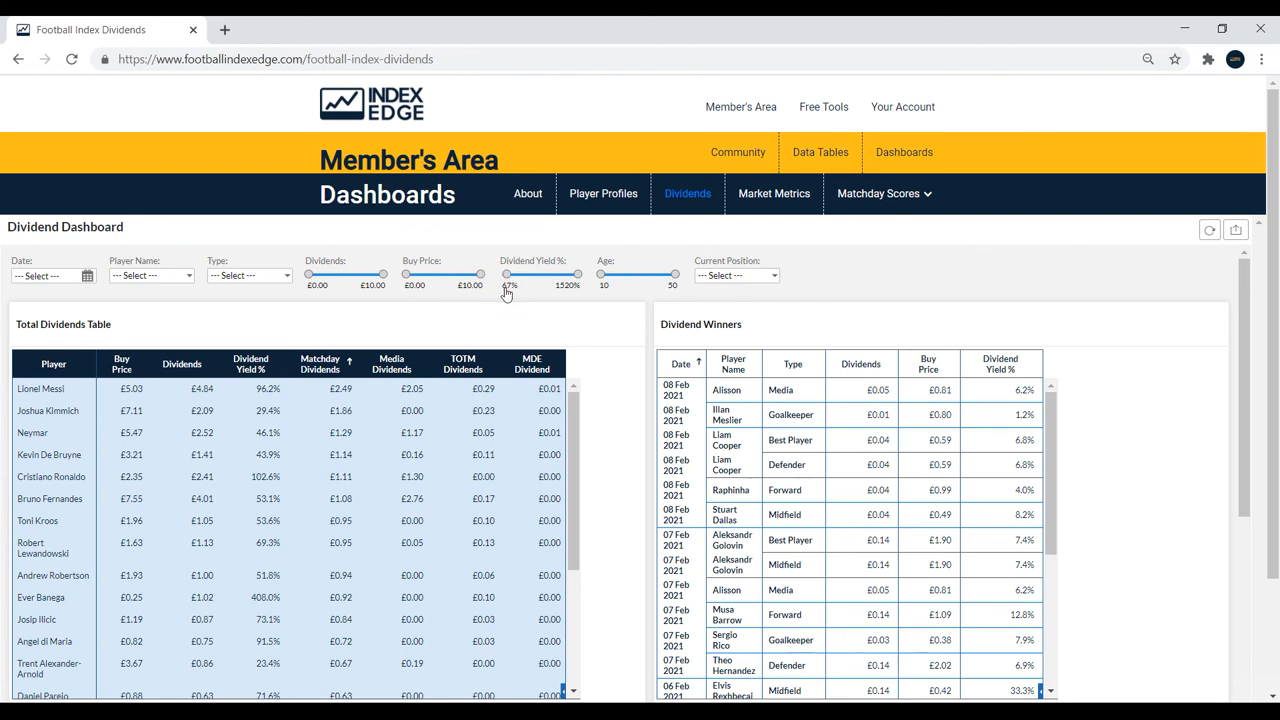
Raise the minimum Dividend Yield % to 40% and scroll through the Total Dividends table.
drag(511, 273, 505, 273)
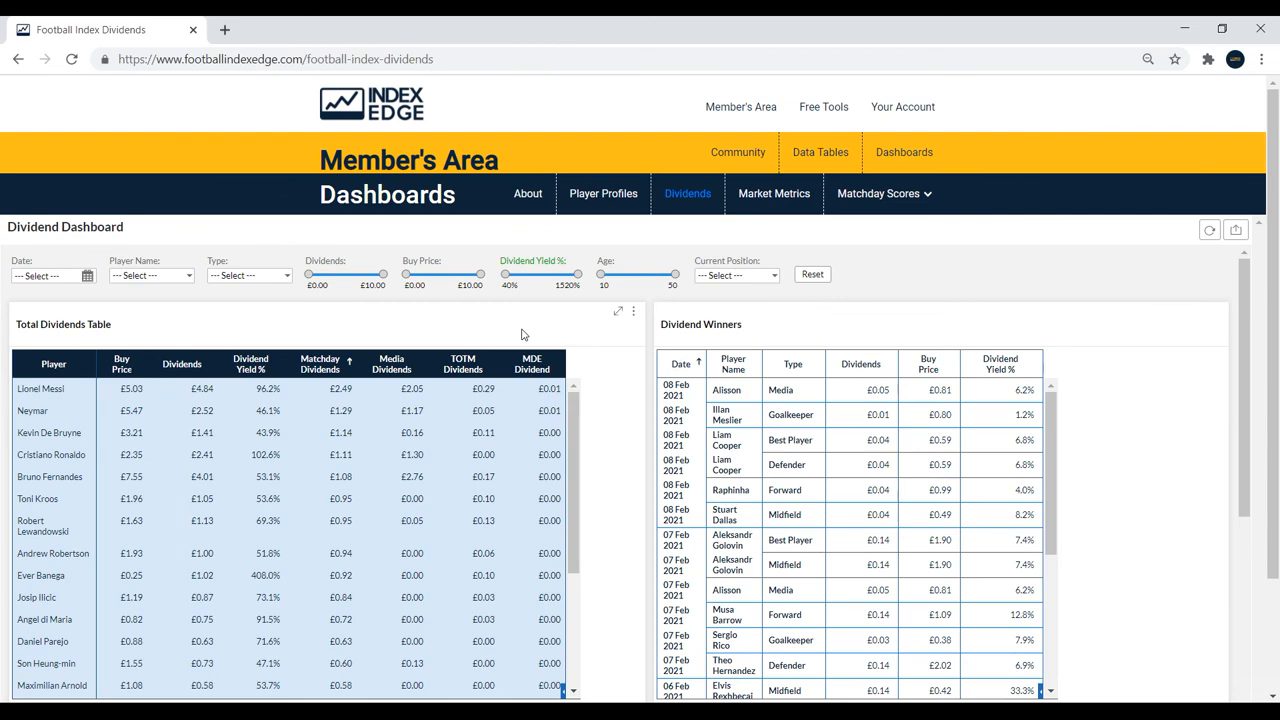
scroll(down, 3)
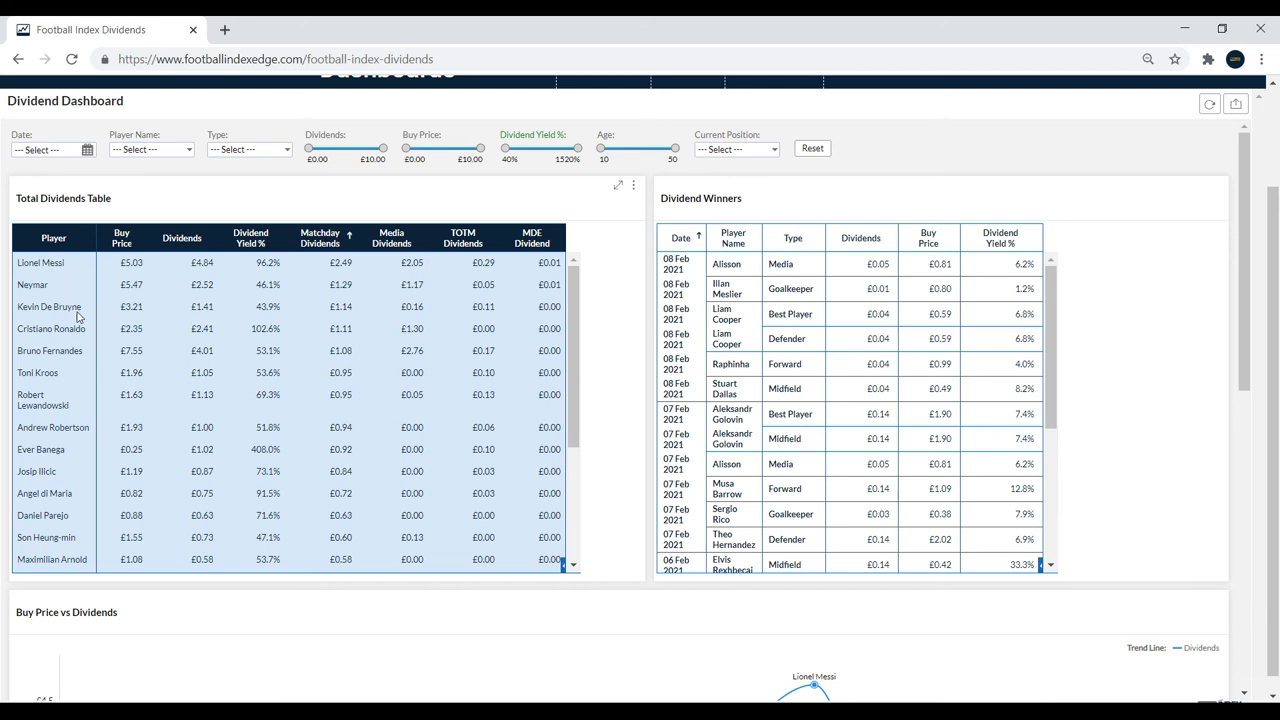
mouse_move(76, 374)
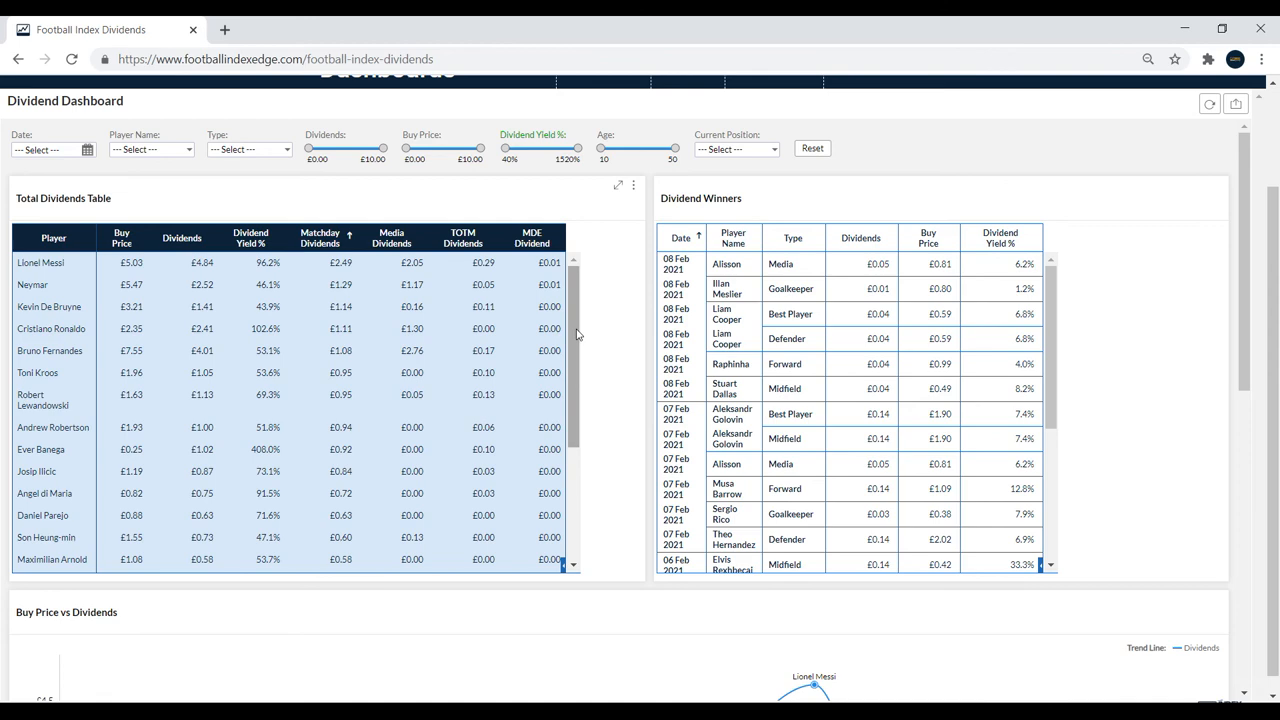
scroll(down, 3)
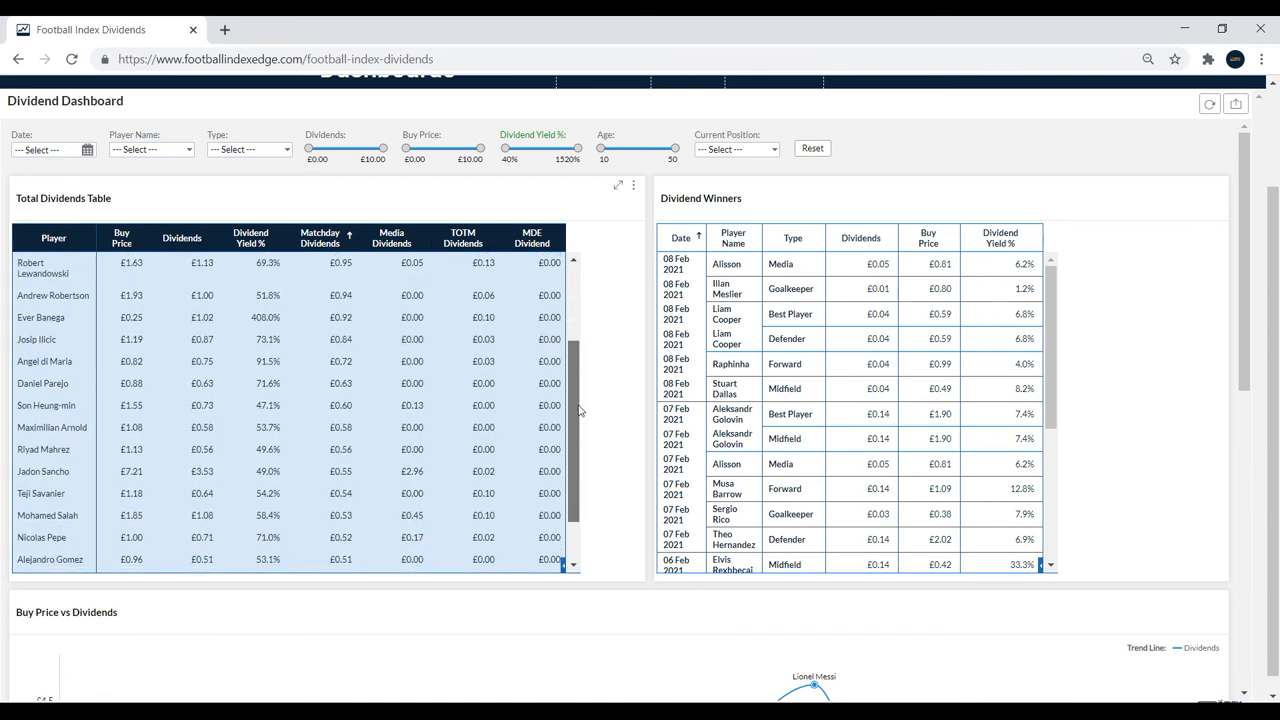
scroll(down, 3)
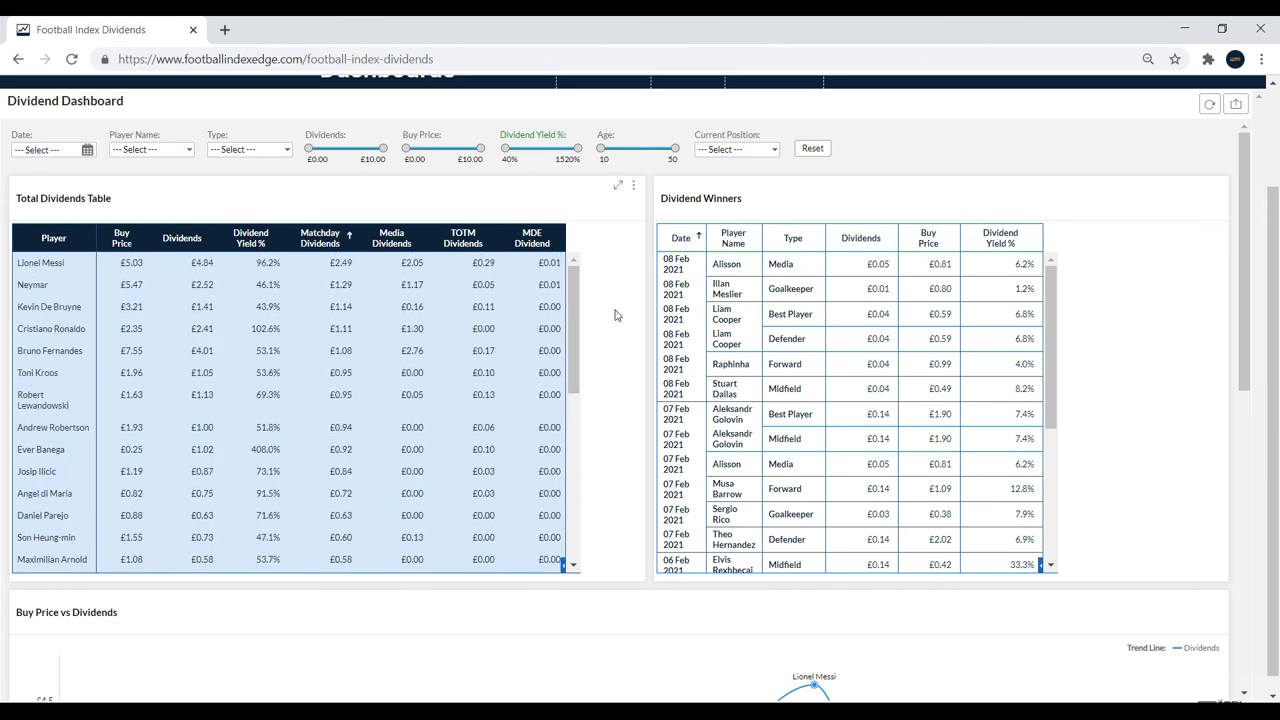
scroll(down, 3)
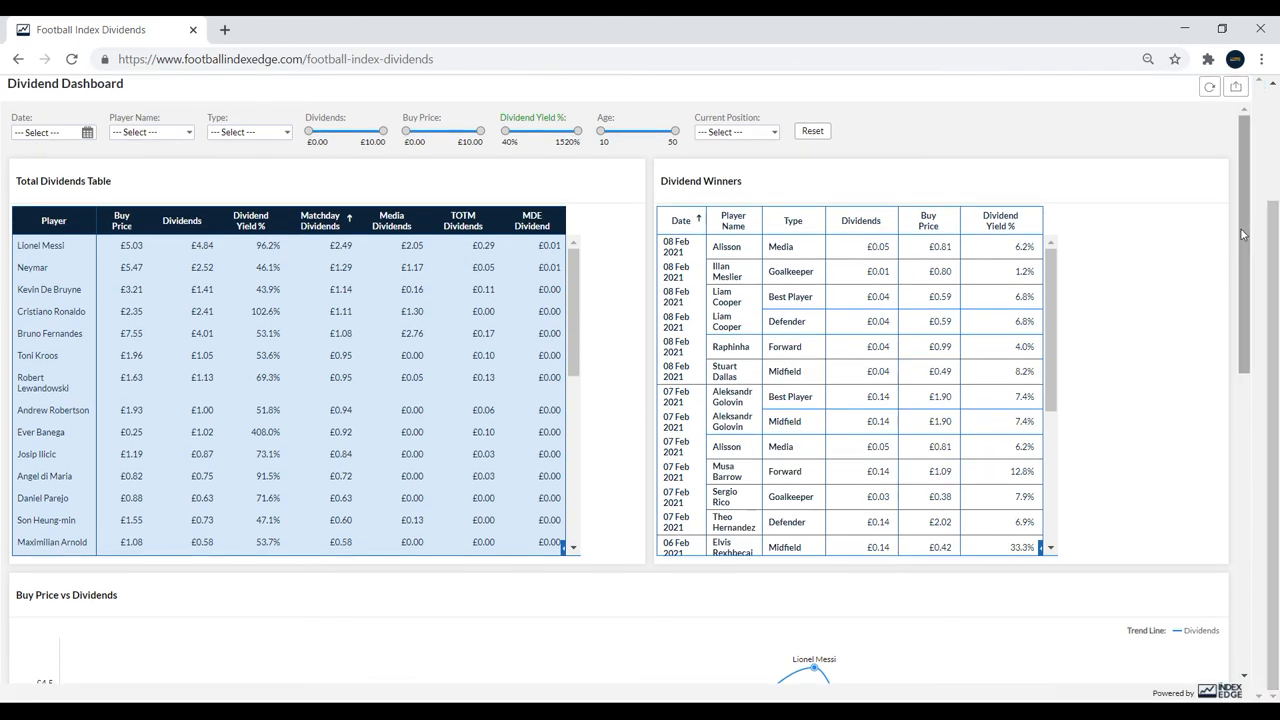
scroll(down, 3)
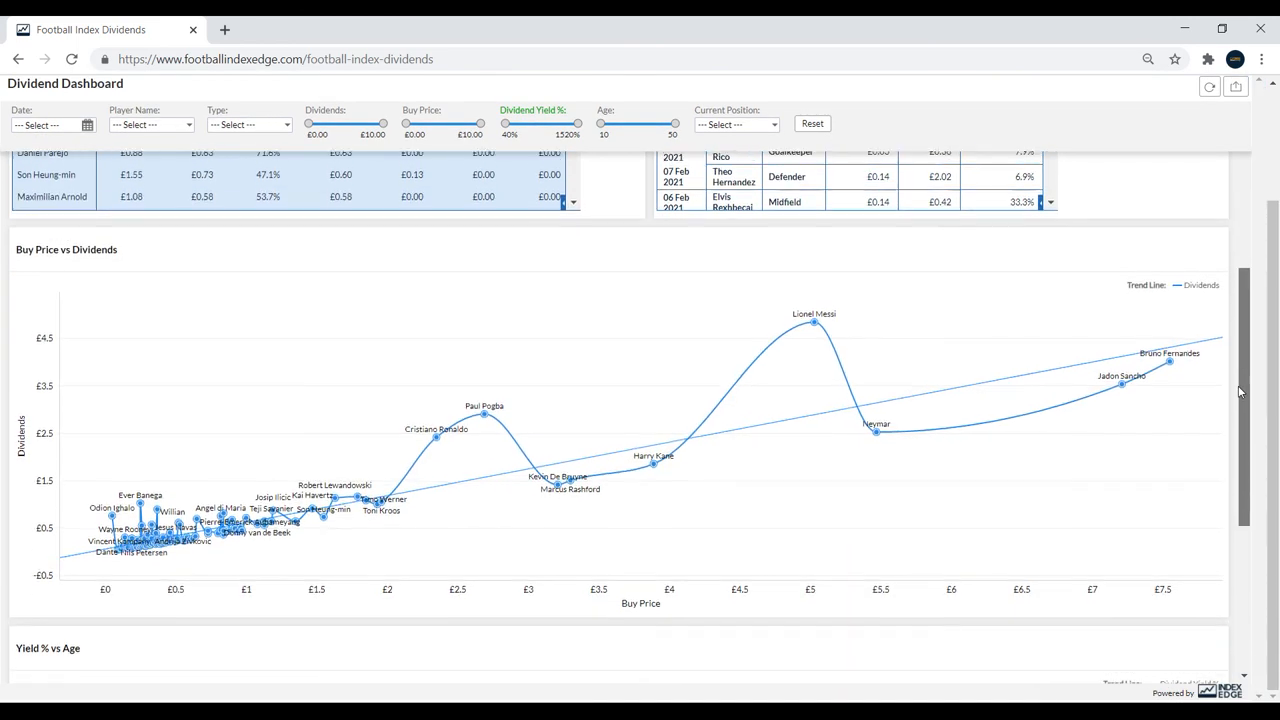
scroll(down, 3)
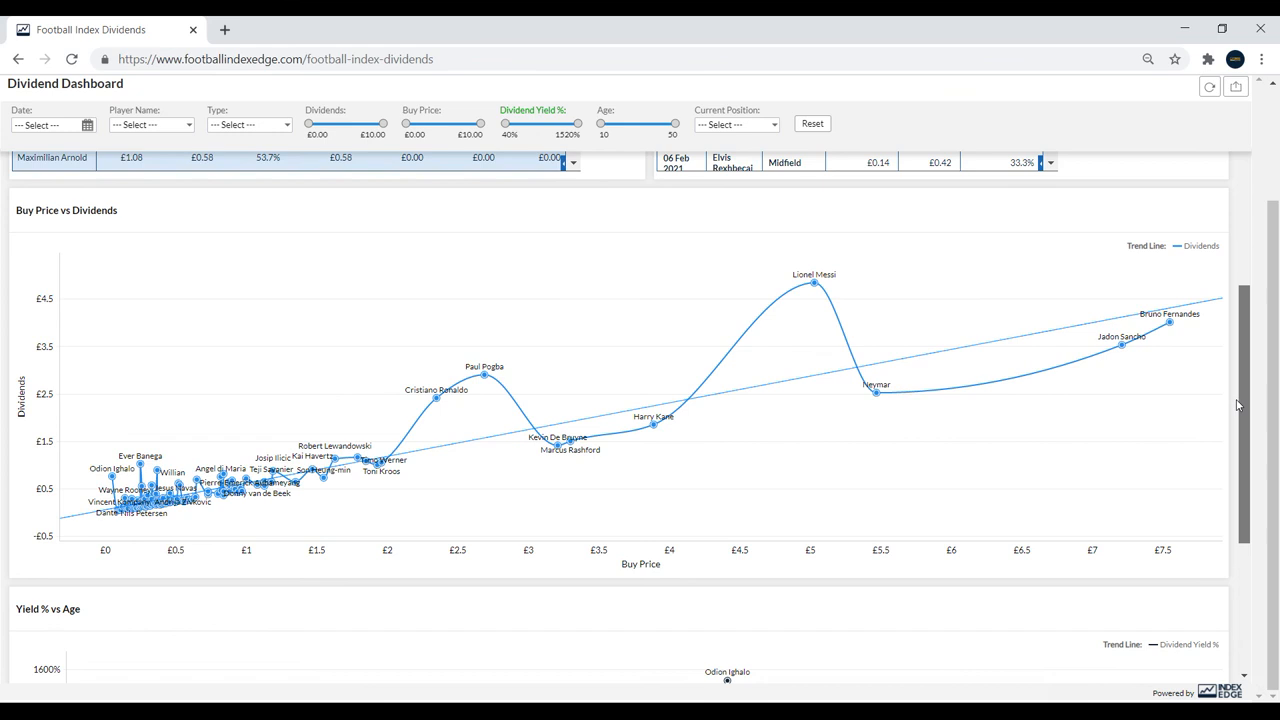
scroll(down, 3)
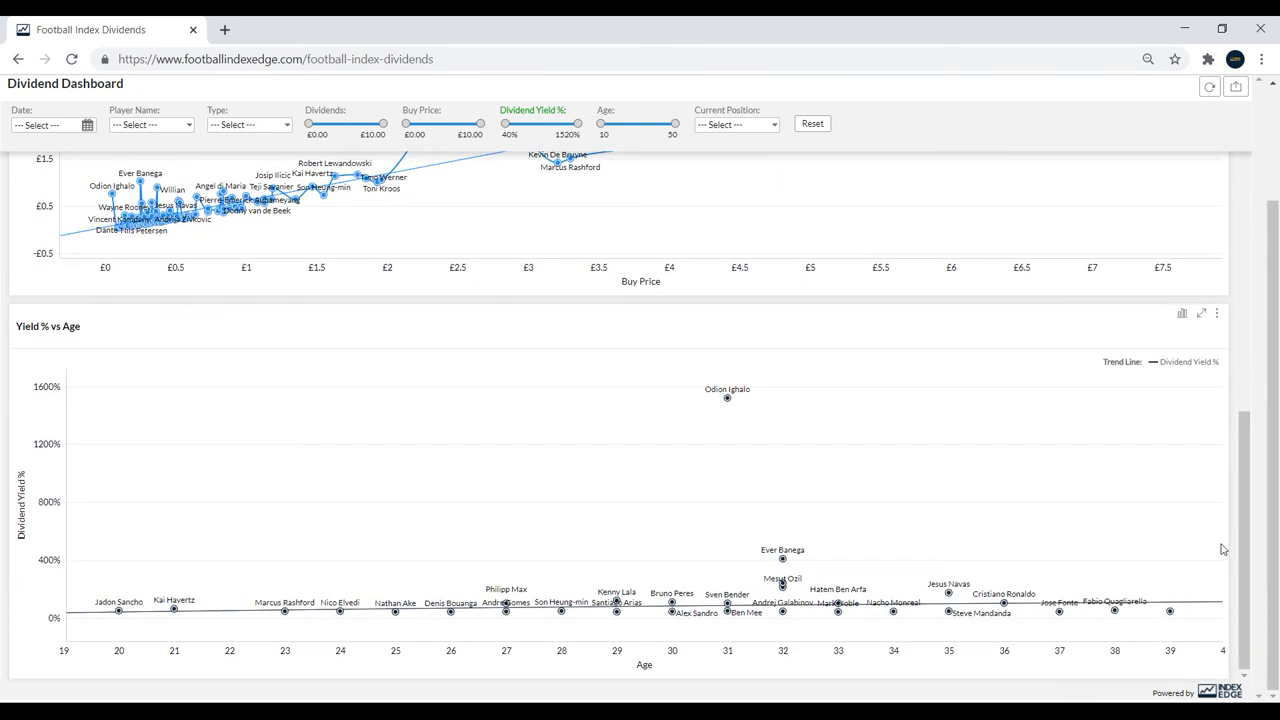
mouse_move(727, 398)
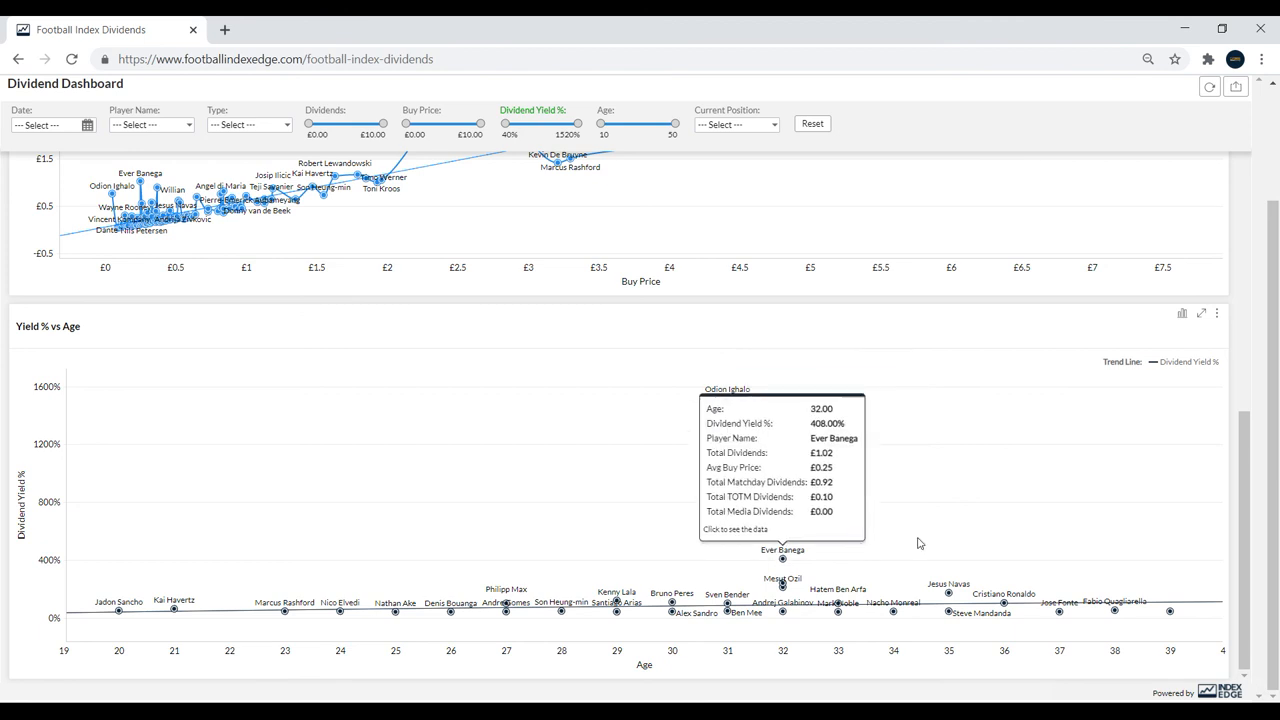
mouse_move(1231, 482)
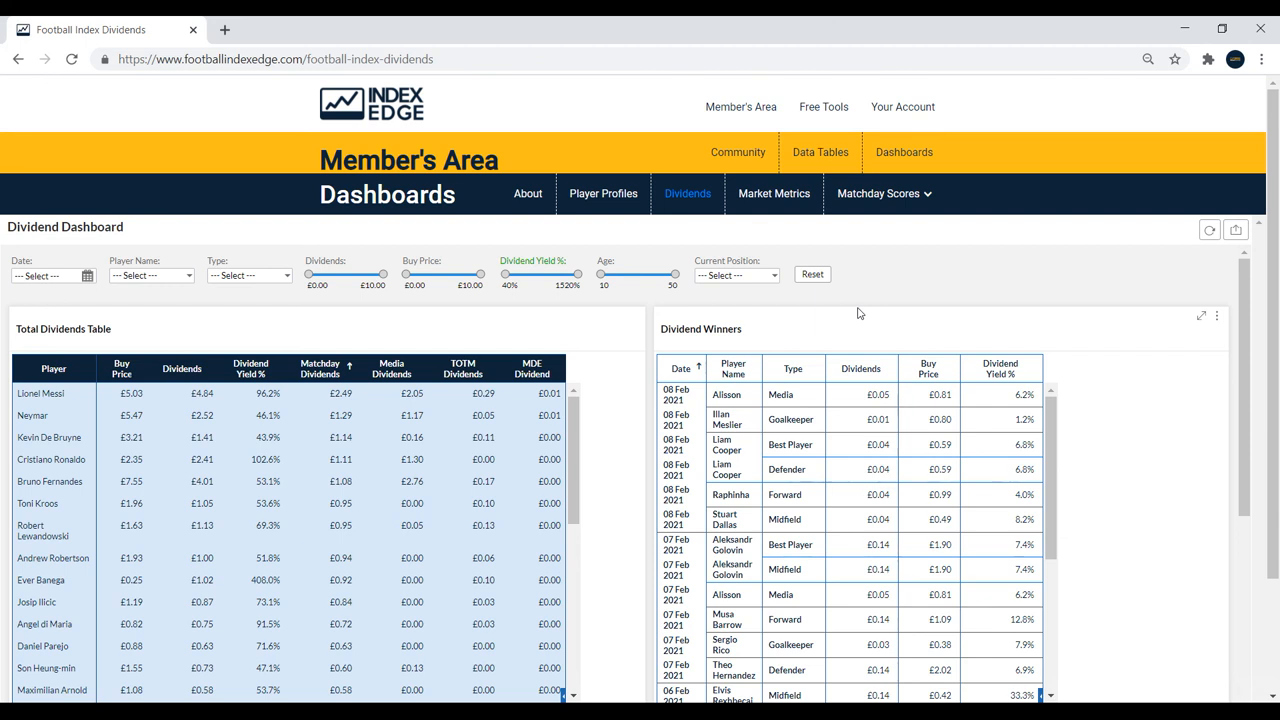
mouse_move(677, 253)
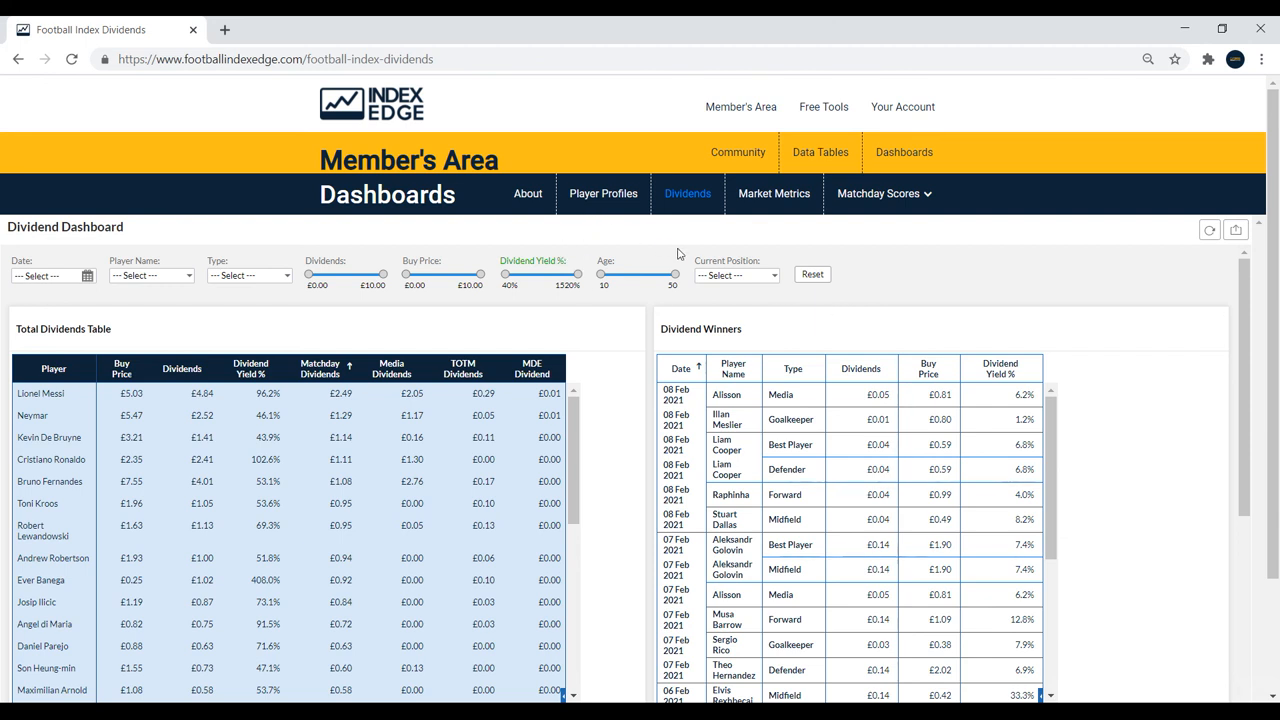